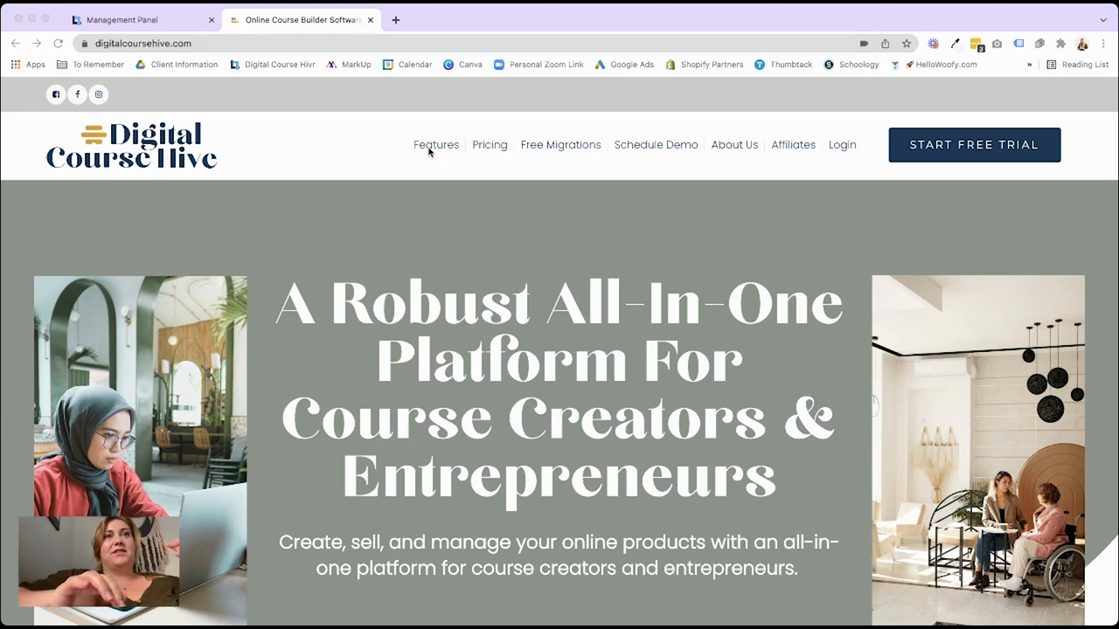
Review the email-signature tutorial on the YouTube tab and return to the page editor
{"action": "left_click", "coordinate": [435, 144]}
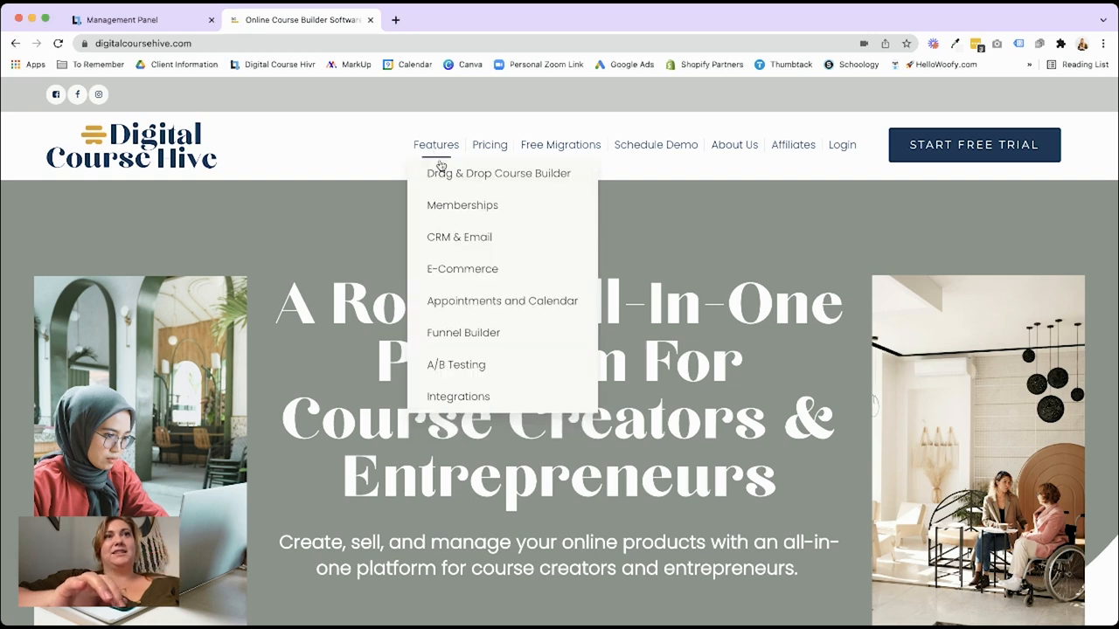
{"action": "mouse_move", "coordinate": [462, 204]}
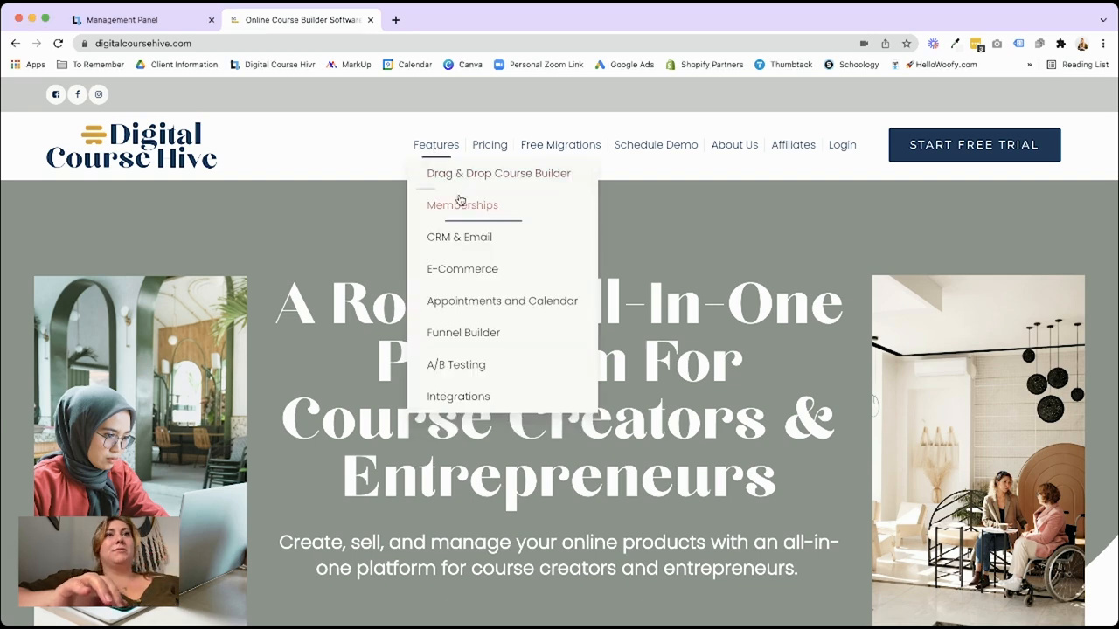
{"action": "mouse_move", "coordinate": [458, 238]}
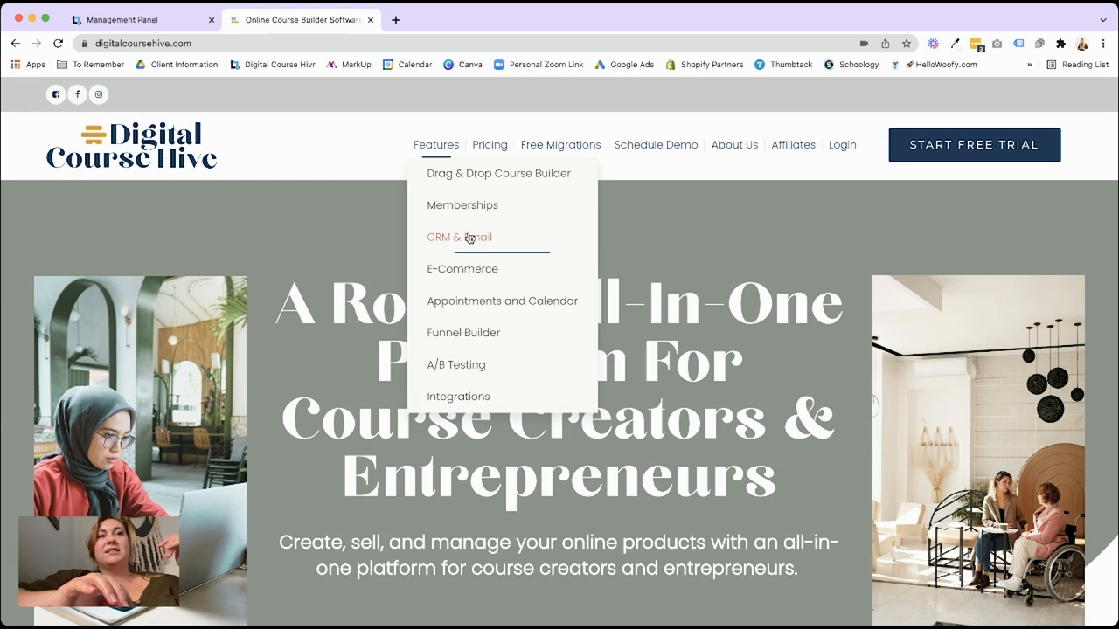
{"action": "mouse_move", "coordinate": [472, 269]}
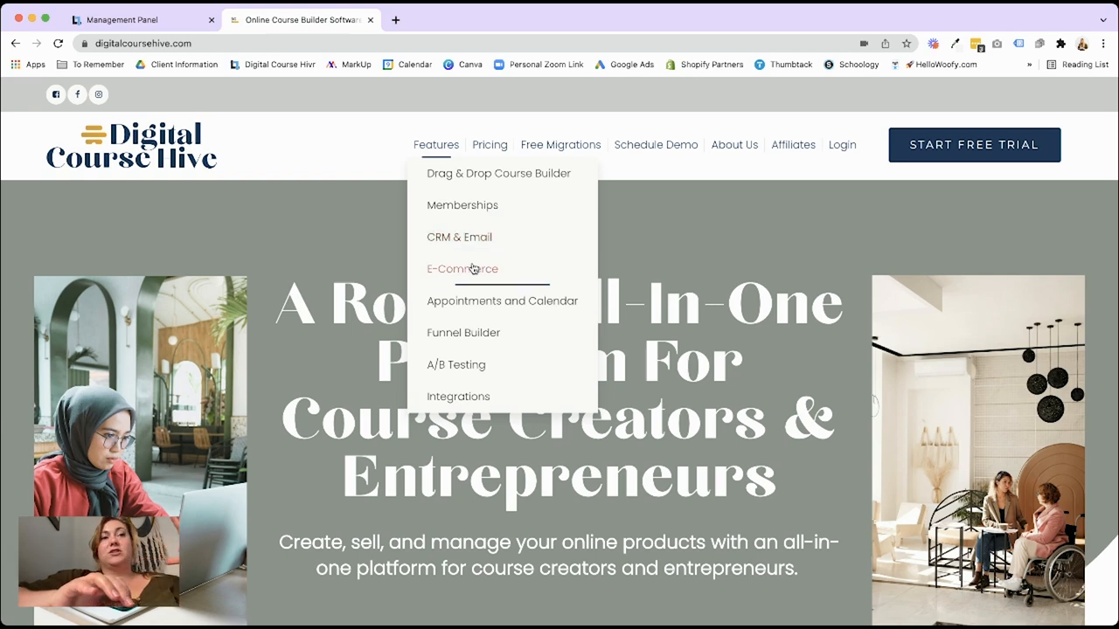
{"action": "mouse_move", "coordinate": [502, 301]}
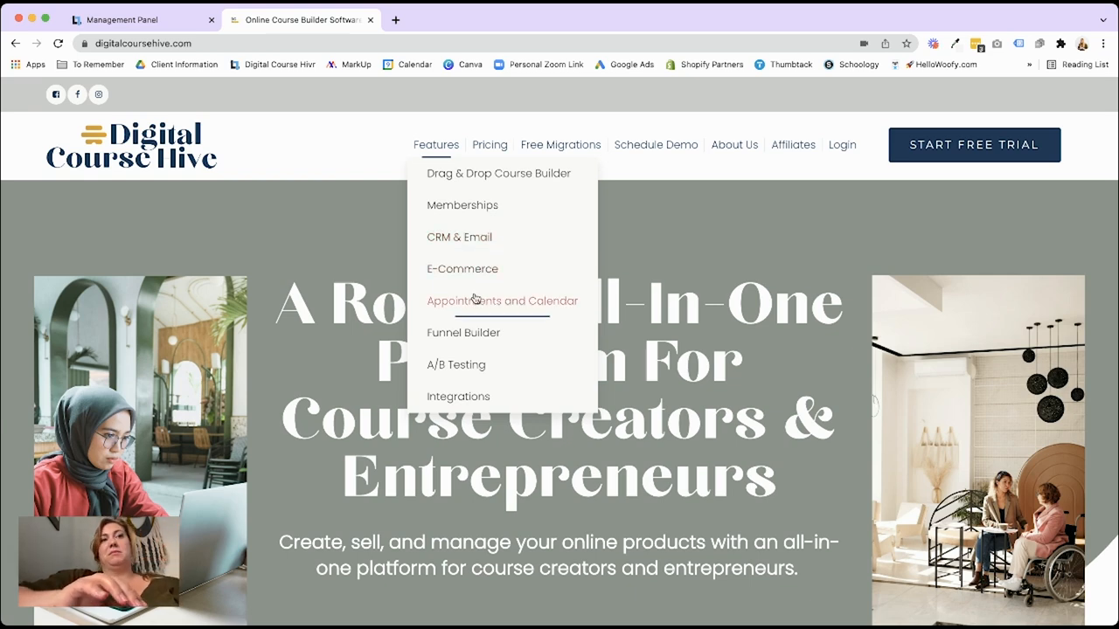
{"action": "mouse_move", "coordinate": [455, 366]}
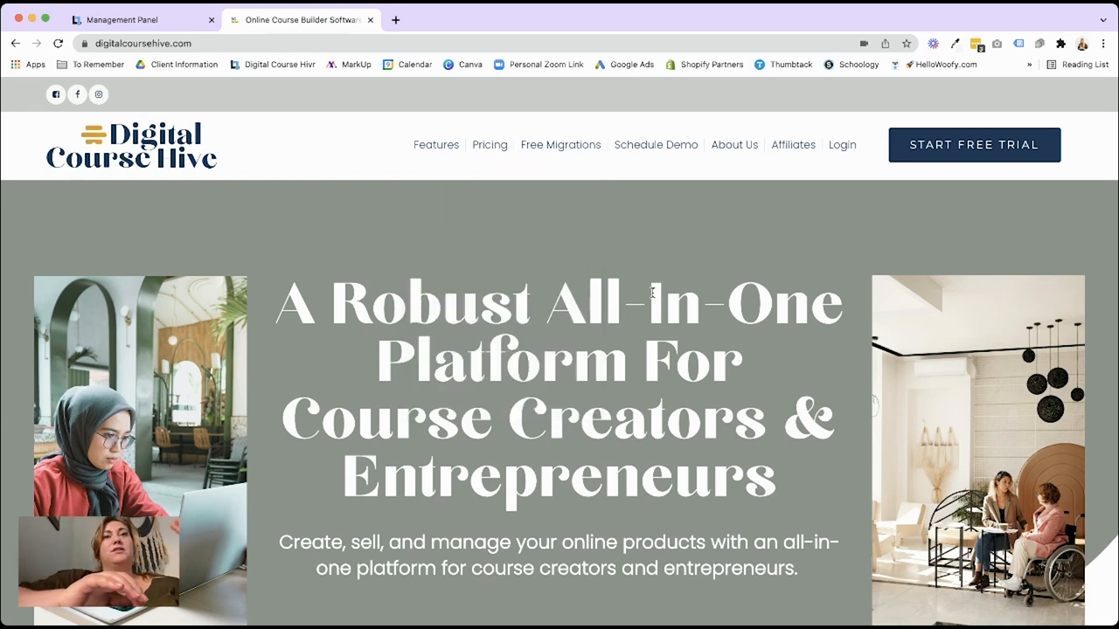
{"action": "mouse_move", "coordinate": [507, 213]}
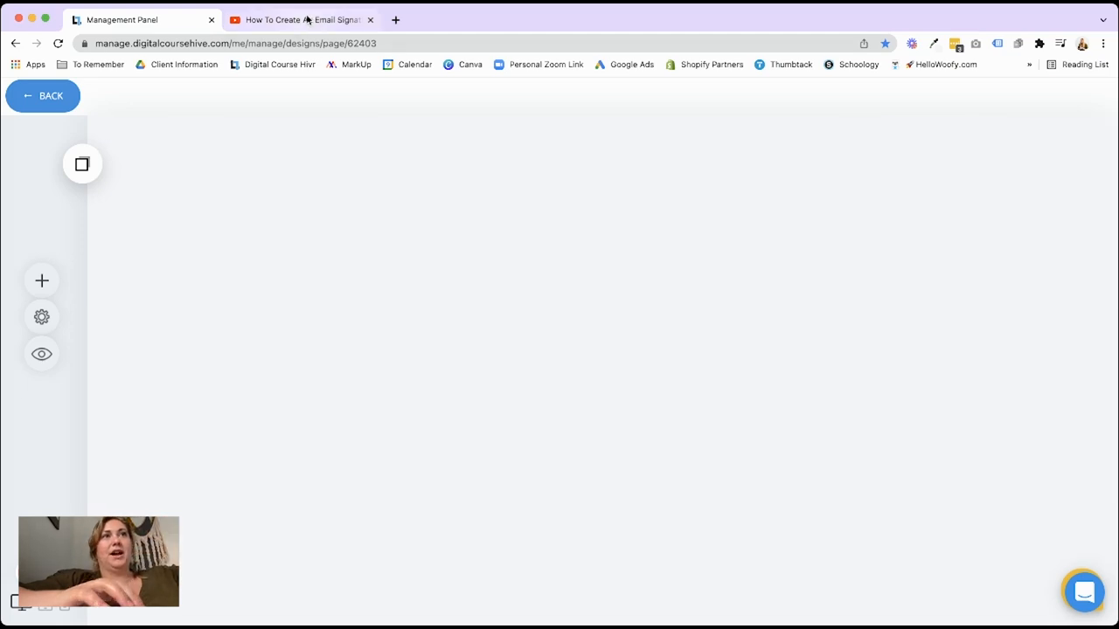
{"action": "left_click", "coordinate": [300, 20]}
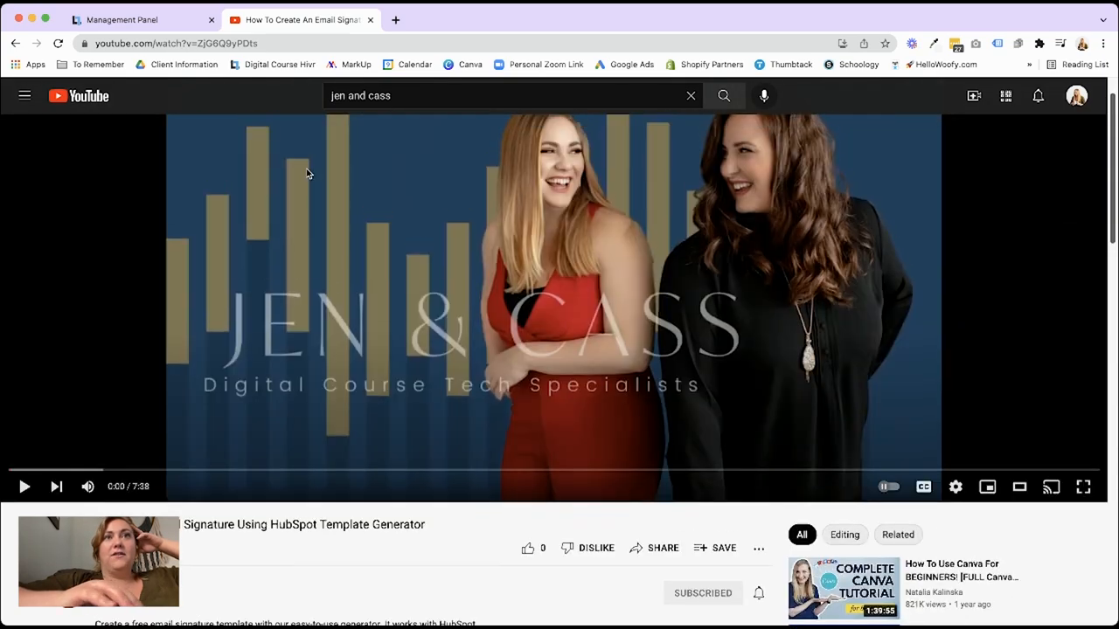
{"action": "scroll", "scroll_direction": "down", "scroll_amount": 3}
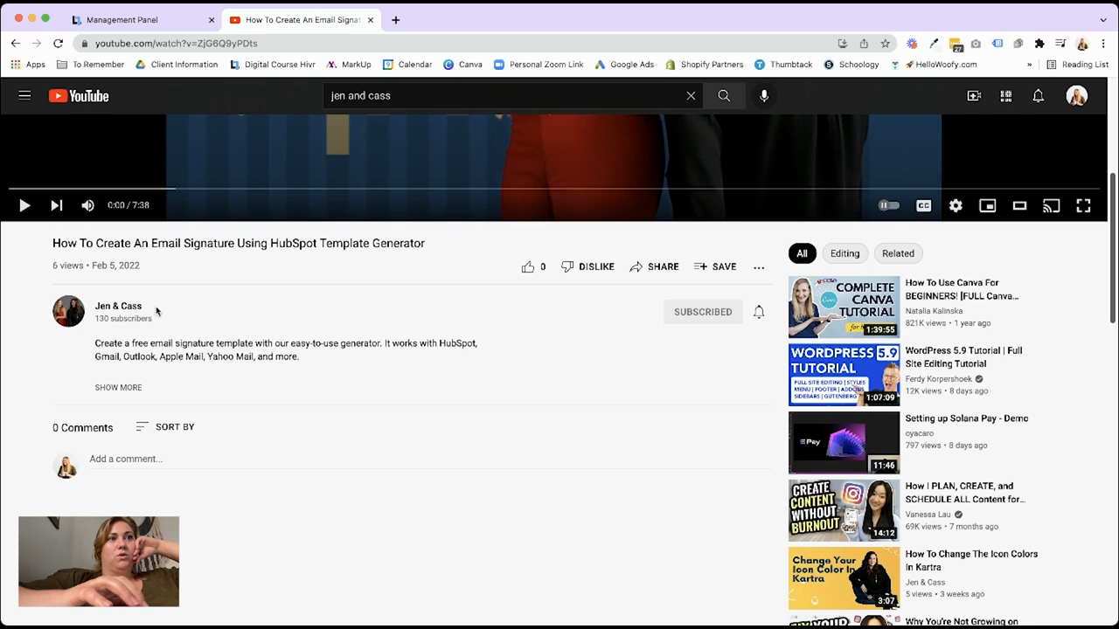
{"action": "scroll", "scroll_direction": "down", "scroll_amount": 3}
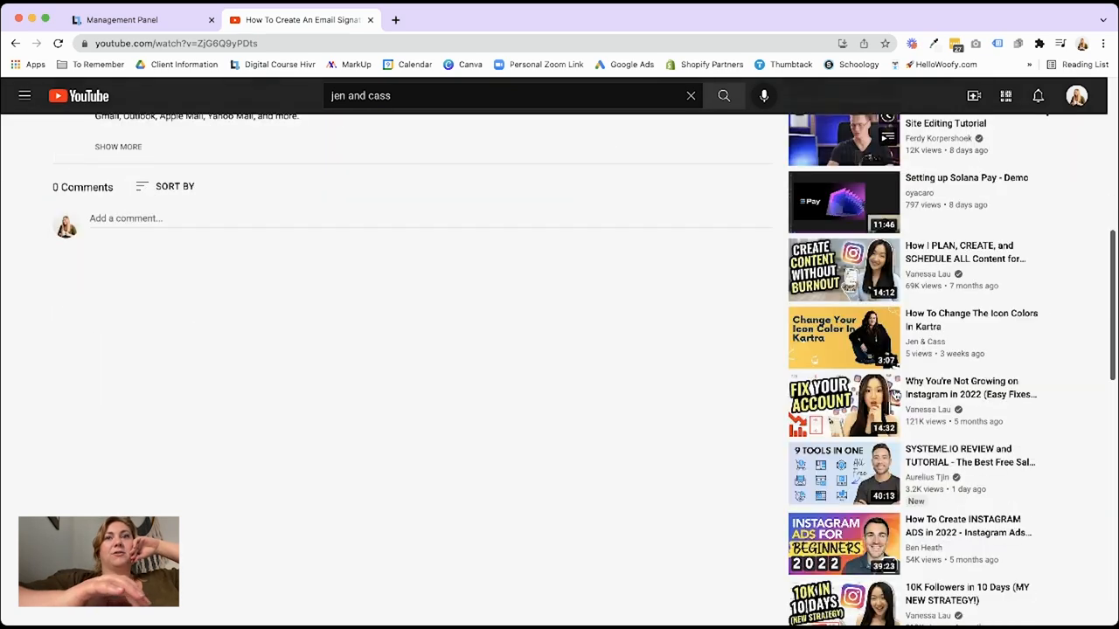
{"action": "left_click", "coordinate": [122, 20]}
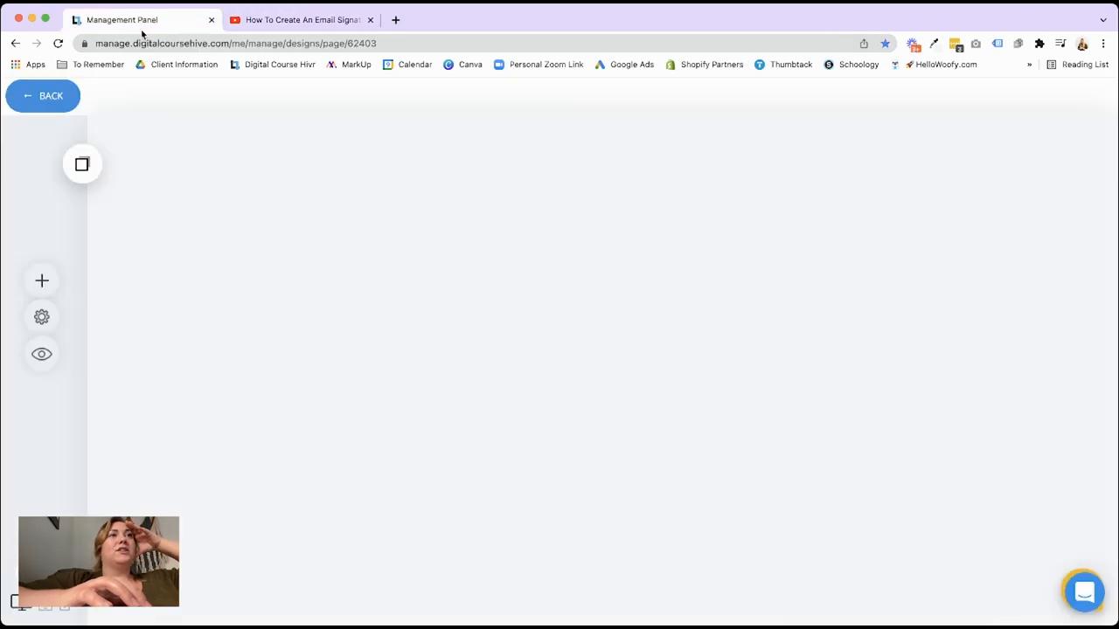
Add a Video widget and embed the copied YouTube tutorial URL as its source
{"action": "left_click", "coordinate": [42, 279]}
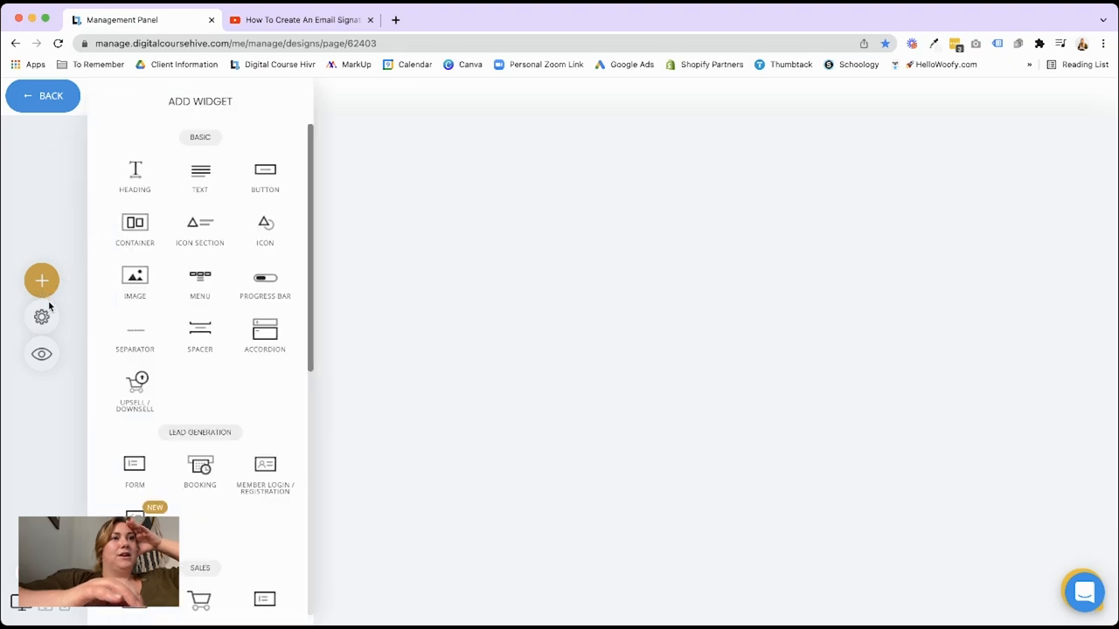
{"action": "scroll", "scroll_direction": "down", "scroll_amount": 3}
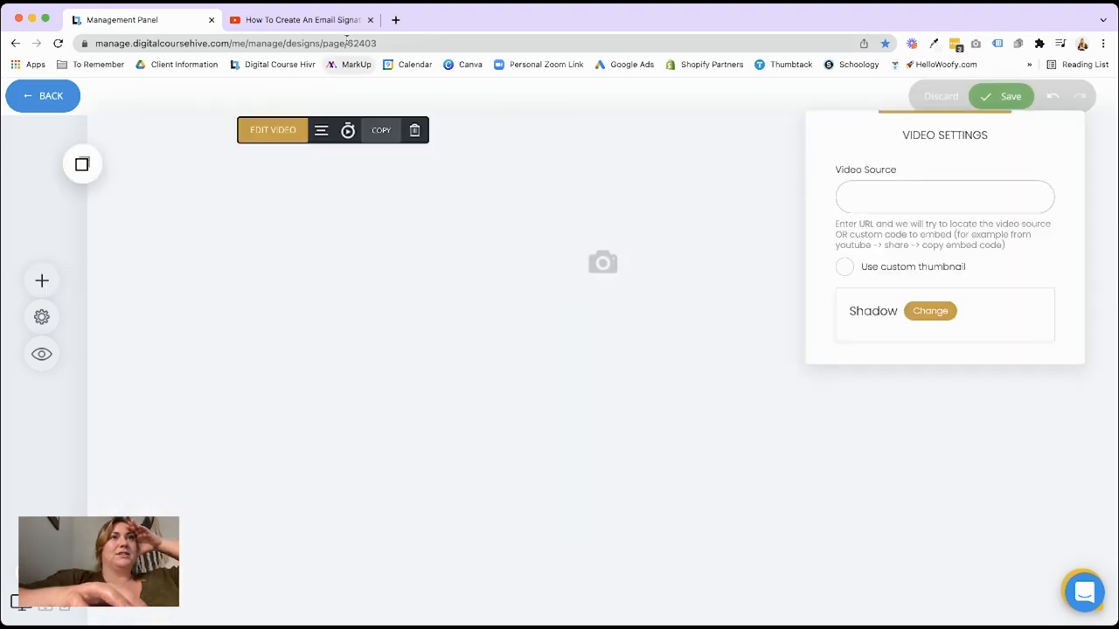
{"action": "left_click", "coordinate": [300, 19]}
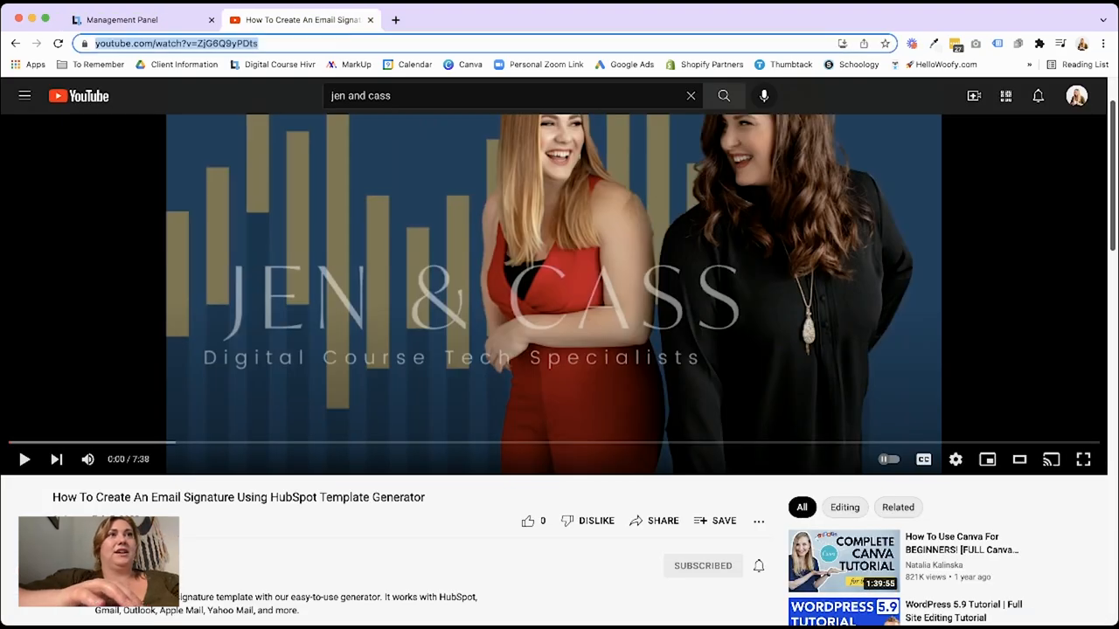
{"action": "left_click", "coordinate": [123, 19]}
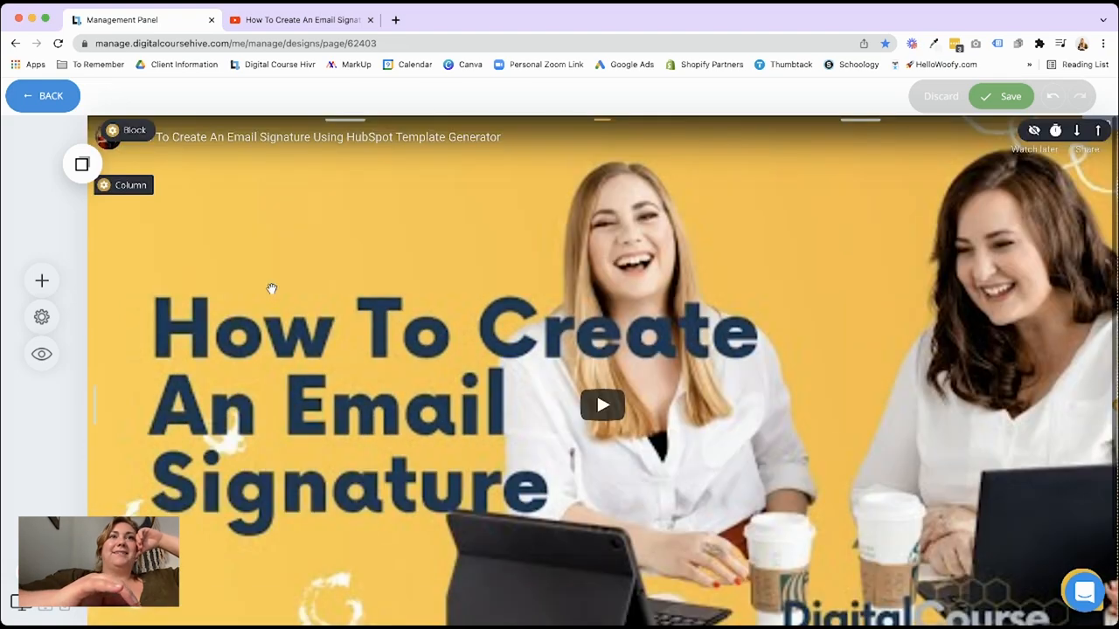
{"action": "scroll", "scroll_direction": "down", "scroll_amount": 3}
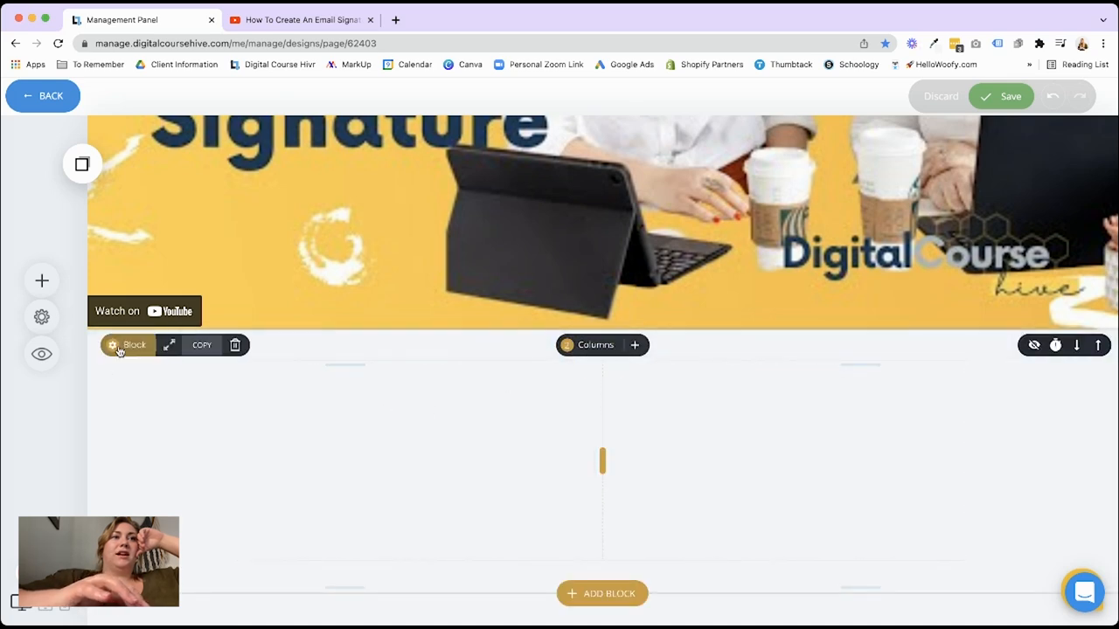
Resize the embedded video block to Full-Width after checking the YouTube tab
{"action": "left_click", "coordinate": [112, 344]}
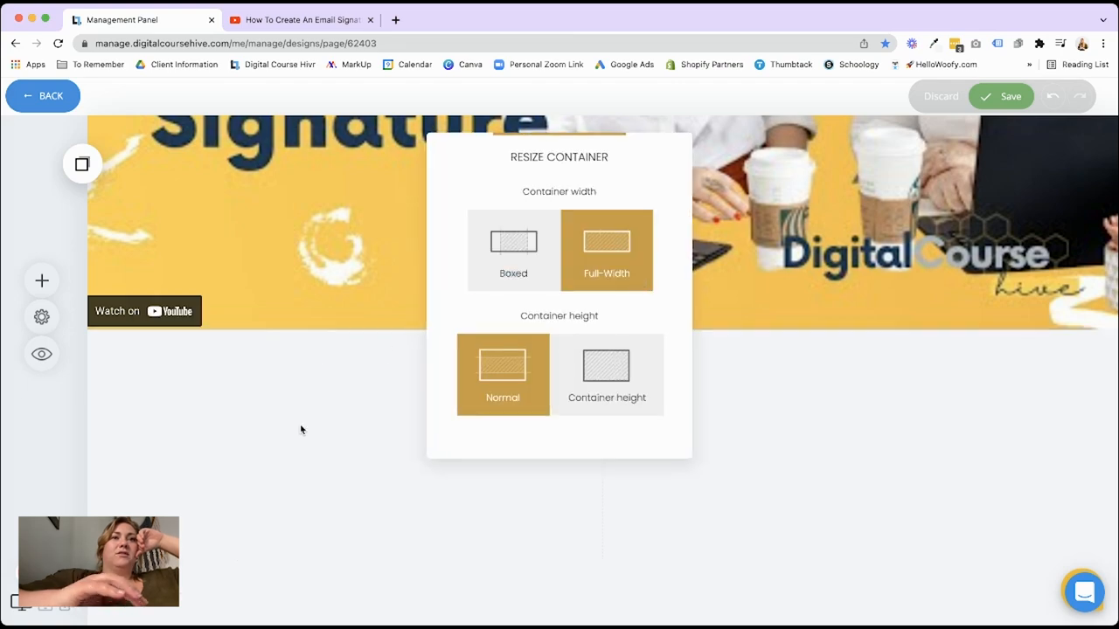
{"action": "left_click", "coordinate": [301, 19]}
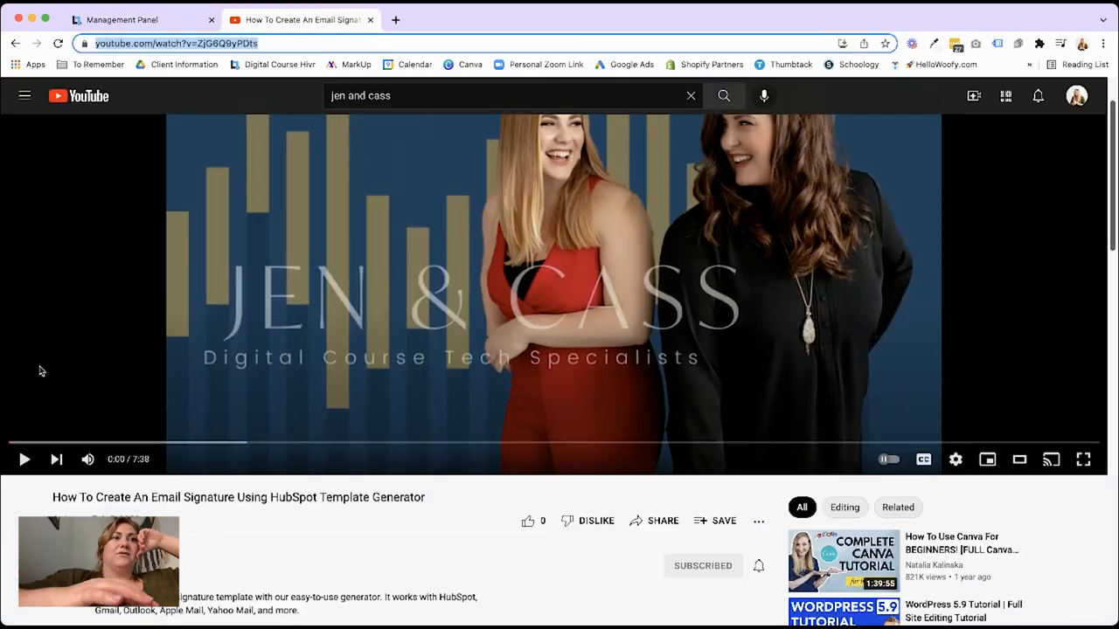
{"action": "scroll", "scroll_direction": "down", "scroll_amount": 3}
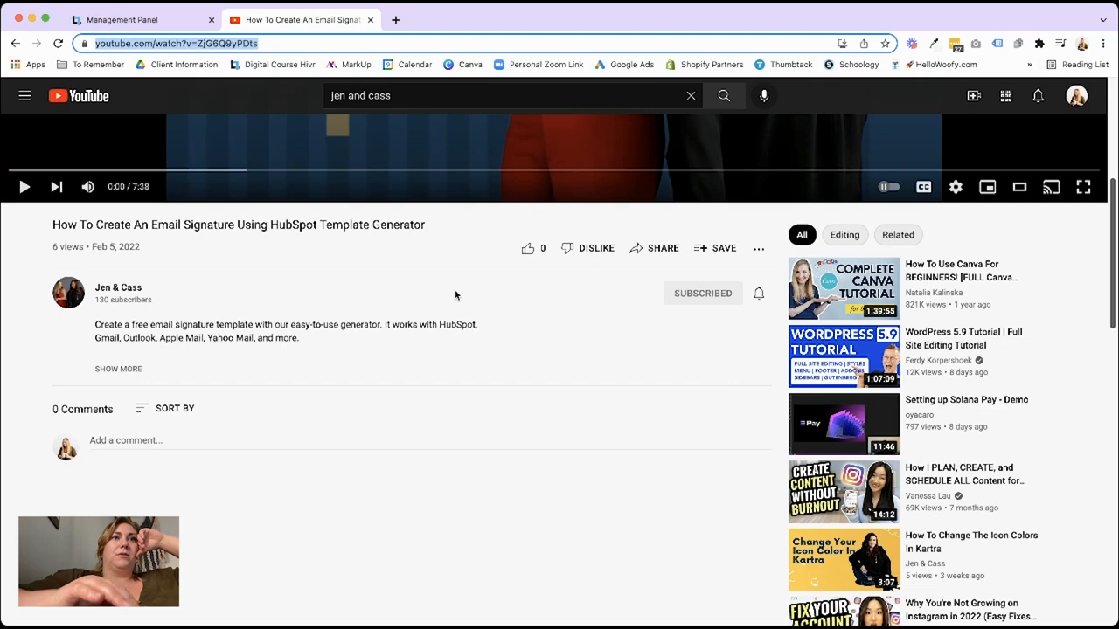
{"action": "left_click", "coordinate": [122, 19]}
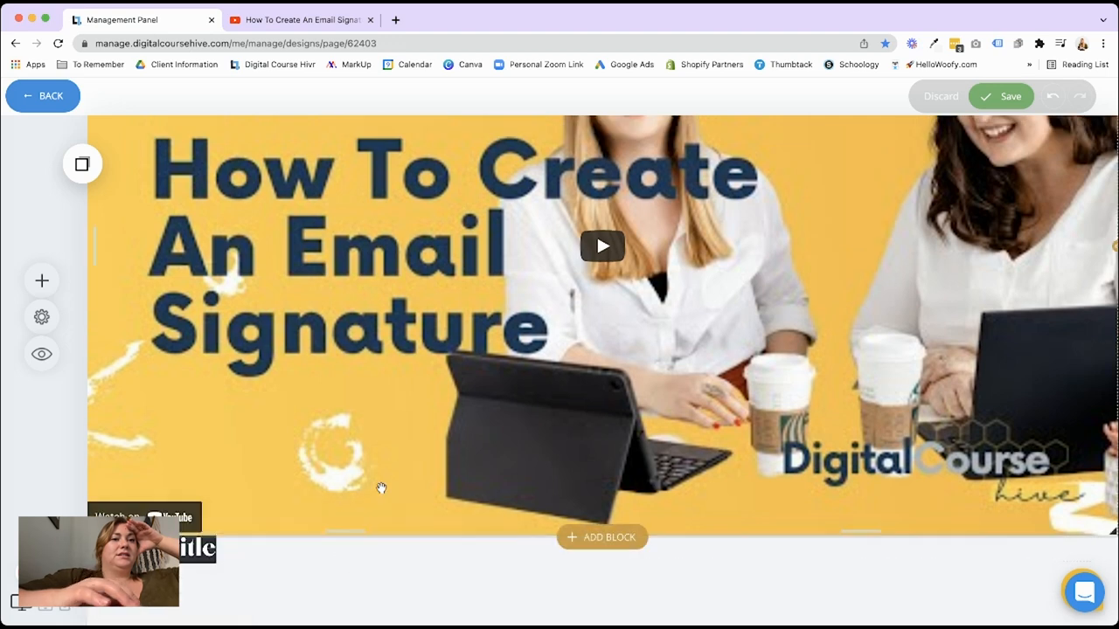
{"action": "mouse_move", "coordinate": [420, 472]}
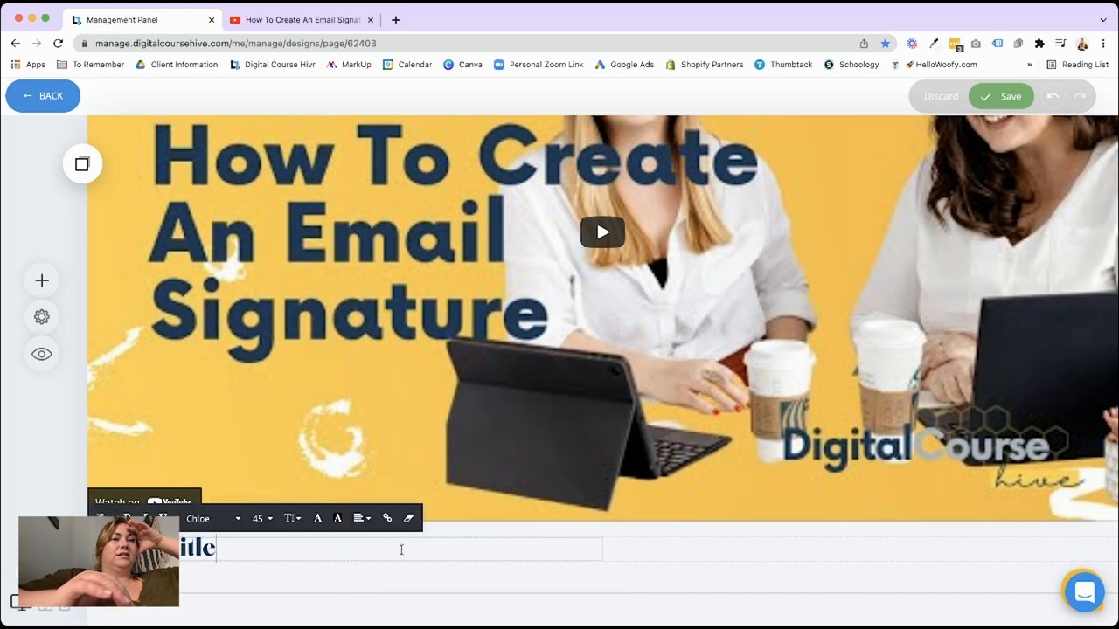
{"action": "left_click", "coordinate": [301, 19]}
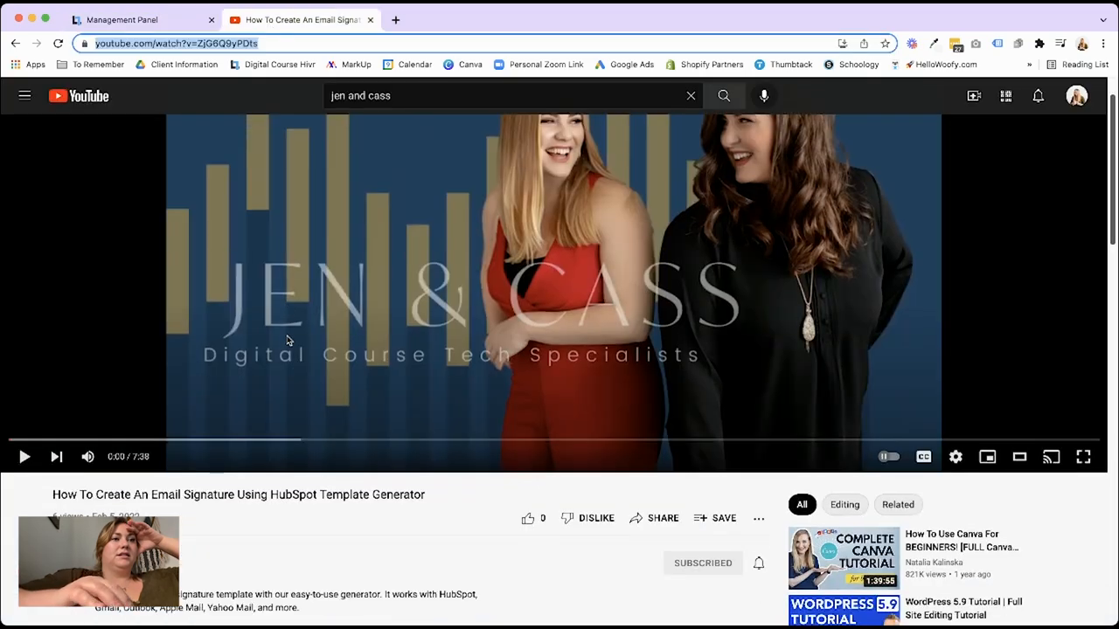
{"action": "scroll", "scroll_direction": "down", "scroll_amount": 3}
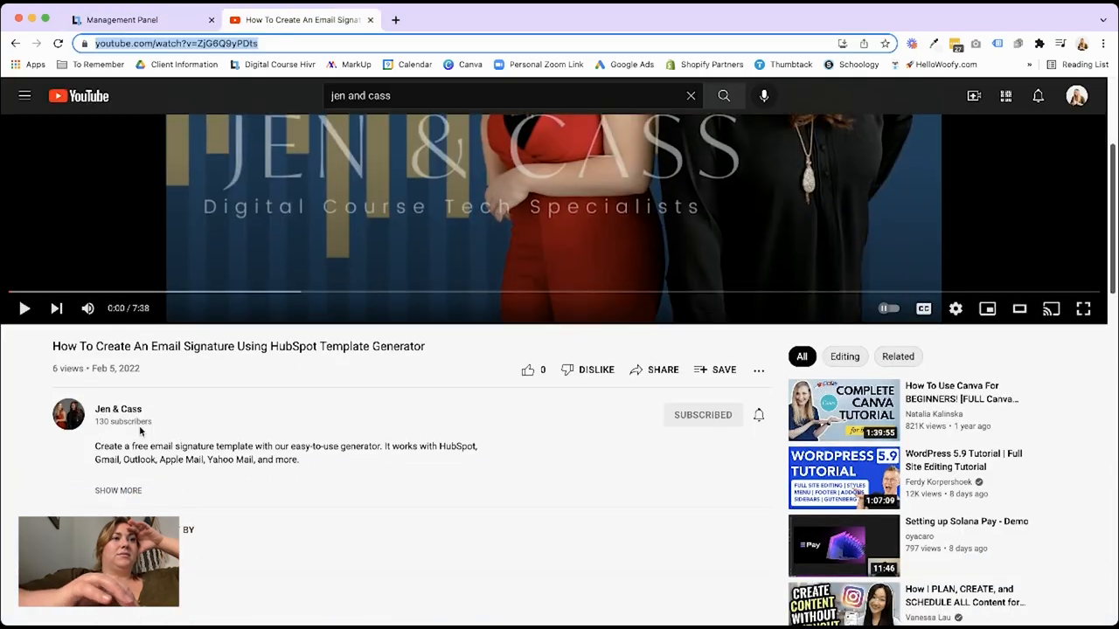
{"action": "left_click", "coordinate": [140, 19]}
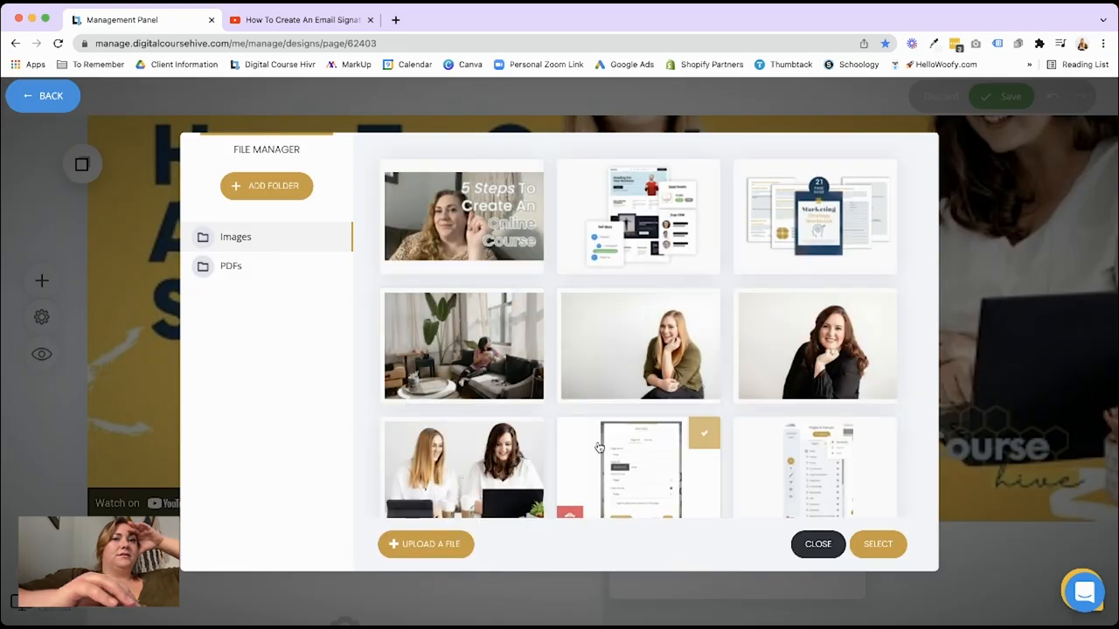
Insert the portrait photo of the woman in black and add a name text element beside it
{"action": "left_click", "coordinate": [815, 345]}
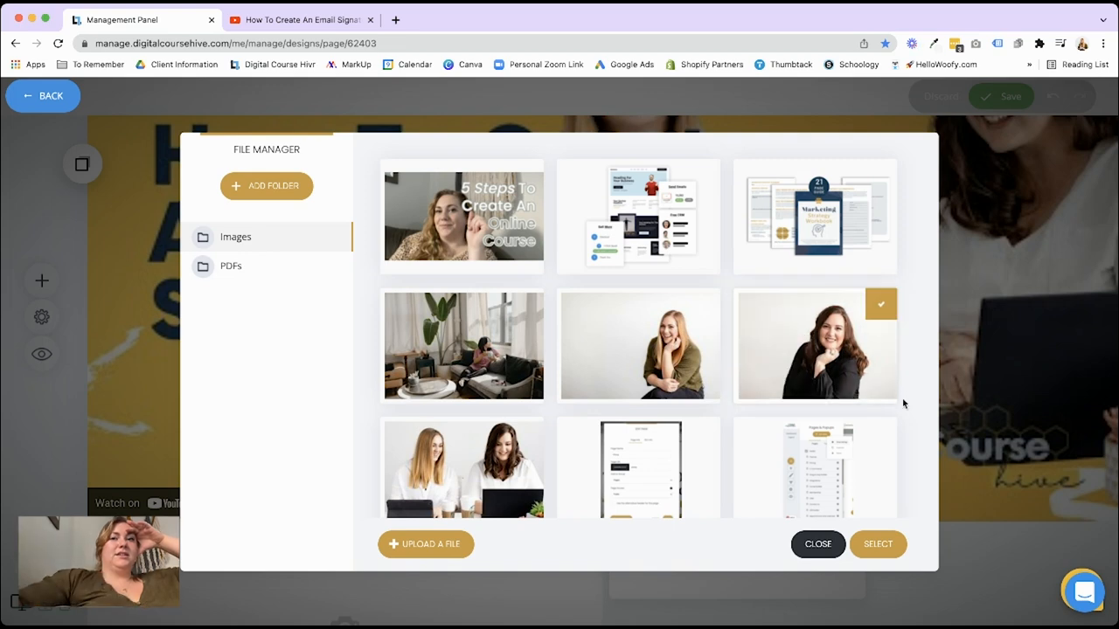
{"action": "left_click", "coordinate": [877, 544]}
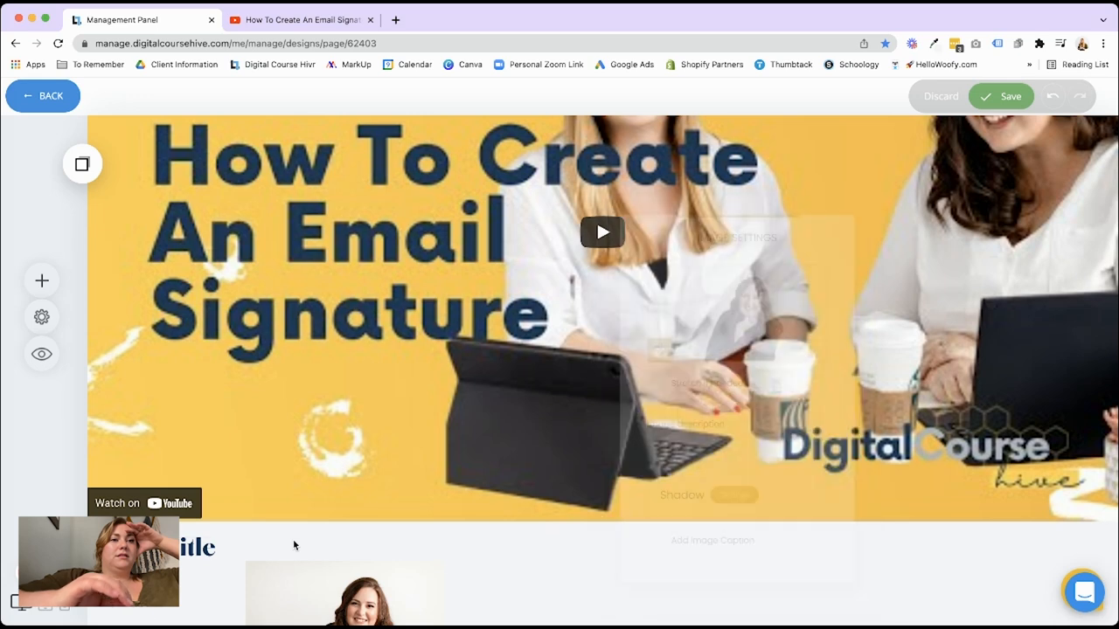
{"action": "left_click", "coordinate": [42, 280]}
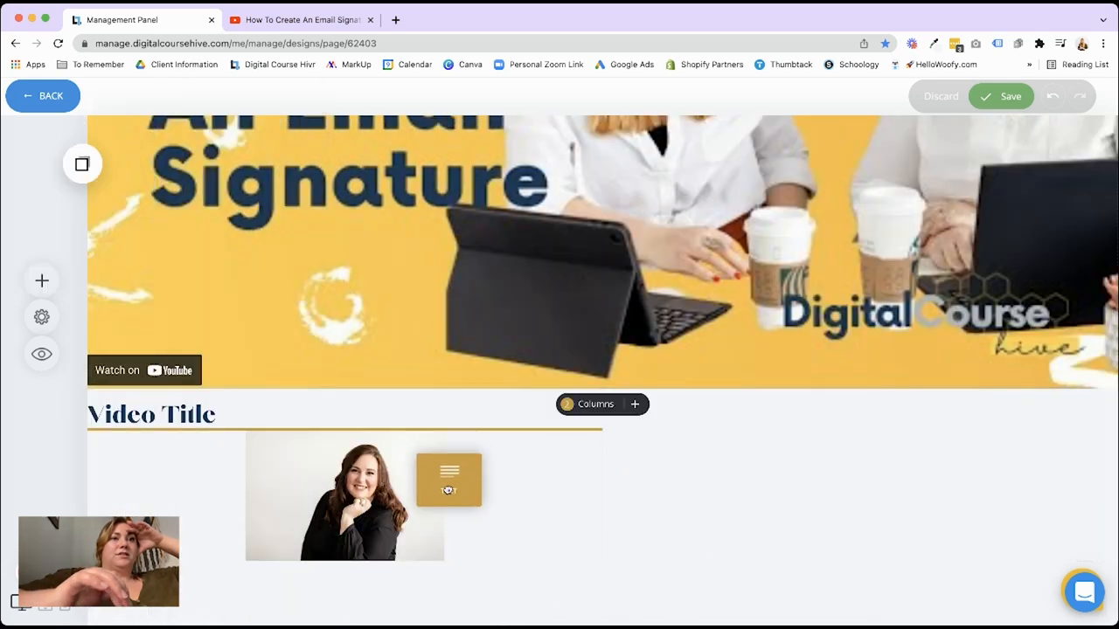
{"action": "left_click", "coordinate": [448, 479]}
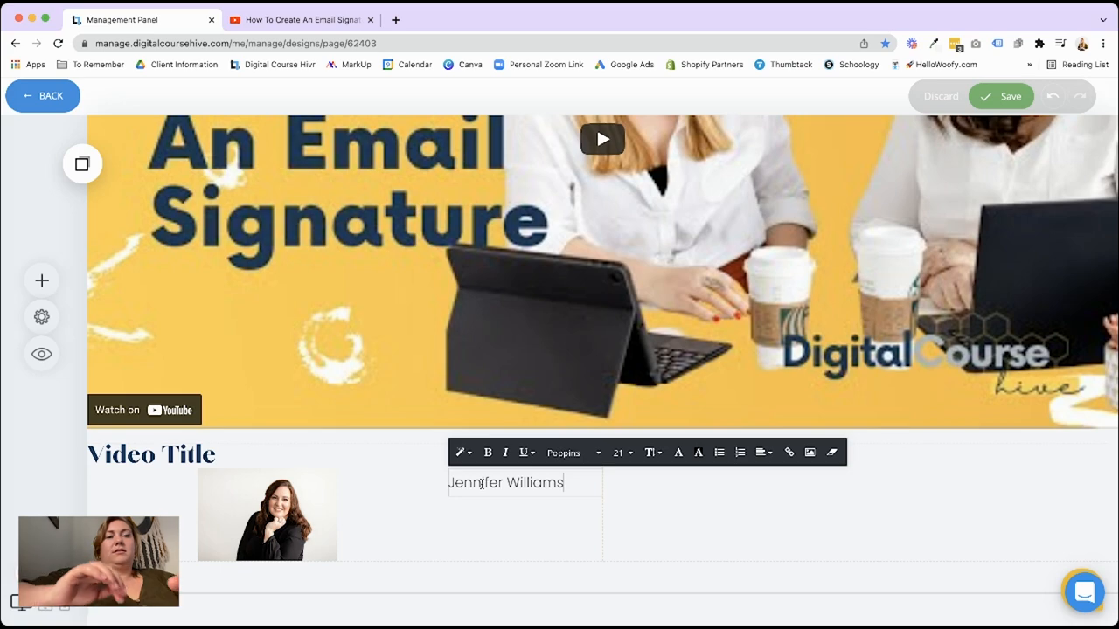
Copy the tutorial's web address from the YouTube tab back into the page's video widget
{"action": "left_click", "coordinate": [301, 19]}
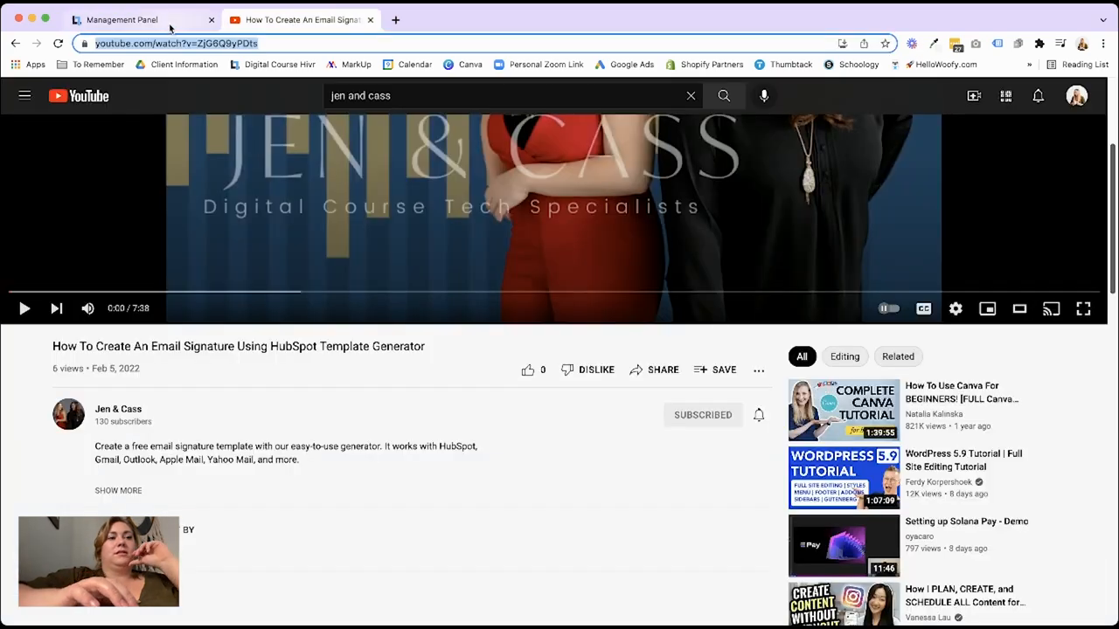
{"action": "left_click", "coordinate": [122, 19]}
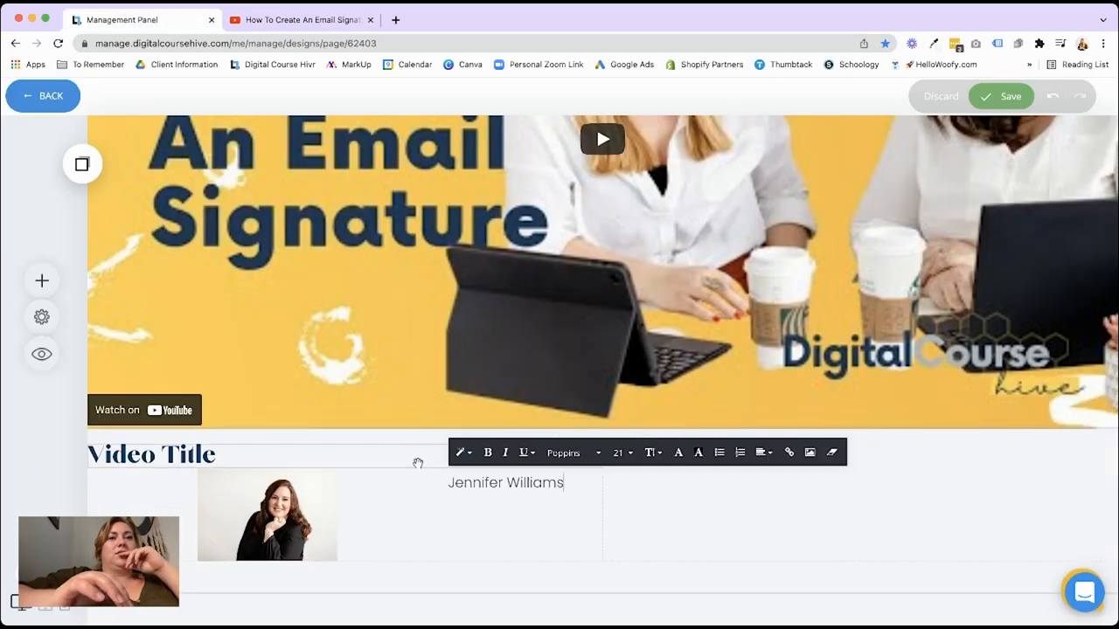
{"action": "left_click", "coordinate": [301, 20]}
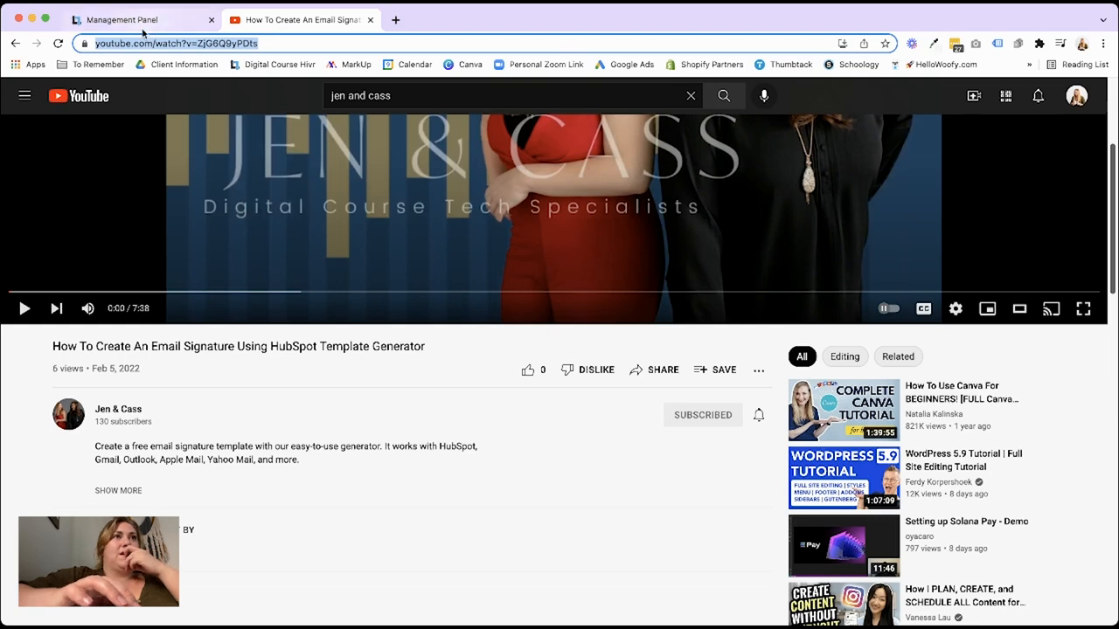
{"action": "left_click", "coordinate": [123, 19]}
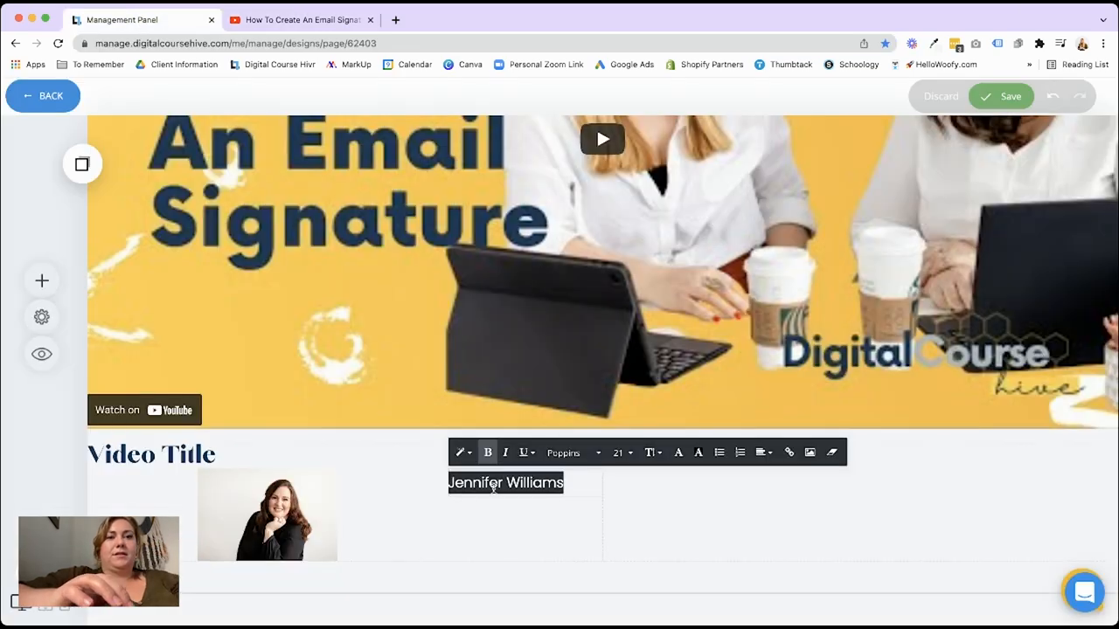
{"action": "left_click", "coordinate": [566, 483]}
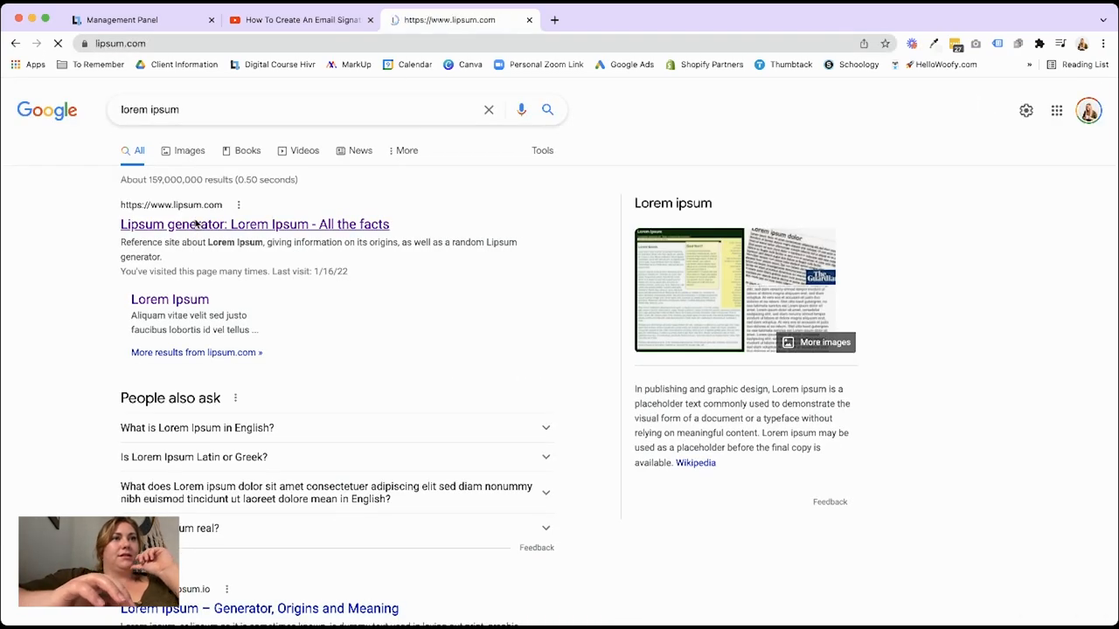
Open the lipsum.com Lorem Ipsum generator from the Google results
{"action": "left_click", "coordinate": [256, 223]}
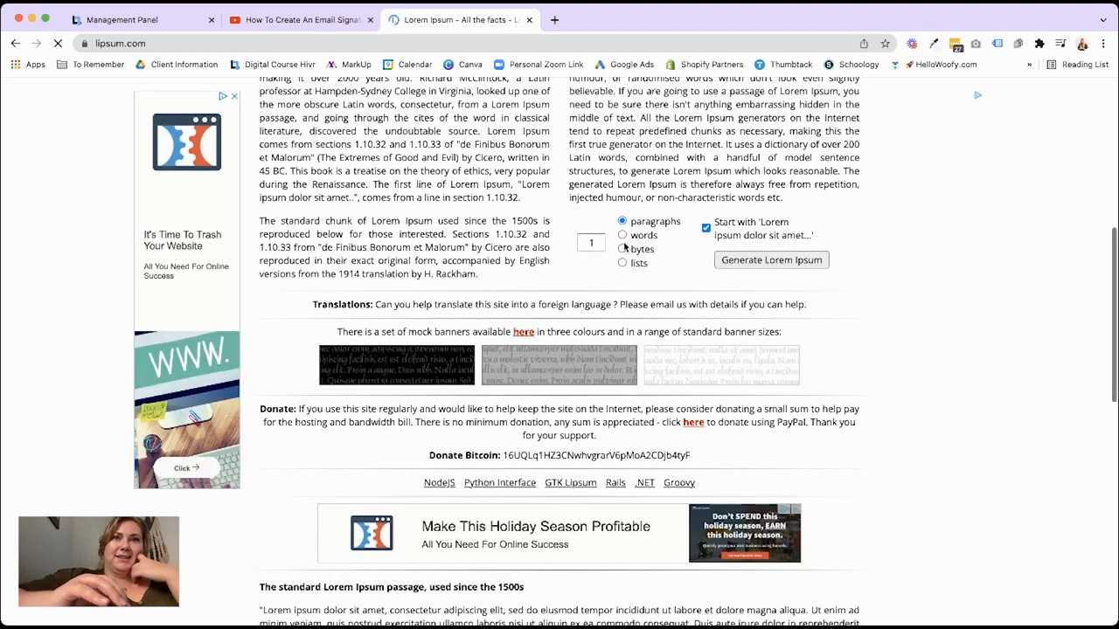
{"action": "left_click", "coordinate": [769, 259]}
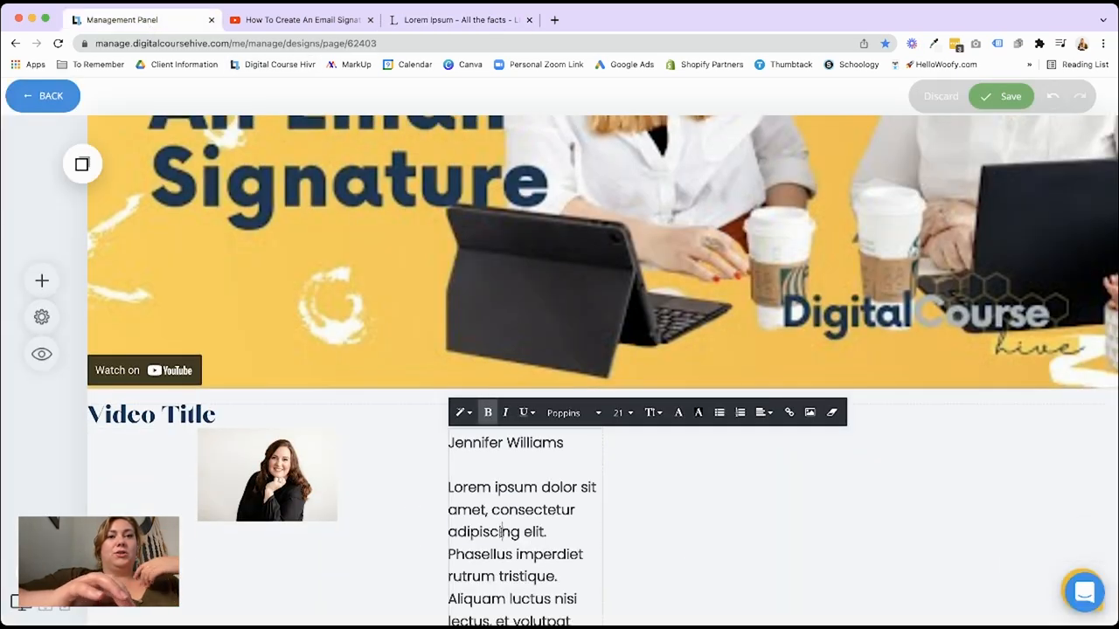
Select the lorem ipsum placeholder paragraph under the name line
{"action": "left_click_drag", "start_coordinate": [447, 486], "coordinate": [573, 612]}
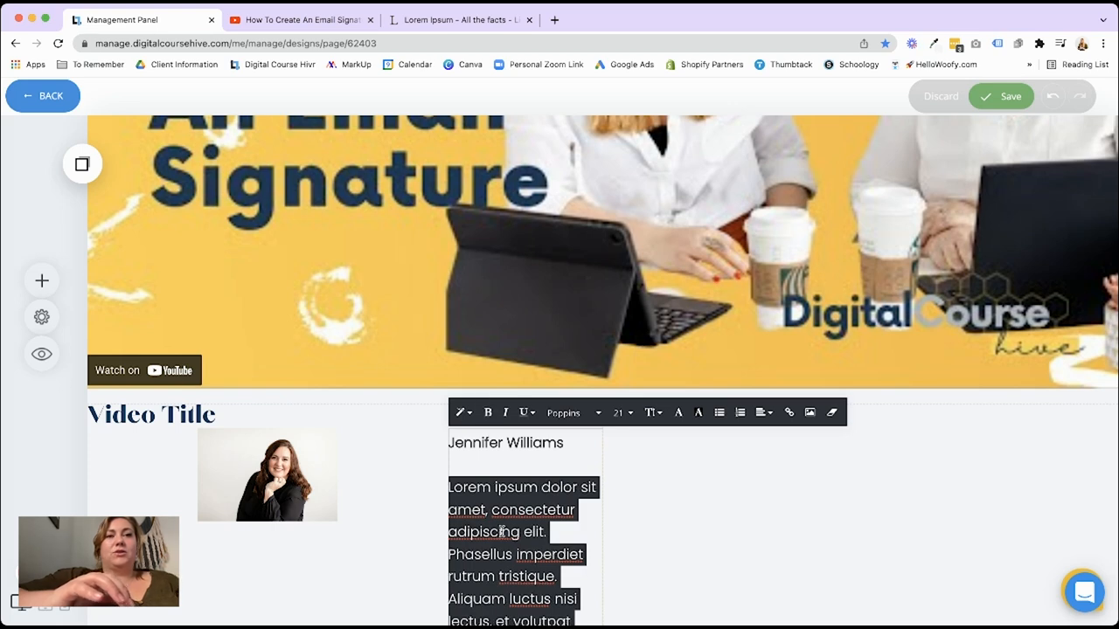
{"action": "scroll", "scroll_direction": "down", "scroll_amount": 3}
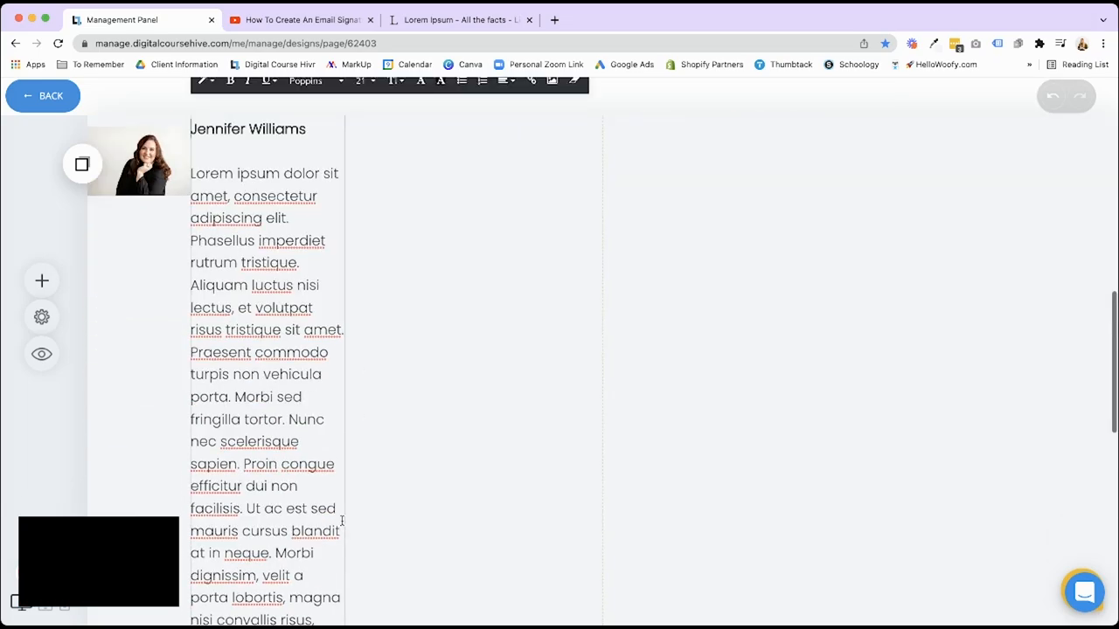
Copy the Disqus universal comments embed code and return to the page editor
{"action": "left_click", "coordinate": [458, 20]}
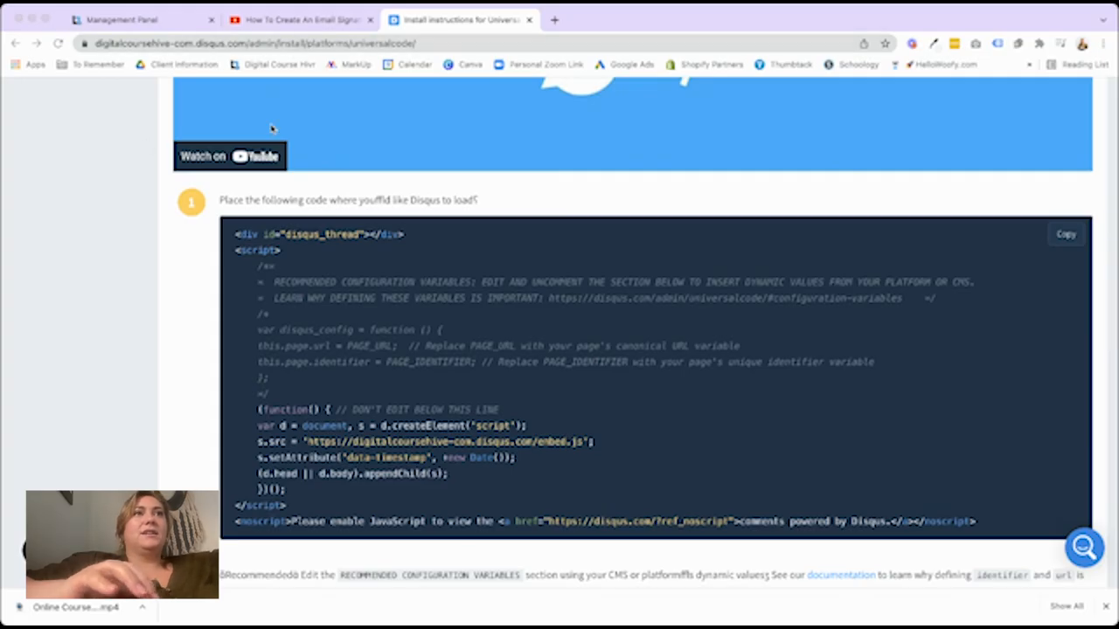
{"action": "scroll", "scroll_direction": "down", "scroll_amount": 3}
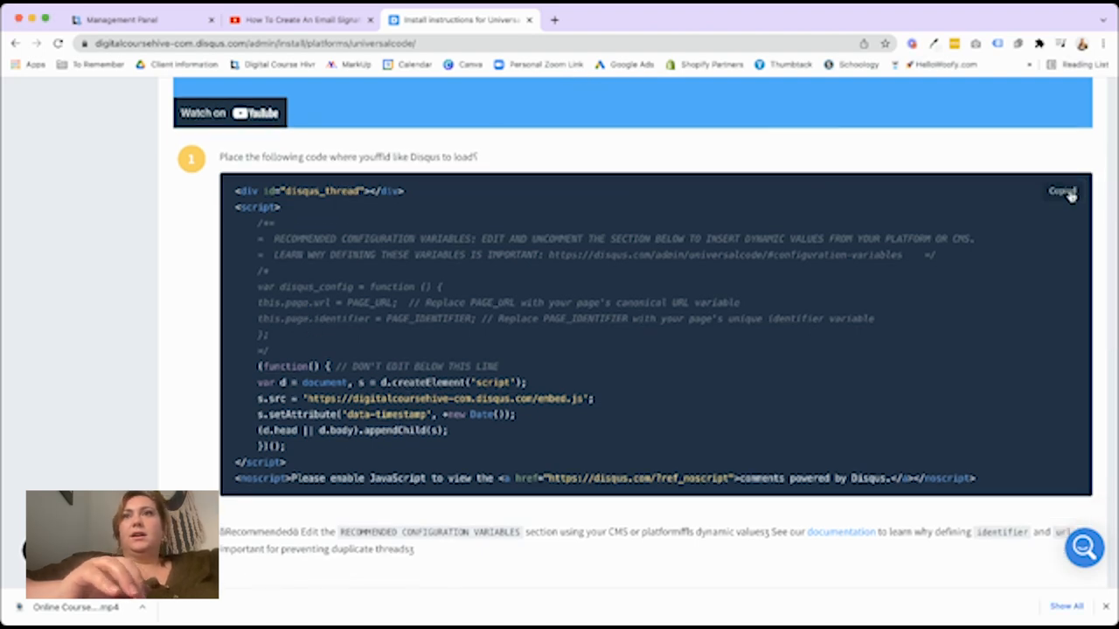
{"action": "scroll", "scroll_direction": "down", "scroll_amount": 3}
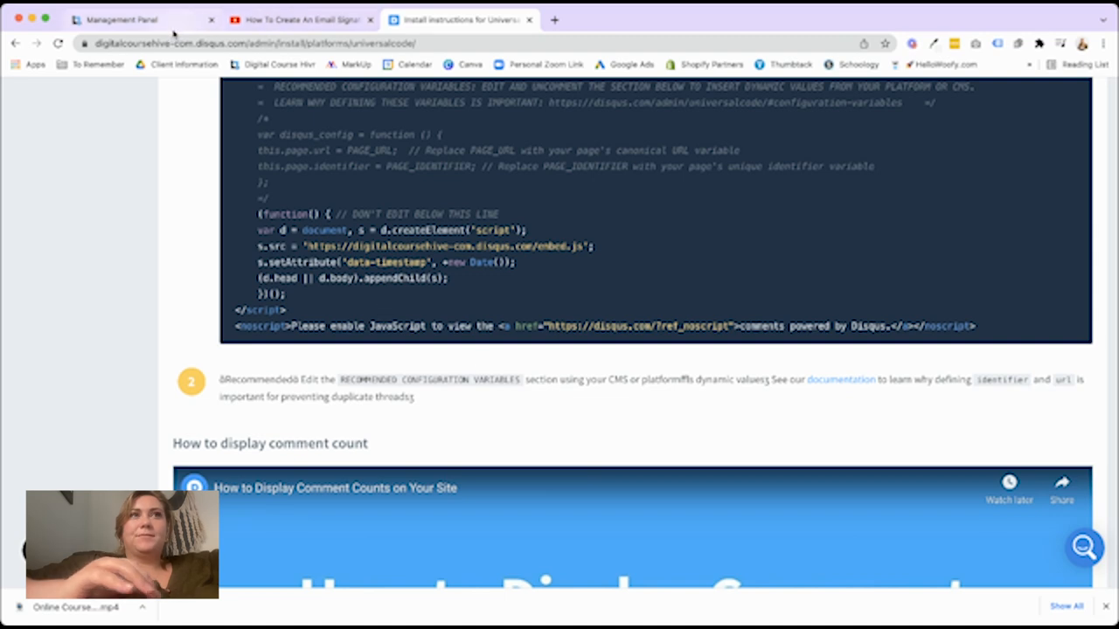
{"action": "left_click", "coordinate": [123, 19]}
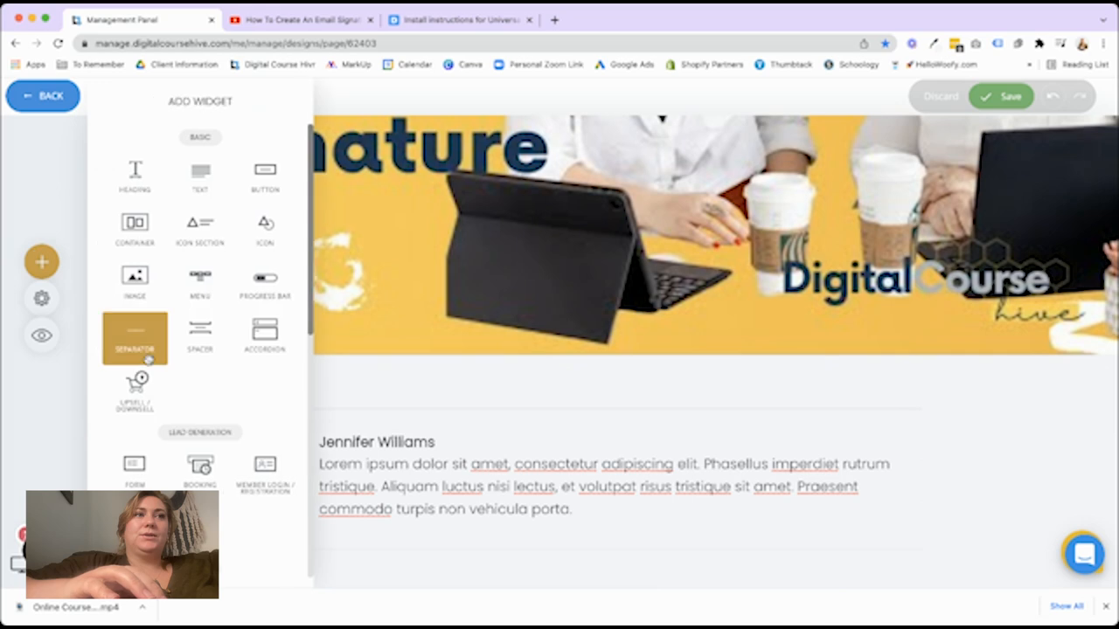
Place a Custom Code block below the text row holding the Disqus embed code
{"action": "scroll", "scroll_direction": "down", "scroll_amount": 3}
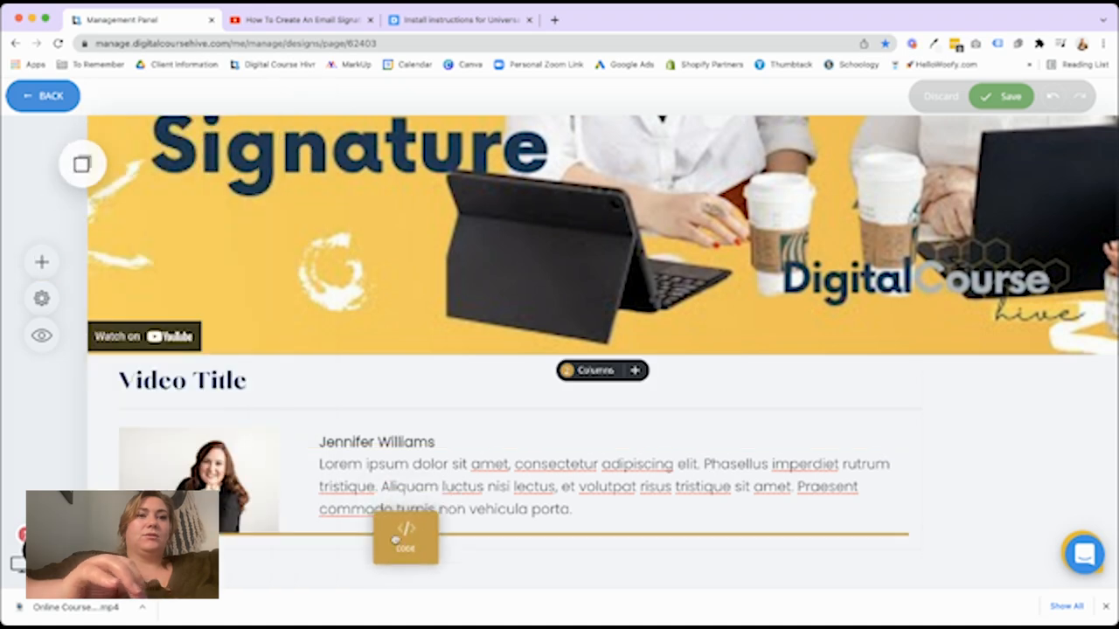
{"action": "left_click", "coordinate": [405, 540]}
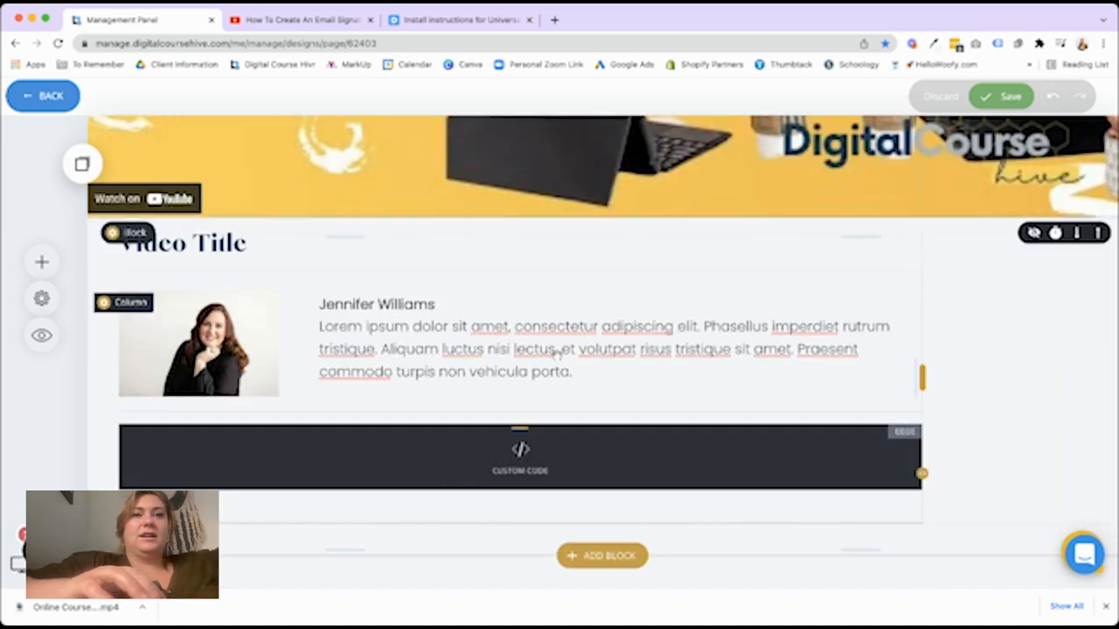
{"action": "left_click", "coordinate": [1000, 96]}
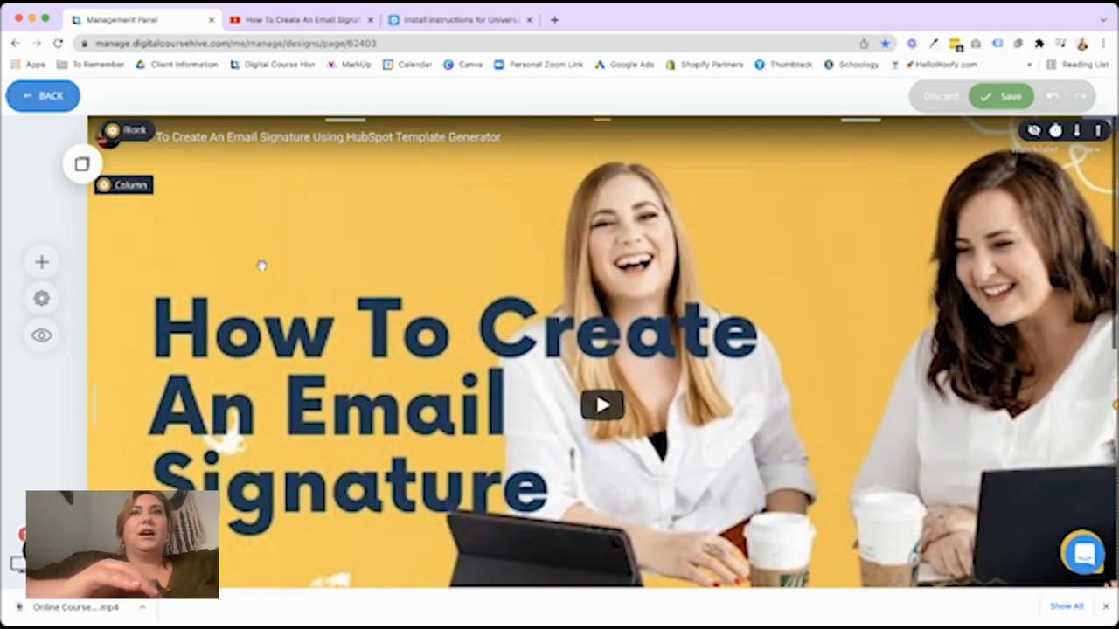
Add an Image widget to the new right column and browse File Manager for the Create a Sales Page thumbnail
{"action": "scroll", "scroll_direction": "down", "scroll_amount": 3}
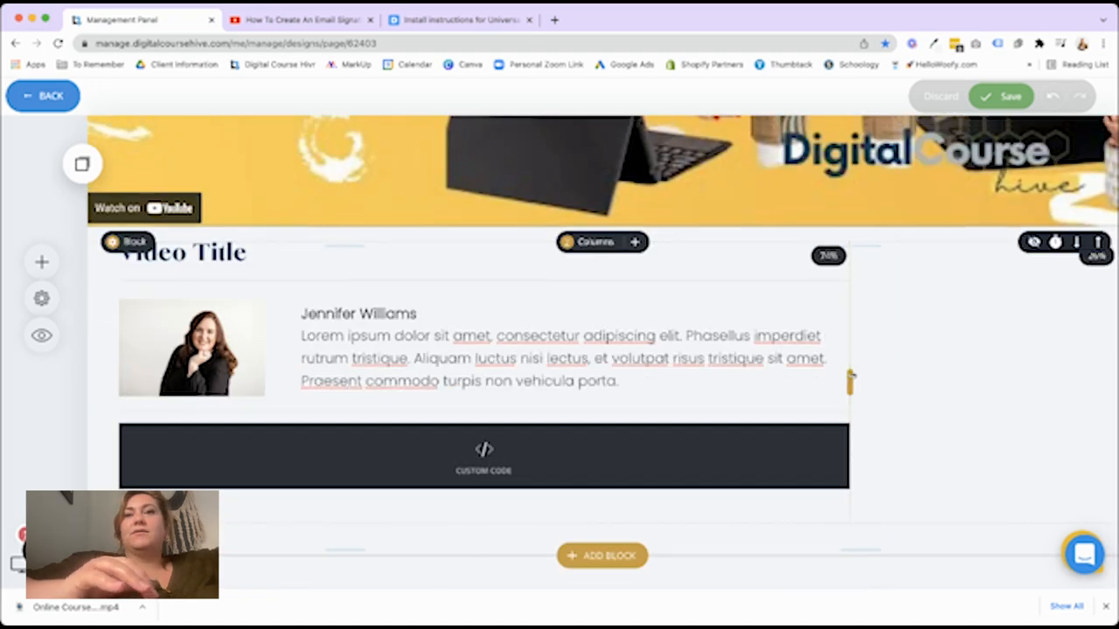
{"action": "left_click", "coordinate": [42, 262]}
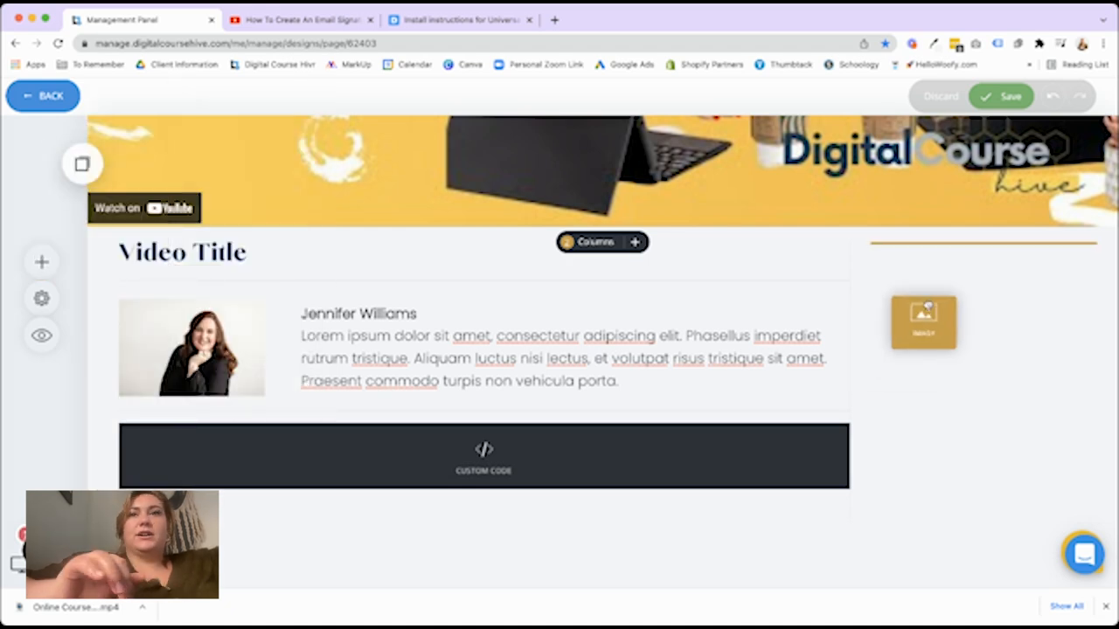
{"action": "left_click", "coordinate": [923, 322]}
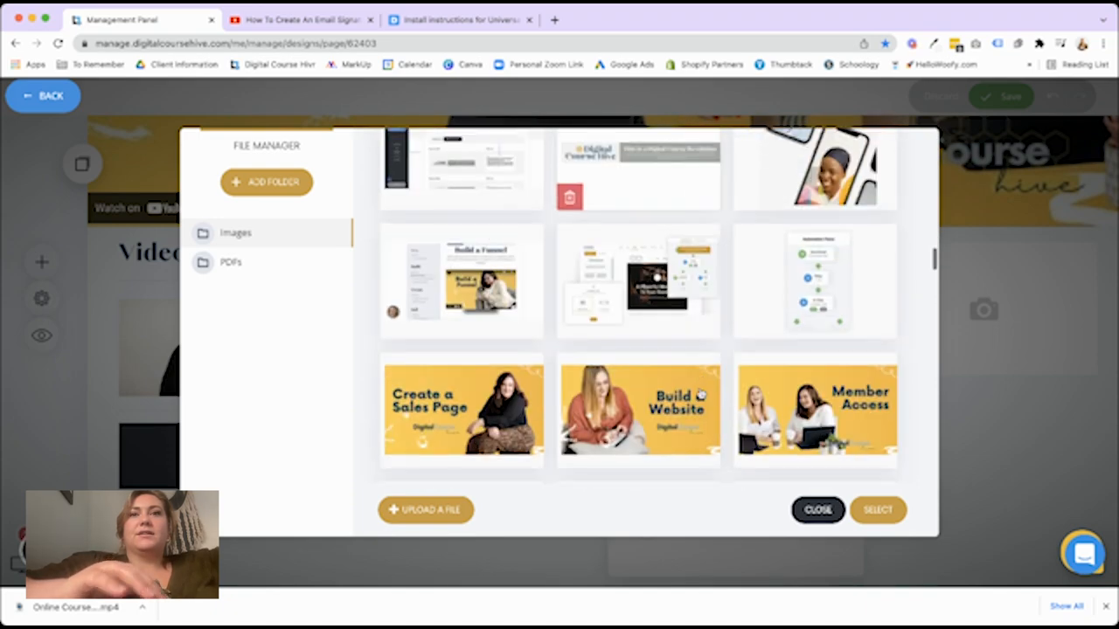
{"action": "scroll", "scroll_direction": "down", "scroll_amount": 3}
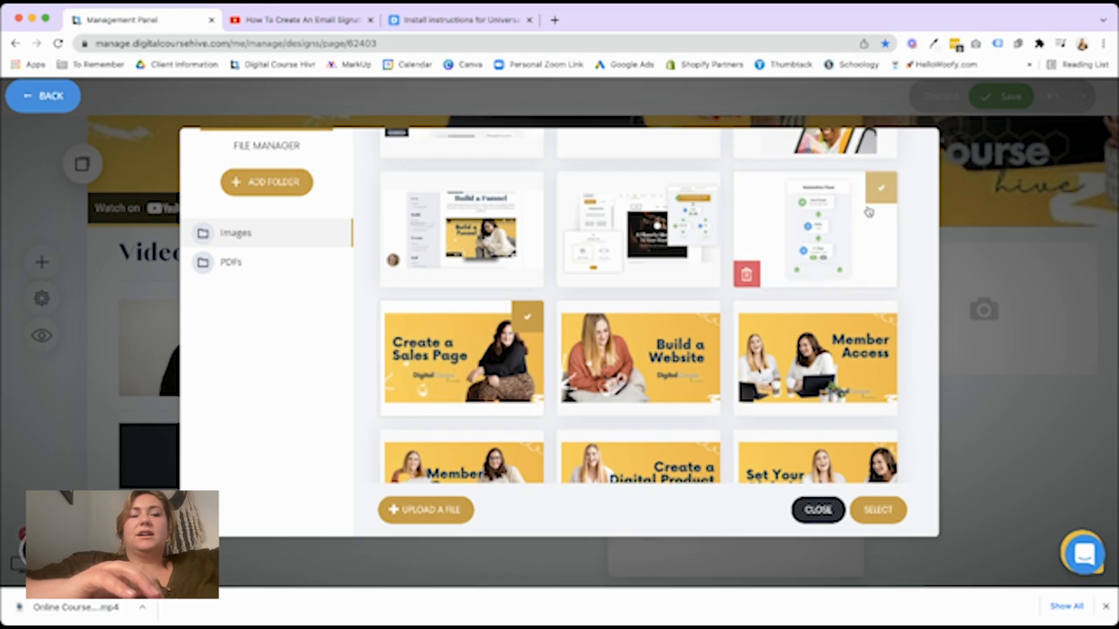
{"action": "scroll", "scroll_direction": "down", "scroll_amount": 3}
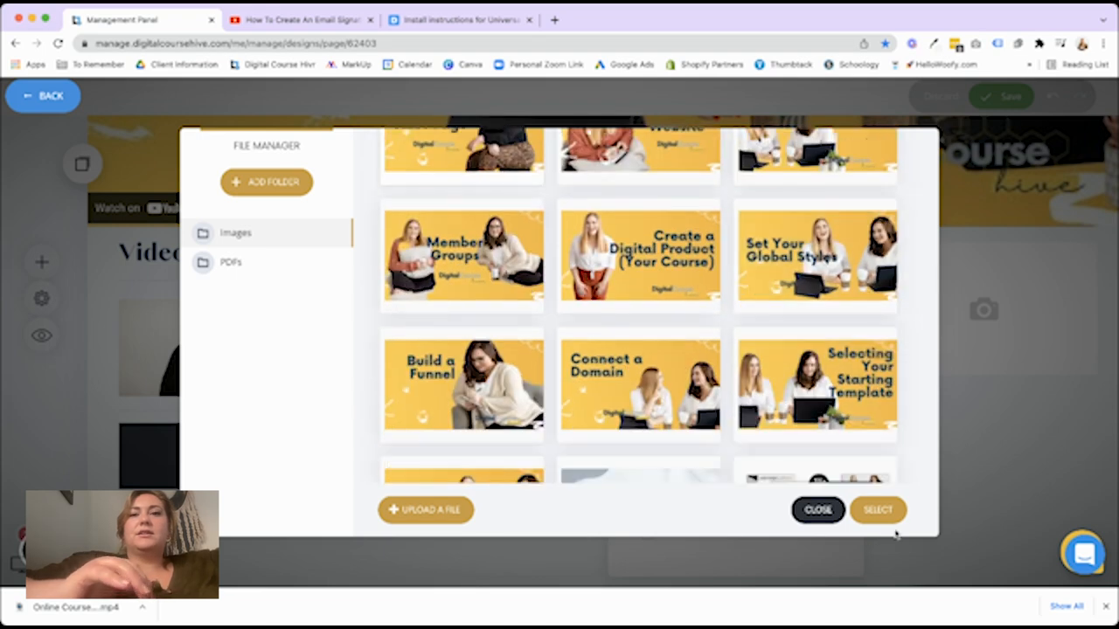
{"action": "mouse_move", "coordinate": [954, 437]}
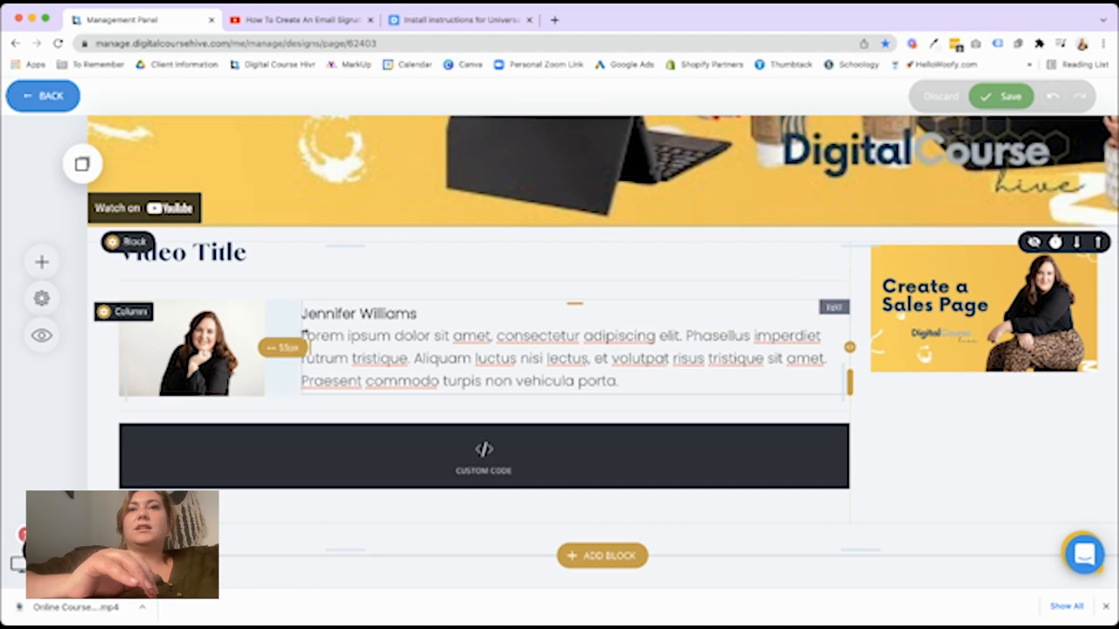
Check the YouTube tab, then shrink the thumbnail and add a Video Title heading beside it
{"action": "left_click", "coordinate": [301, 20]}
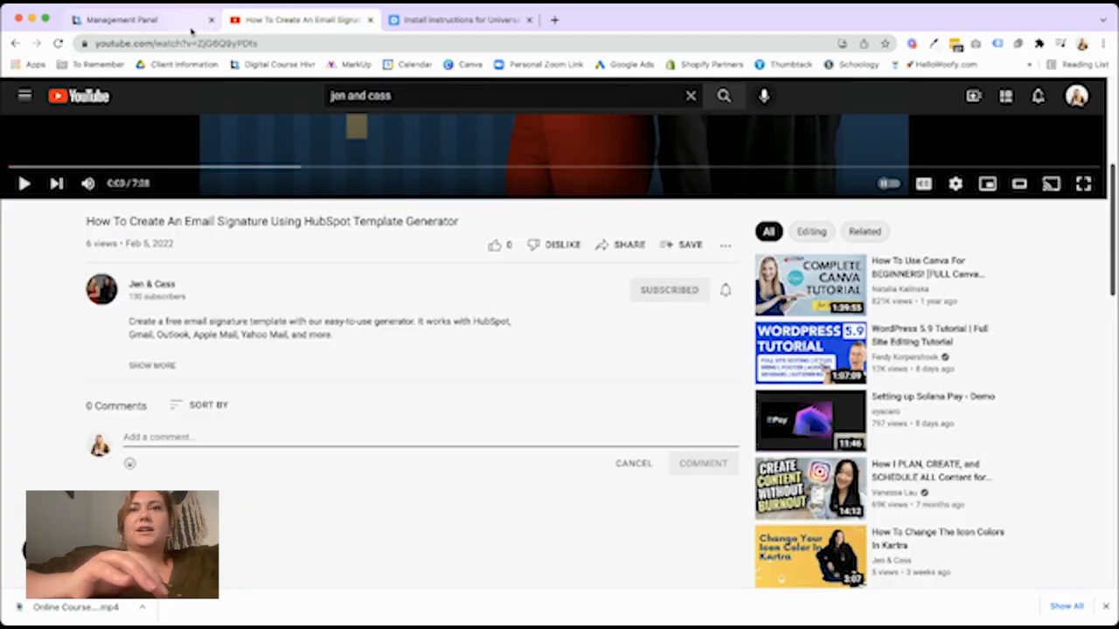
{"action": "left_click", "coordinate": [122, 19]}
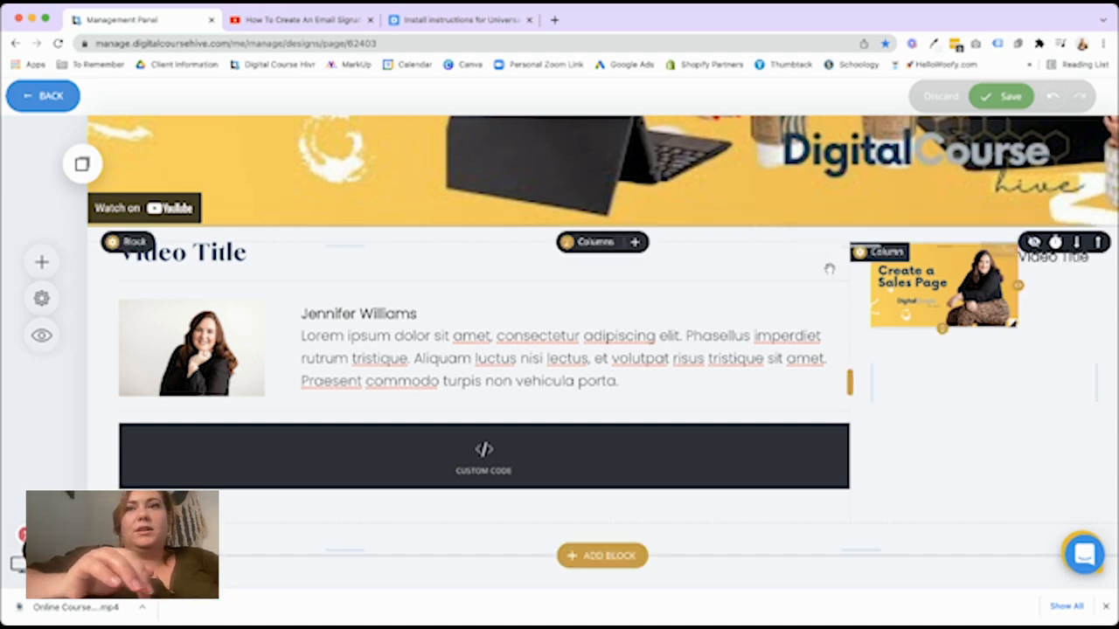
{"action": "left_click", "coordinate": [42, 263]}
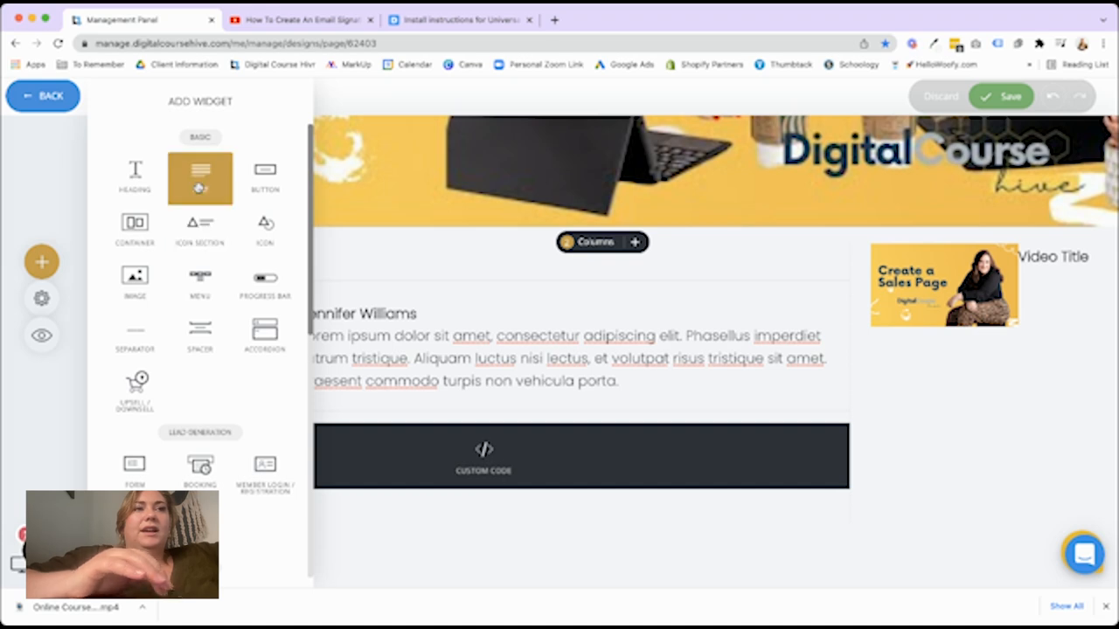
Add a 'Video description' text line at font size 18 and delete the lorem placeholder widget
{"action": "left_click", "coordinate": [42, 94]}
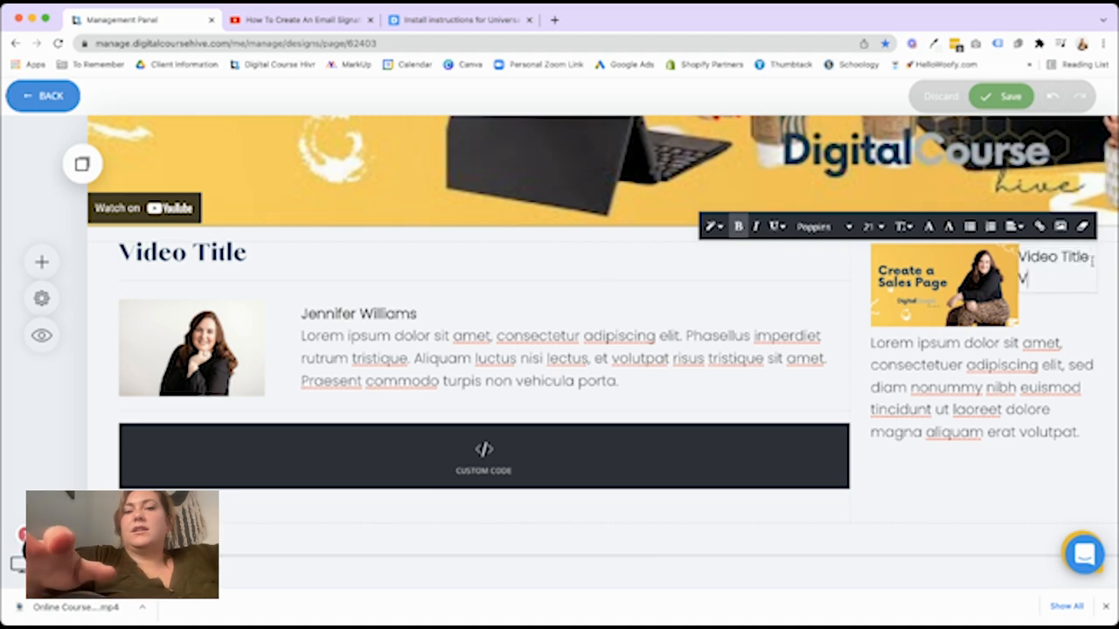
{"action": "type", "text": "Video description"}
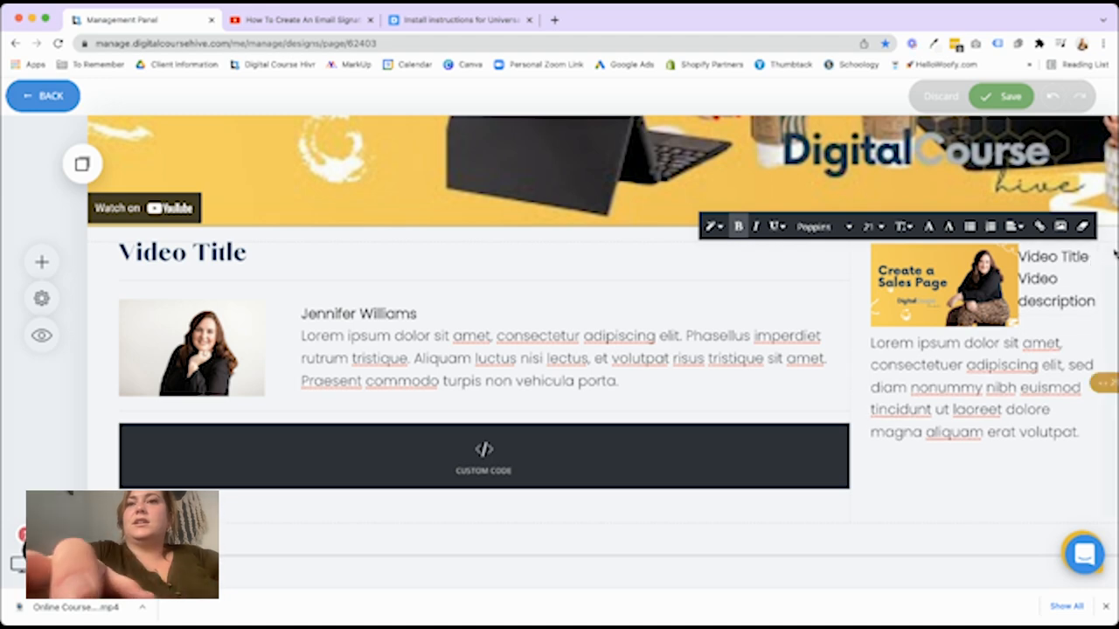
{"action": "double_click", "coordinate": [1038, 278]}
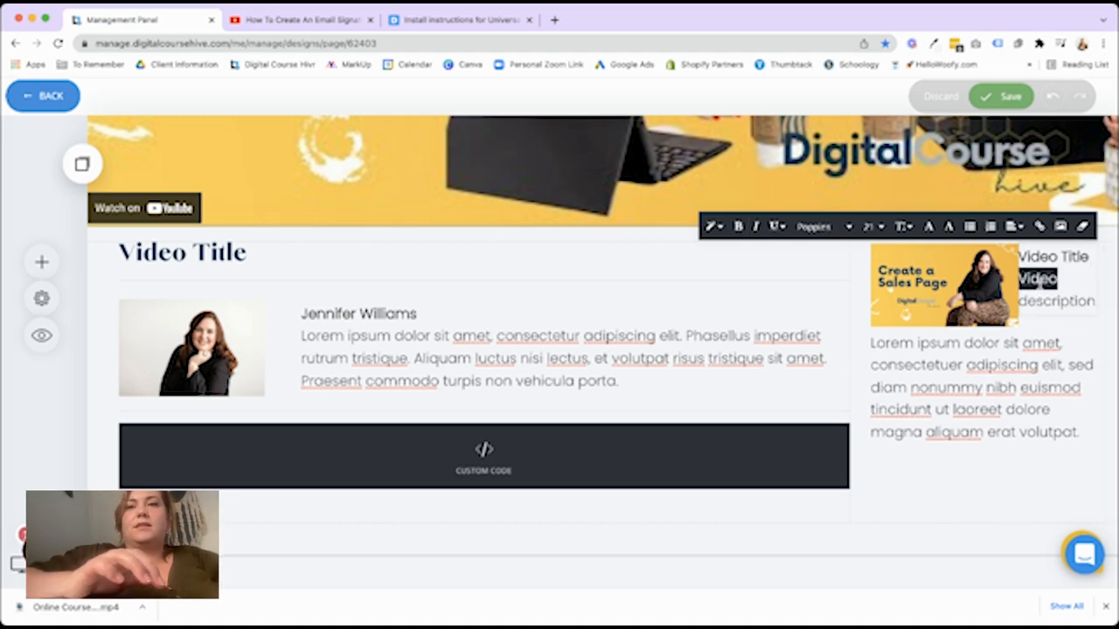
{"action": "left_click", "coordinate": [867, 227]}
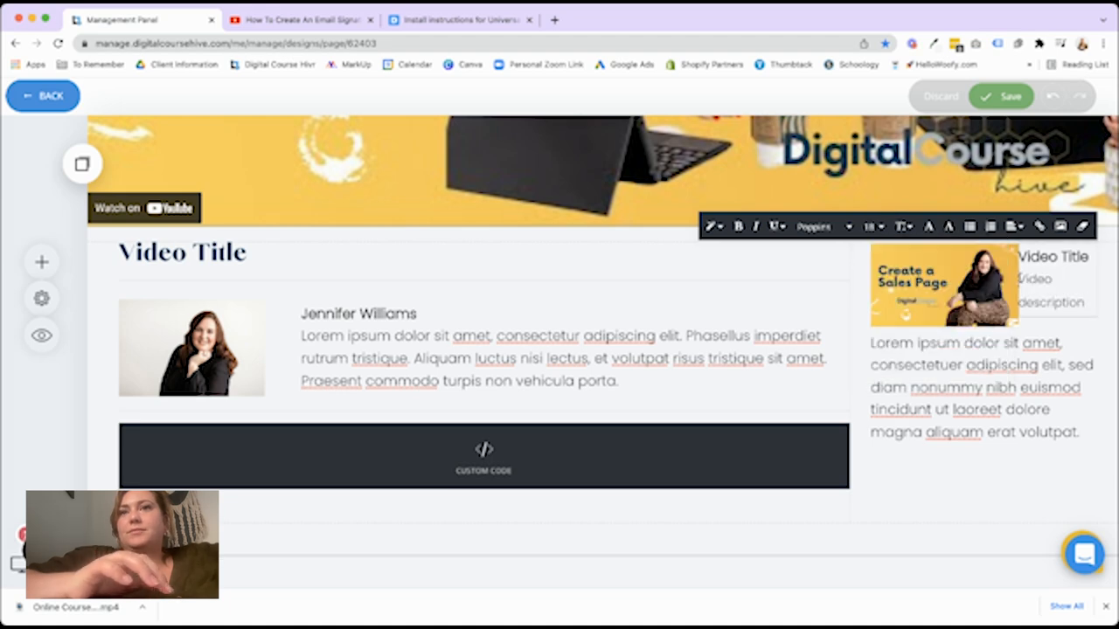
{"action": "left_click", "coordinate": [868, 227]}
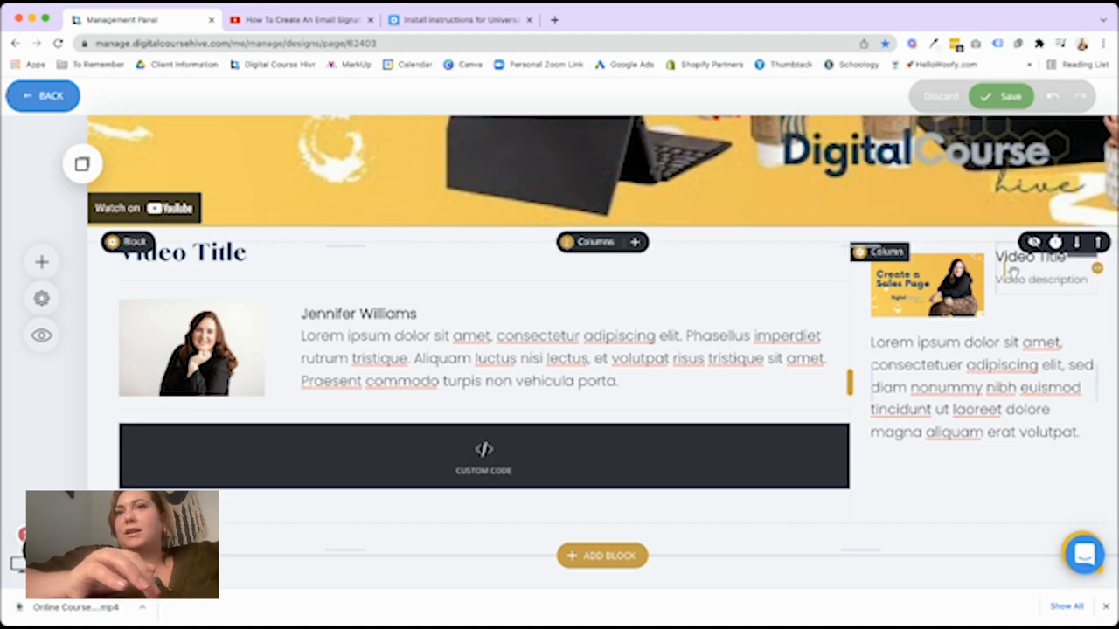
{"action": "left_click", "coordinate": [1091, 241]}
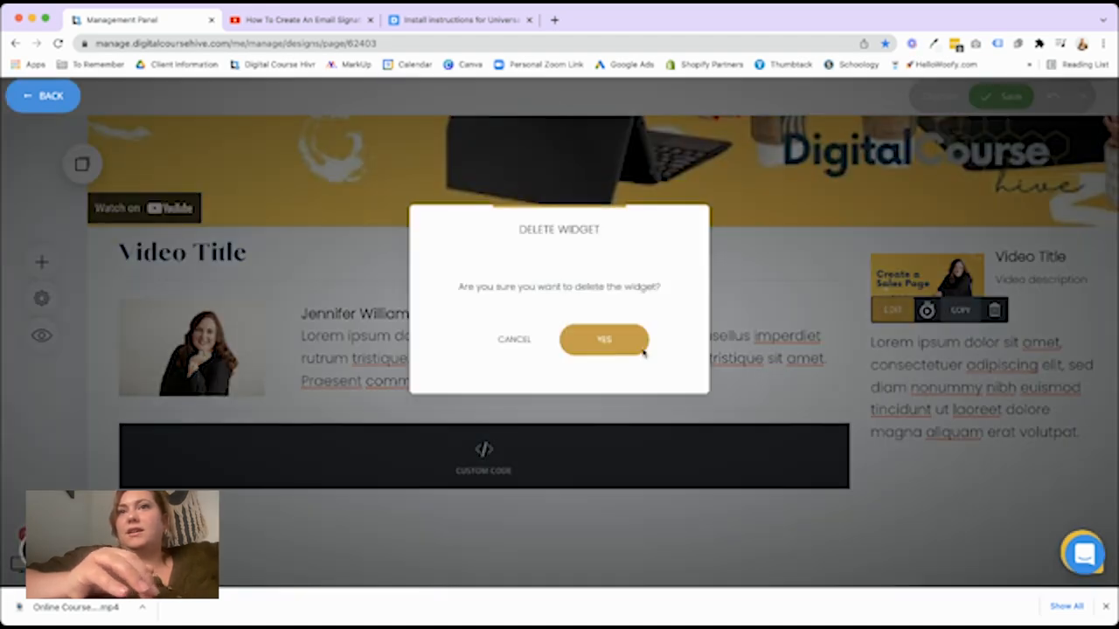
Confirm deleting the widget, then review the copied items in Saved Blocks & Elements
{"action": "left_click", "coordinate": [605, 339]}
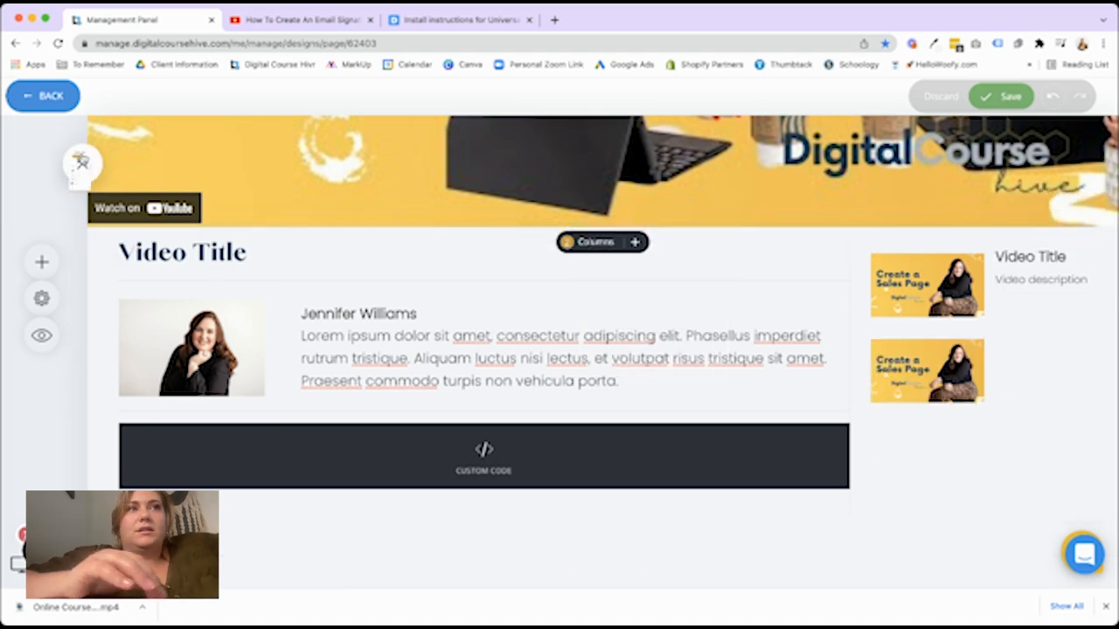
{"action": "left_click", "coordinate": [926, 371]}
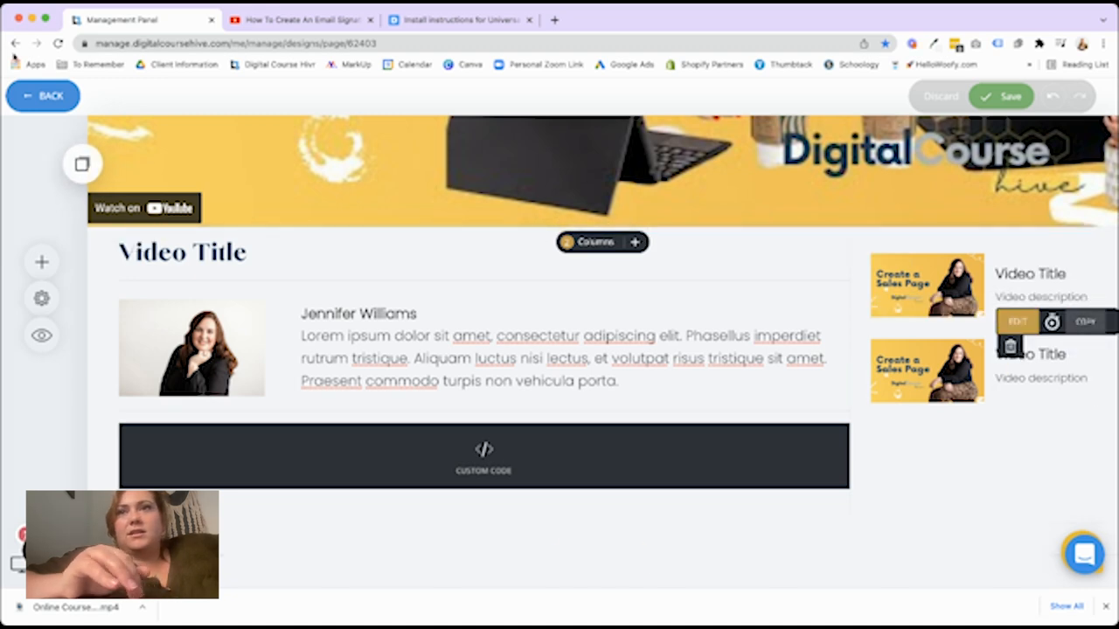
{"action": "left_click", "coordinate": [42, 263]}
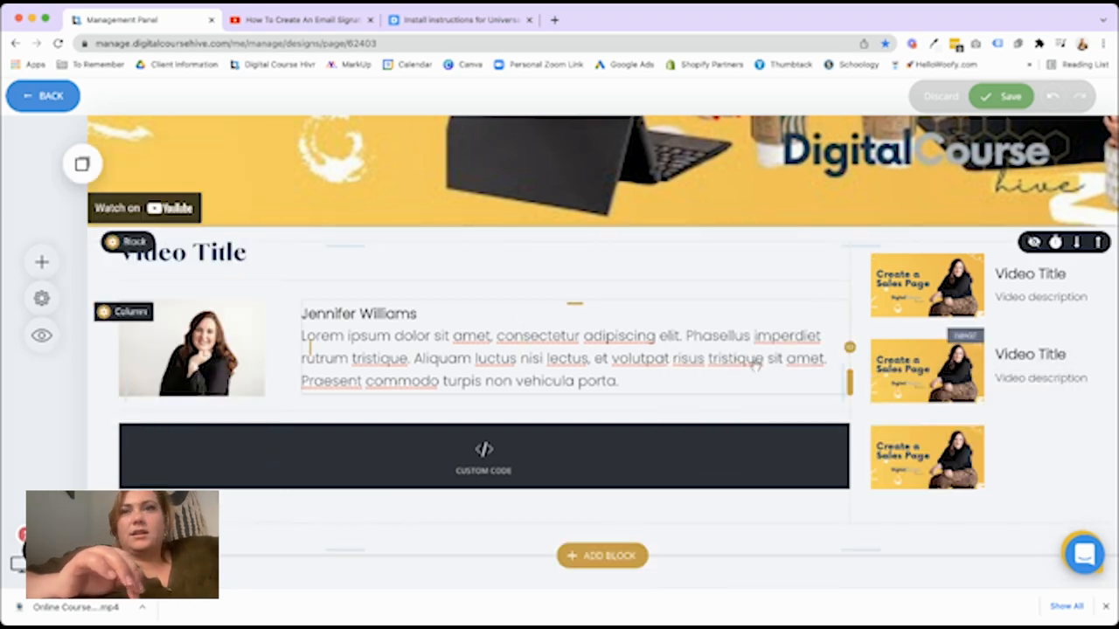
{"action": "left_click", "coordinate": [42, 262]}
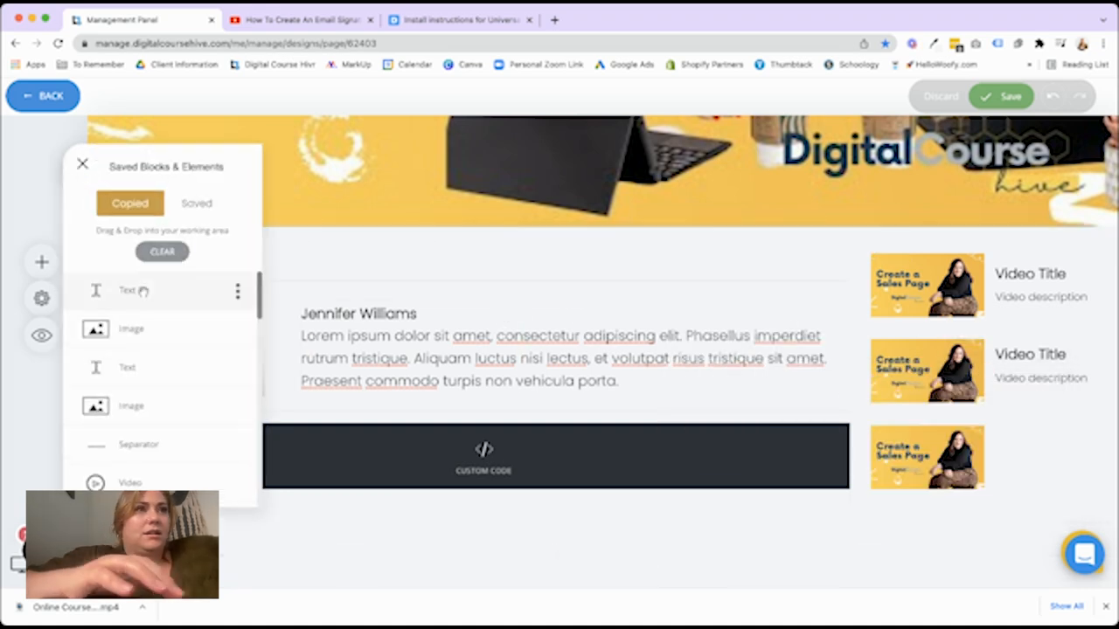
{"action": "left_click", "coordinate": [84, 165]}
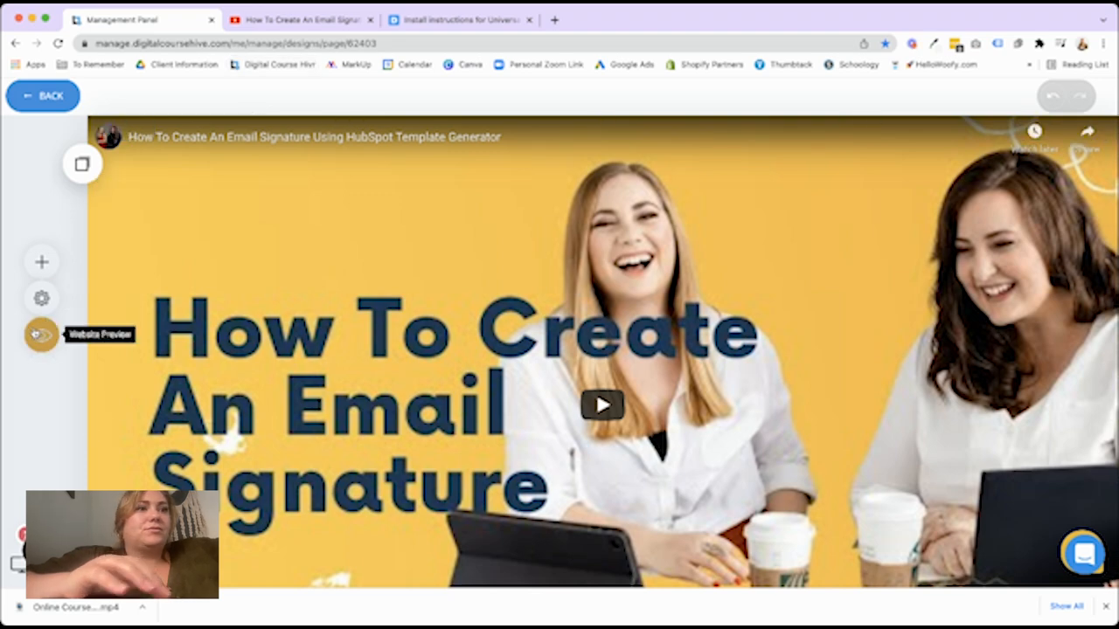
{"action": "left_click", "coordinate": [42, 334]}
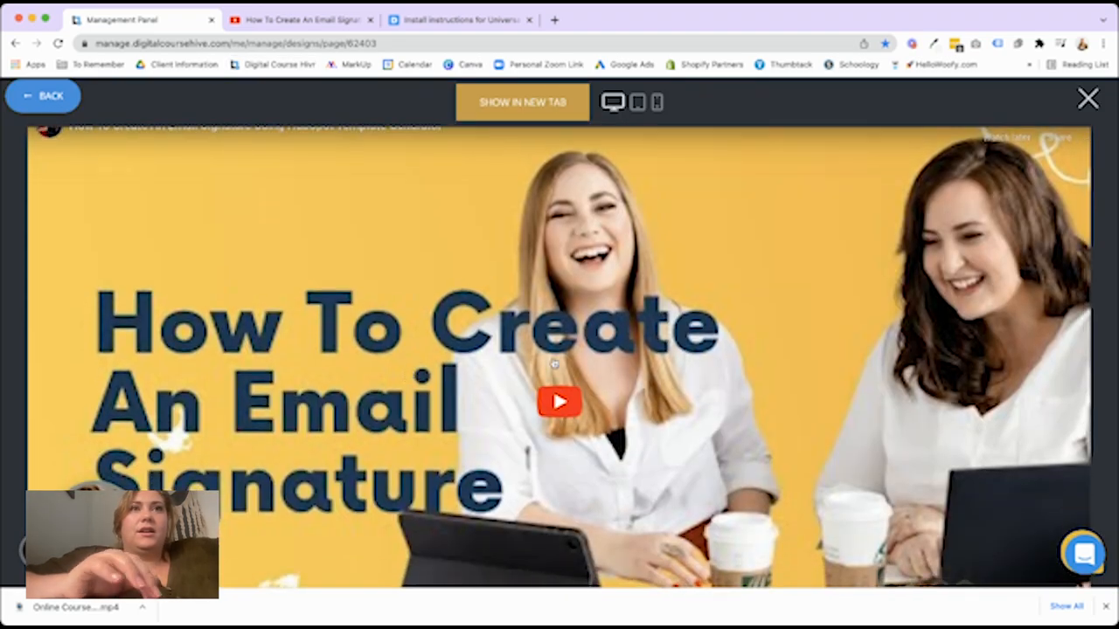
{"action": "left_click", "coordinate": [559, 400]}
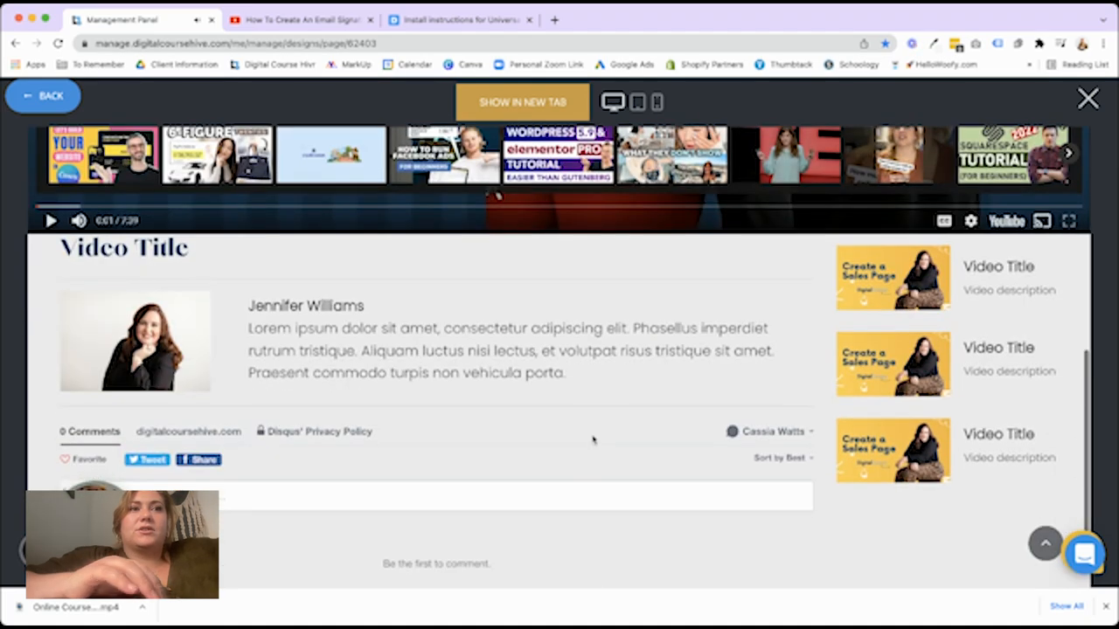
{"action": "scroll", "scroll_direction": "down", "scroll_amount": 3}
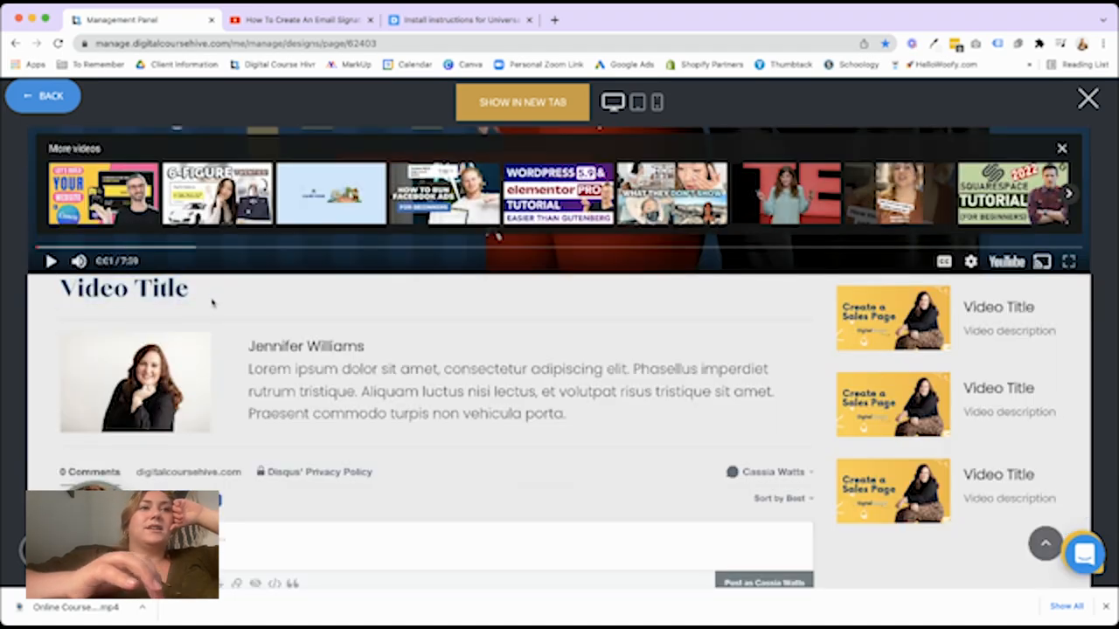
{"action": "scroll", "scroll_direction": "down", "scroll_amount": 3}
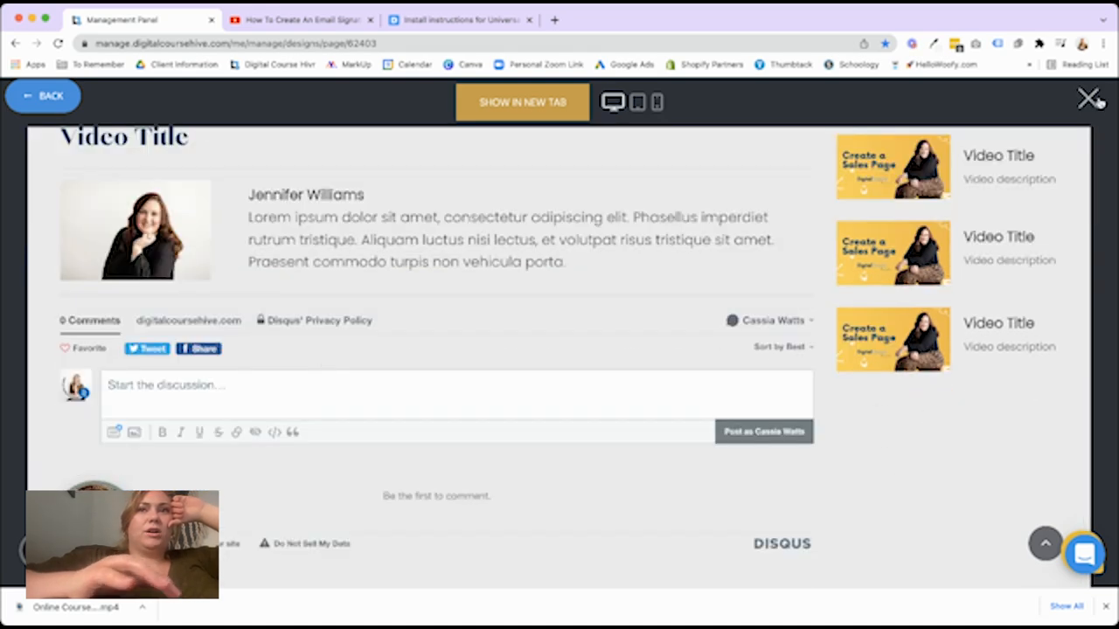
{"action": "left_click", "coordinate": [1087, 98]}
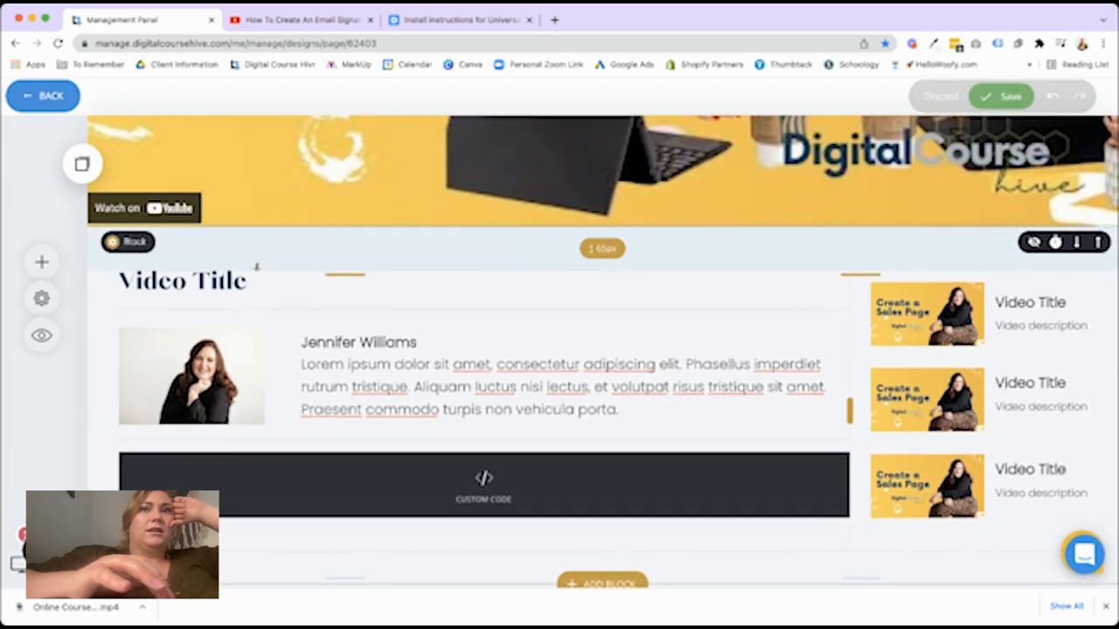
Place a copied element from the Copied tab onto the video library page
{"action": "scroll", "scroll_direction": "down", "scroll_amount": 3}
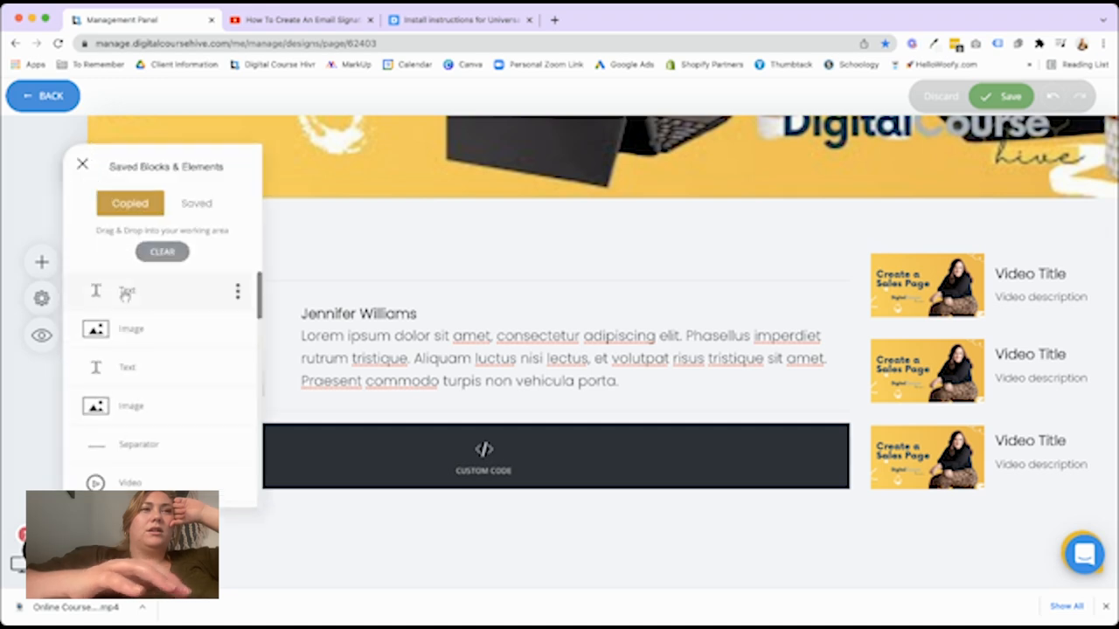
{"action": "left_click", "coordinate": [83, 164]}
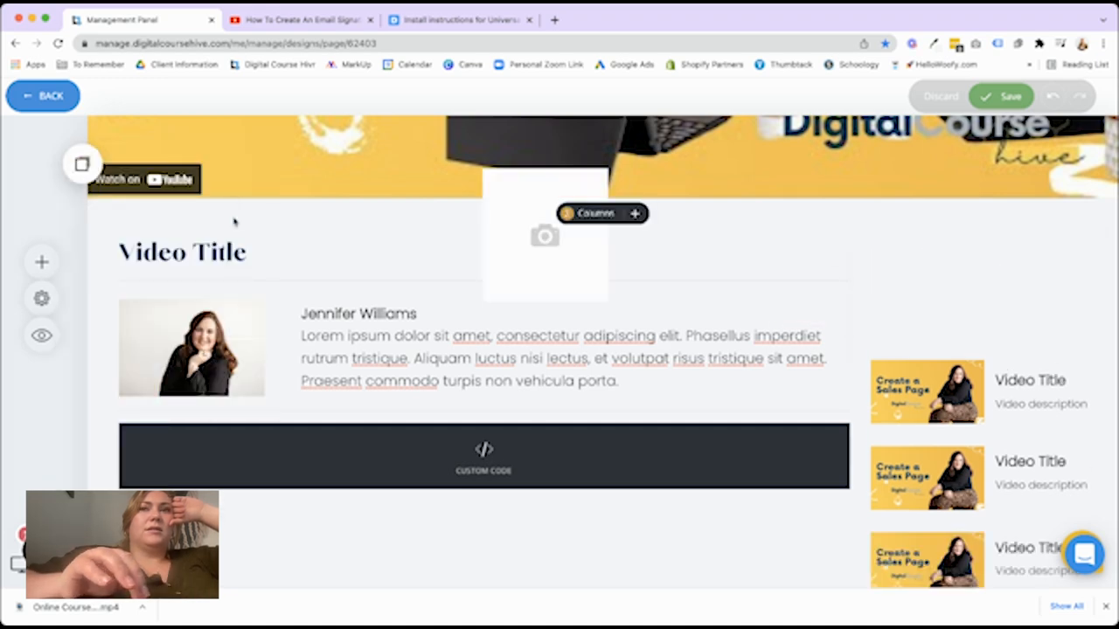
{"action": "left_click", "coordinate": [42, 262]}
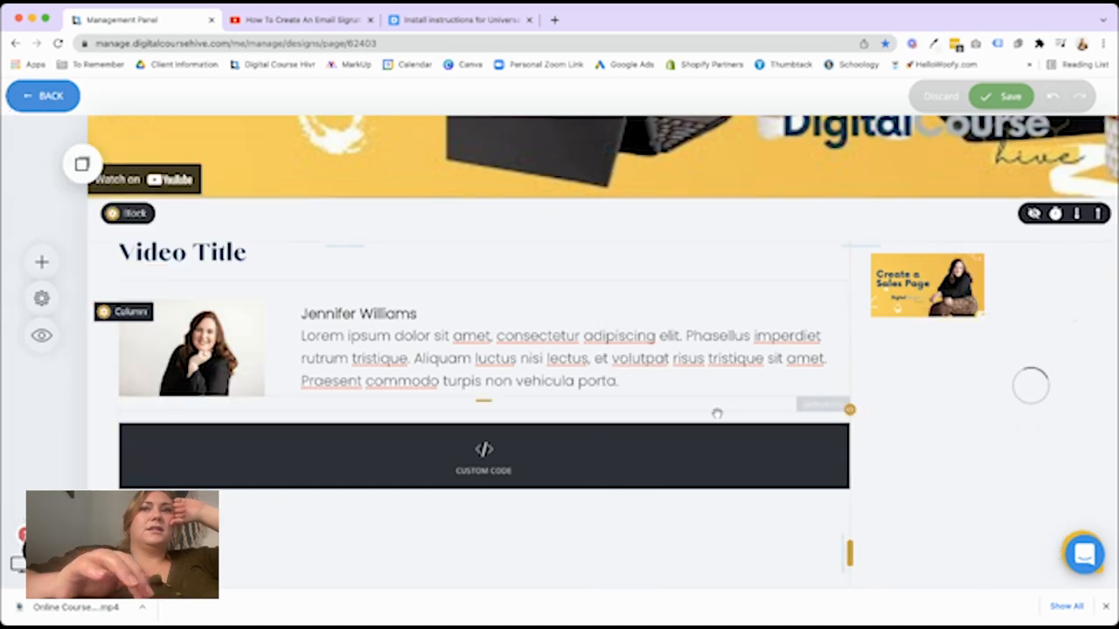
{"action": "scroll", "scroll_direction": "down", "scroll_amount": 3}
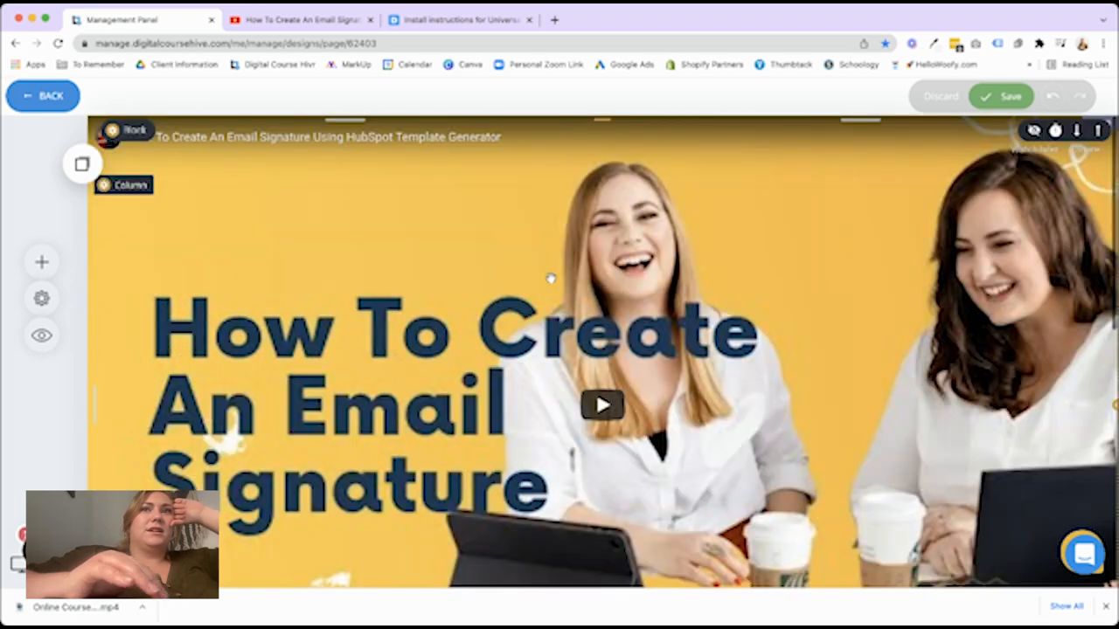
Preview the page in its own browser tab, then close that tab
{"action": "left_click", "coordinate": [1000, 96]}
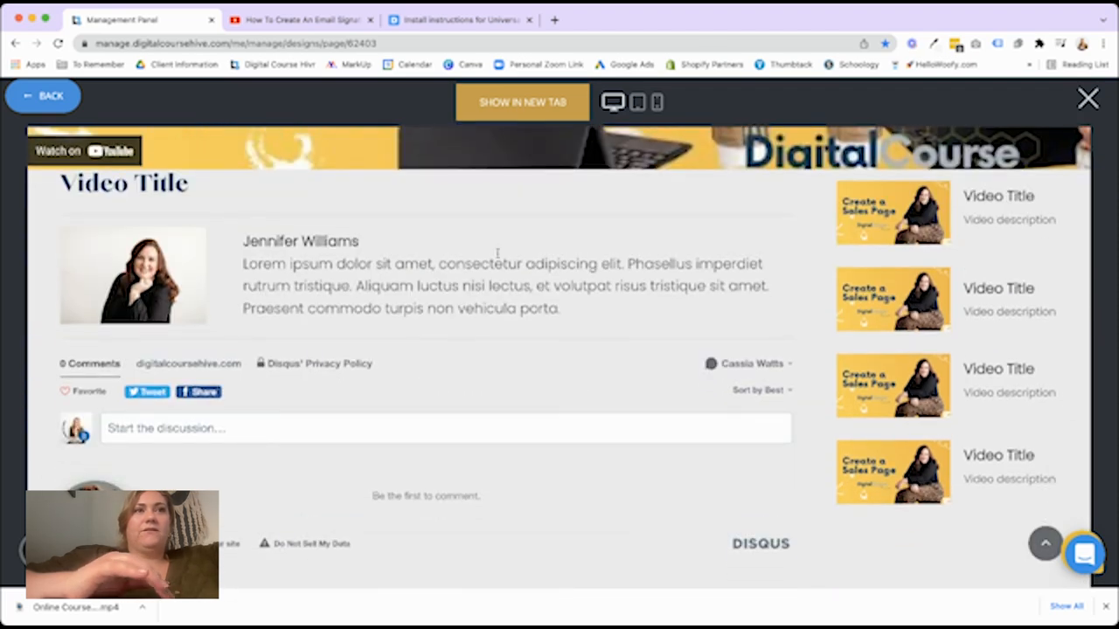
{"action": "left_click", "coordinate": [521, 102]}
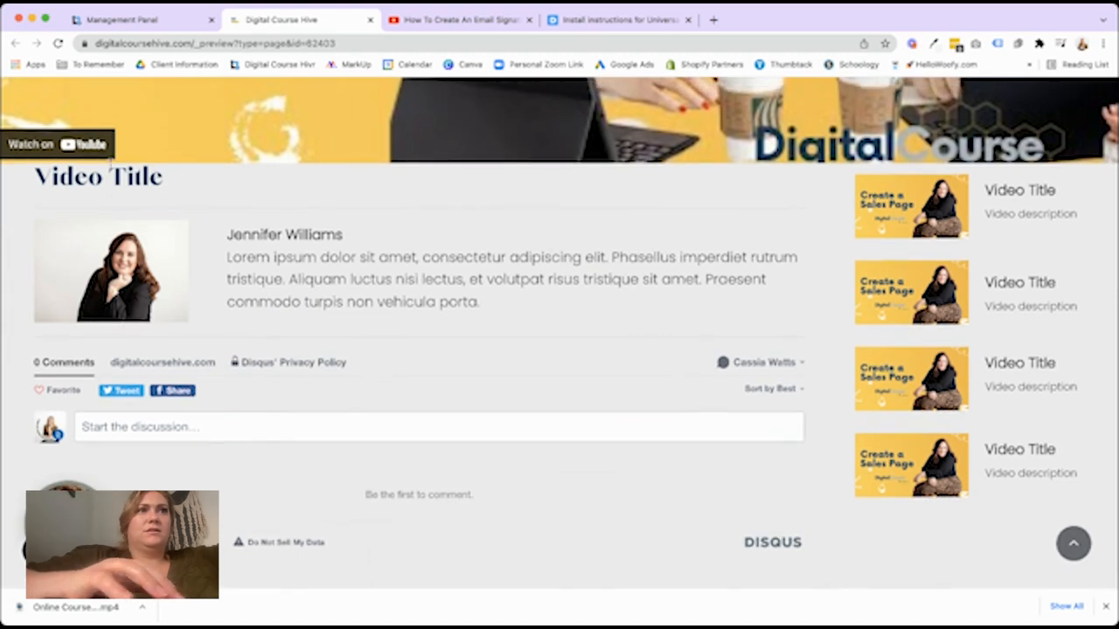
{"action": "left_click", "coordinate": [122, 19]}
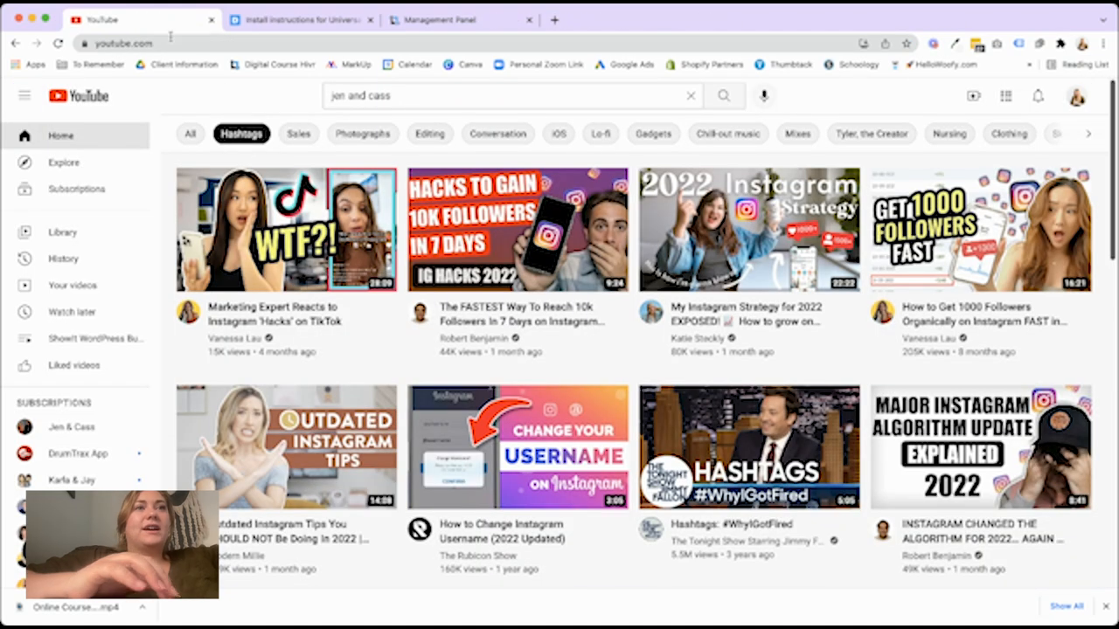
{"action": "mouse_move", "coordinate": [61, 136]}
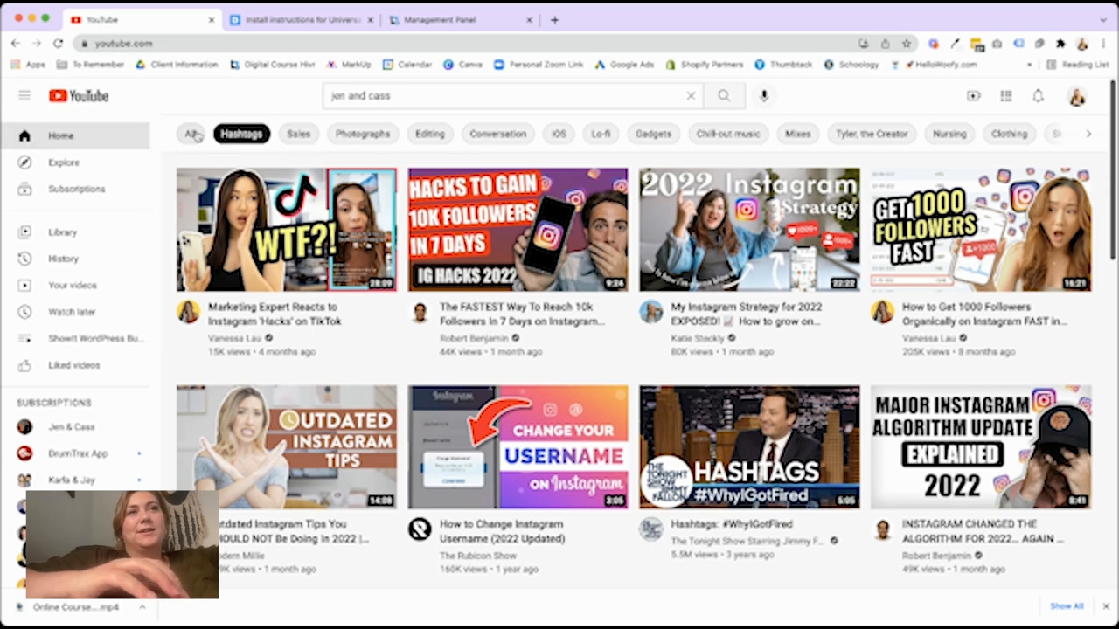
Compare the Sales, Photographs and Editing category chips, then return to All
{"action": "left_click", "coordinate": [297, 133]}
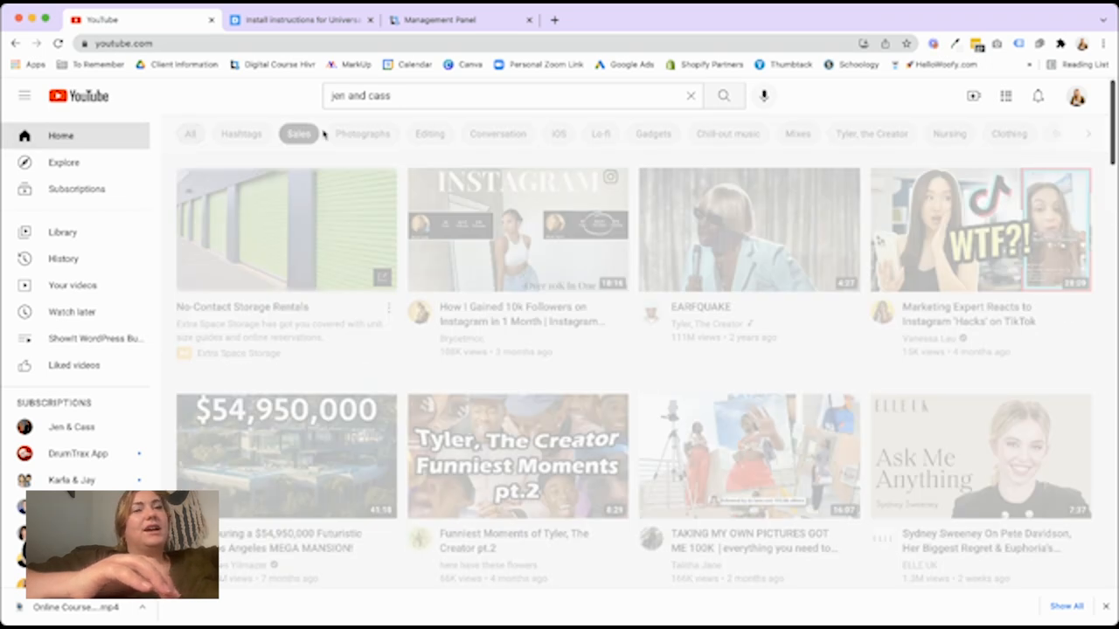
{"action": "left_click", "coordinate": [364, 133]}
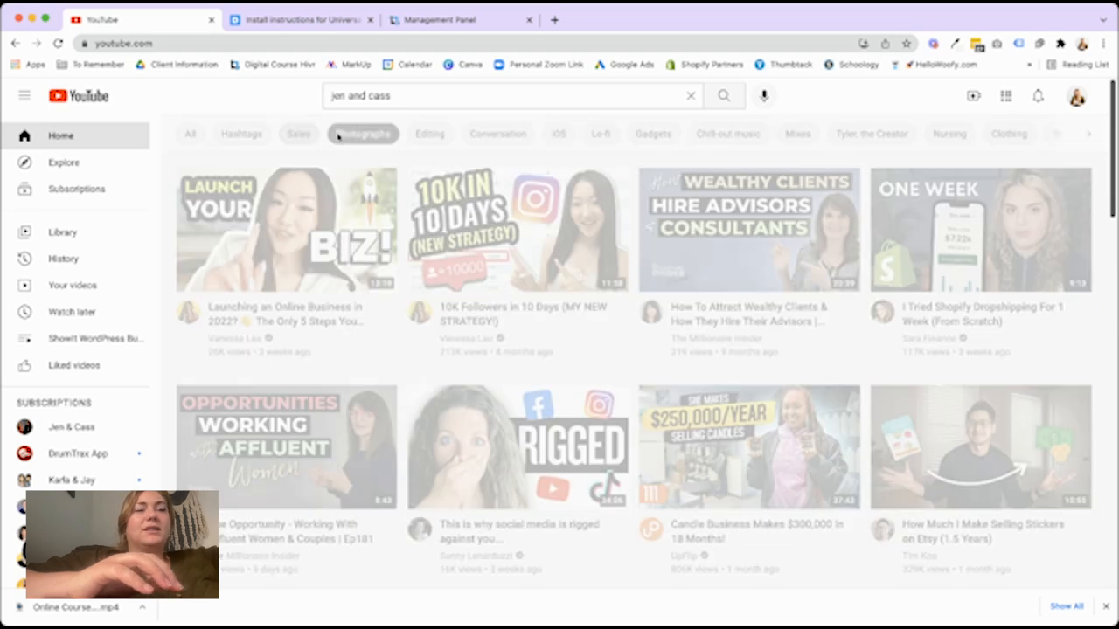
{"action": "left_click", "coordinate": [430, 133]}
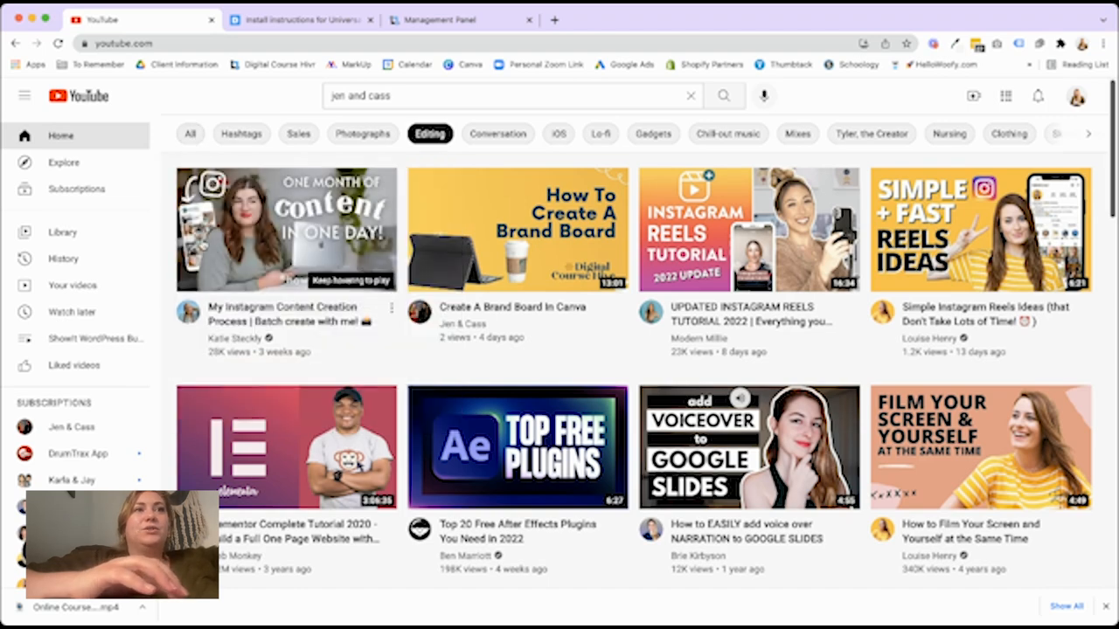
{"action": "left_click", "coordinate": [189, 133]}
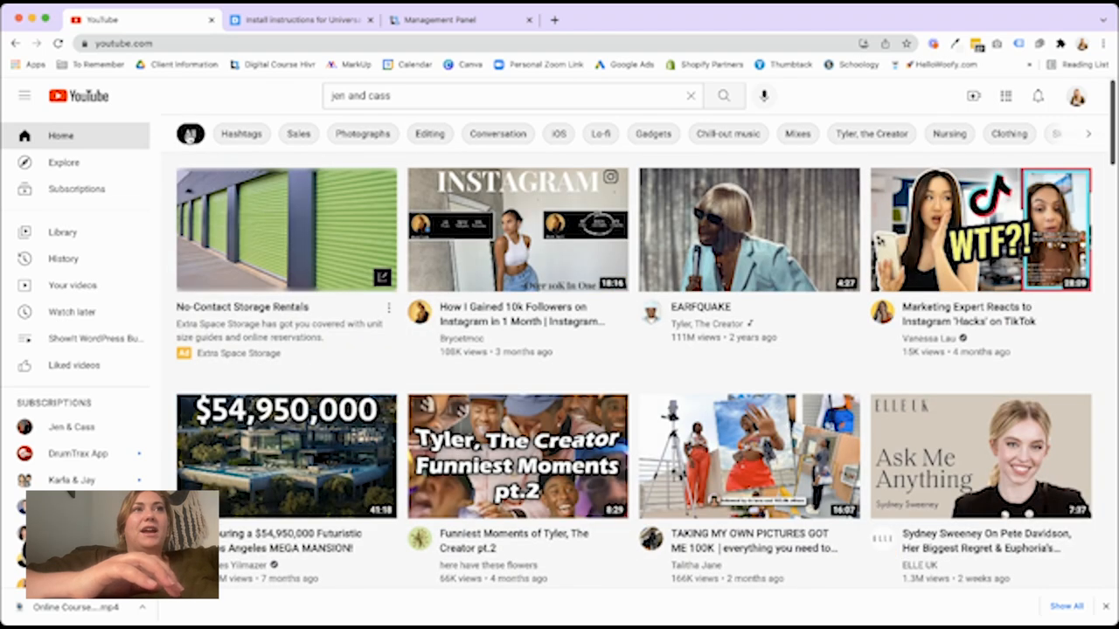
{"action": "left_click", "coordinate": [189, 133]}
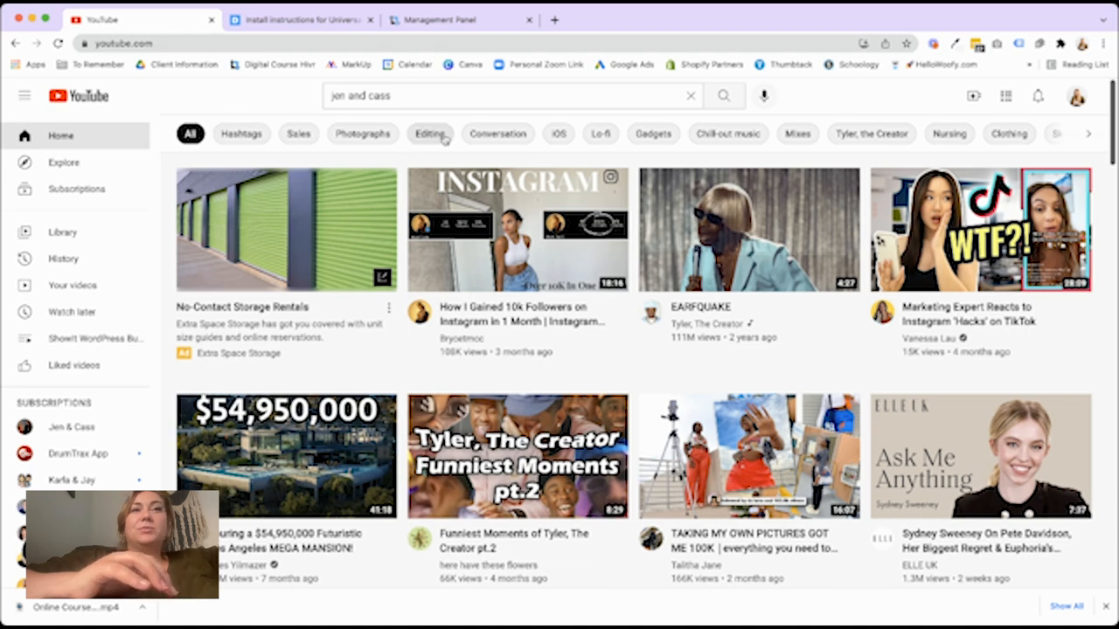
{"action": "mouse_move", "coordinate": [496, 133]}
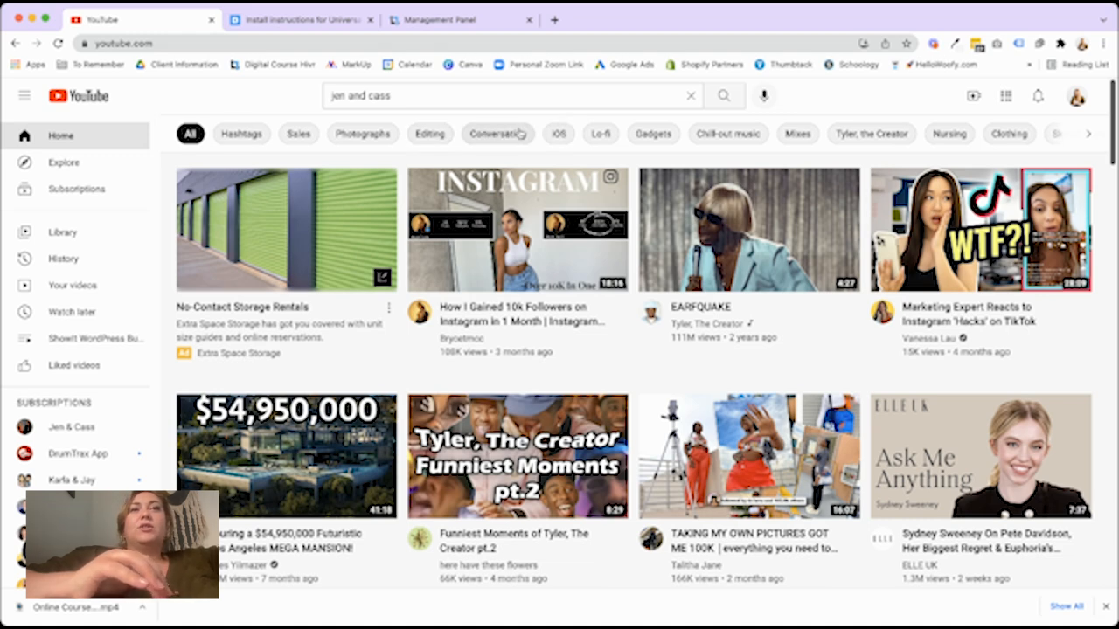
{"action": "mouse_move", "coordinate": [626, 132]}
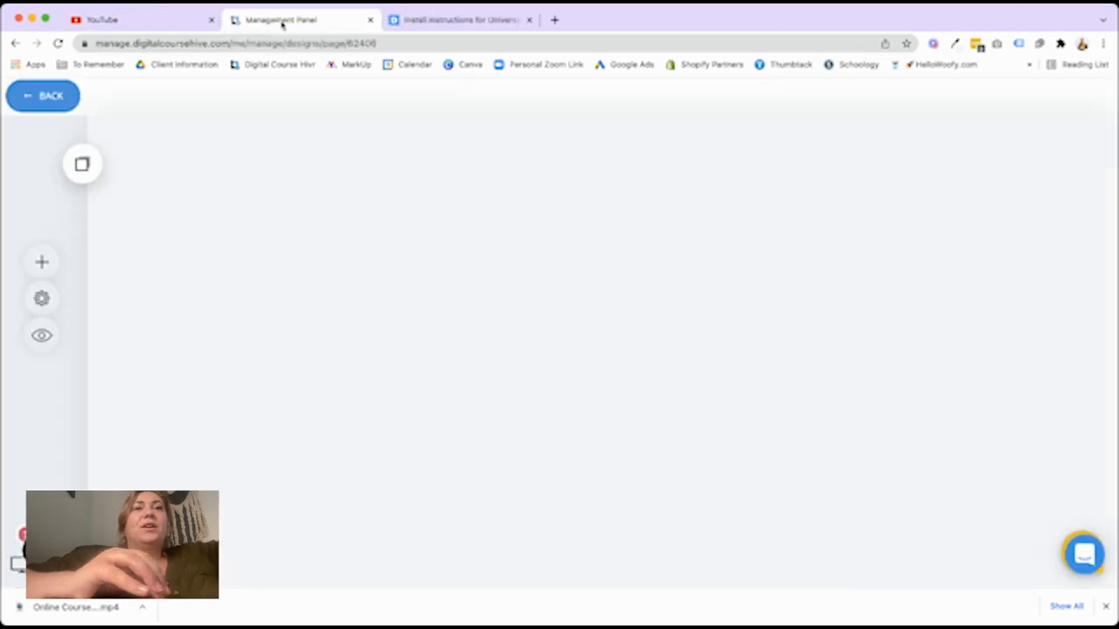
Go back to the YouTube home feed and close the Install Instructions tab
{"action": "left_click", "coordinate": [131, 19]}
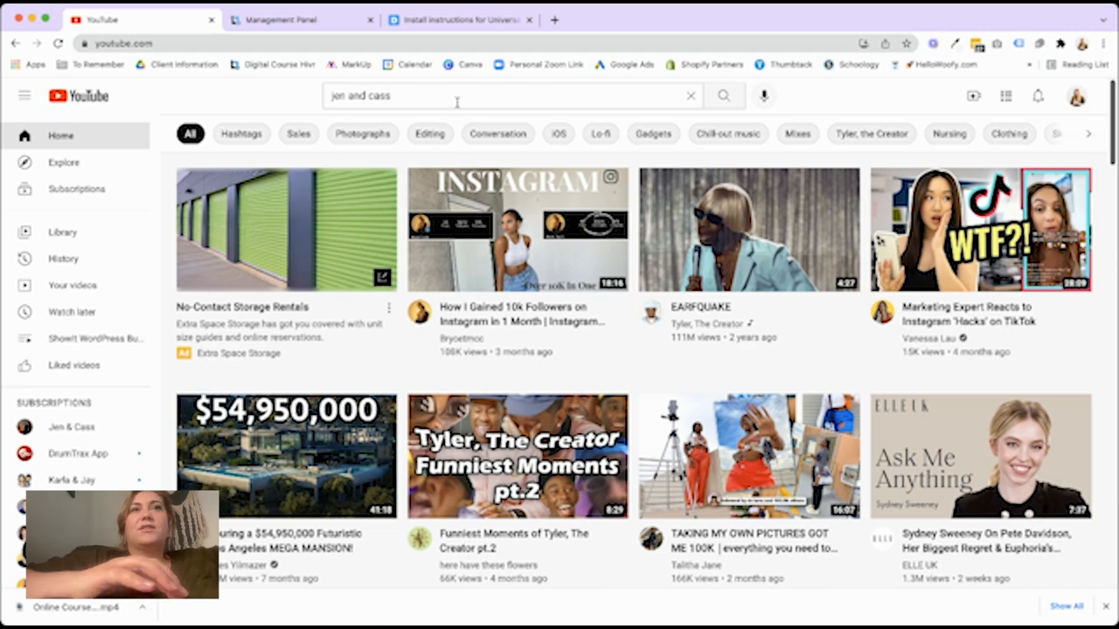
{"action": "mouse_move", "coordinate": [272, 112]}
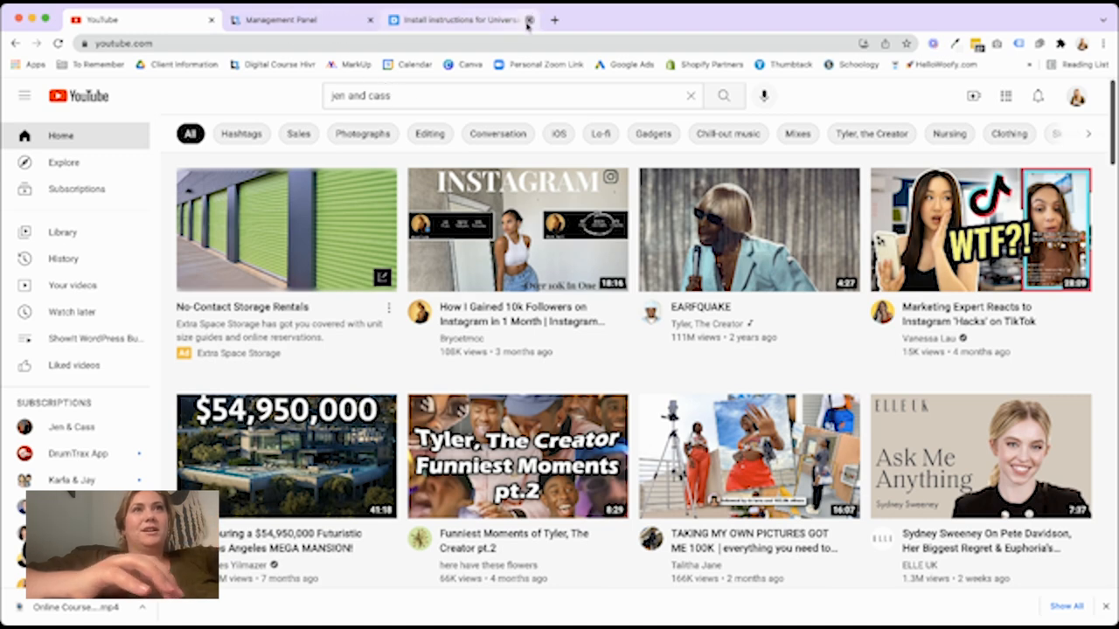
{"action": "left_click", "coordinate": [528, 19]}
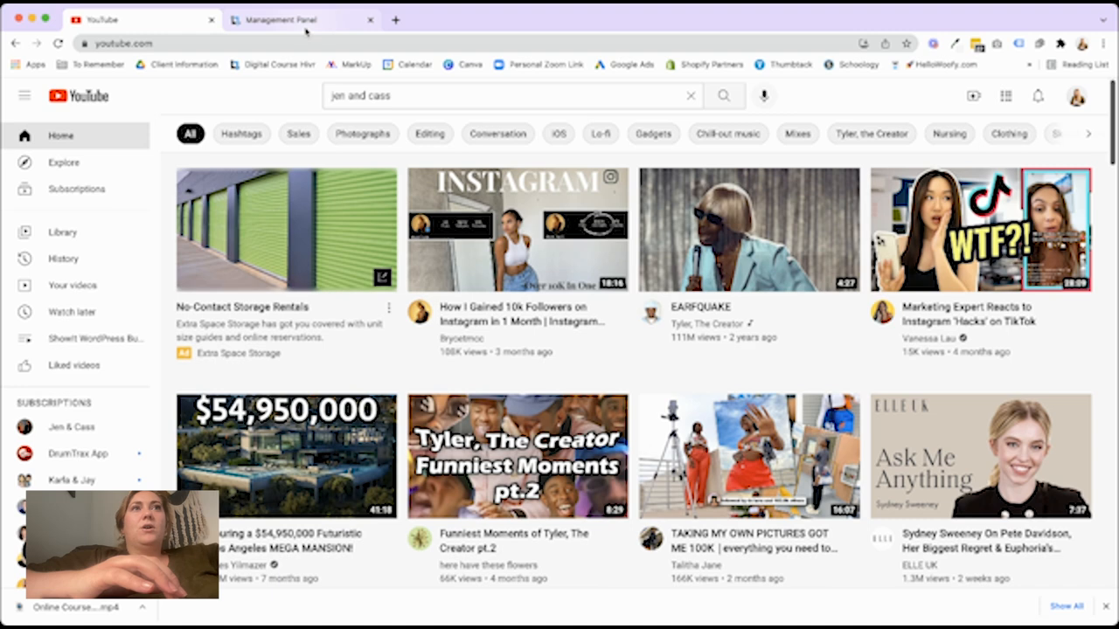
Back in the page editor, split the block into two columns
{"action": "left_click", "coordinate": [280, 19]}
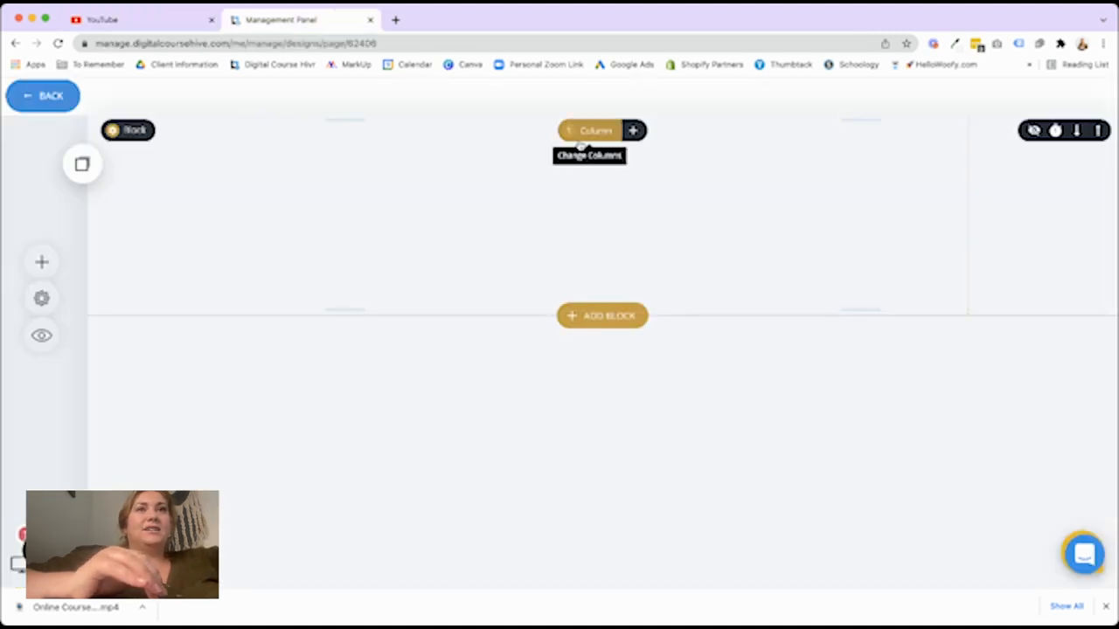
{"action": "left_click", "coordinate": [594, 129]}
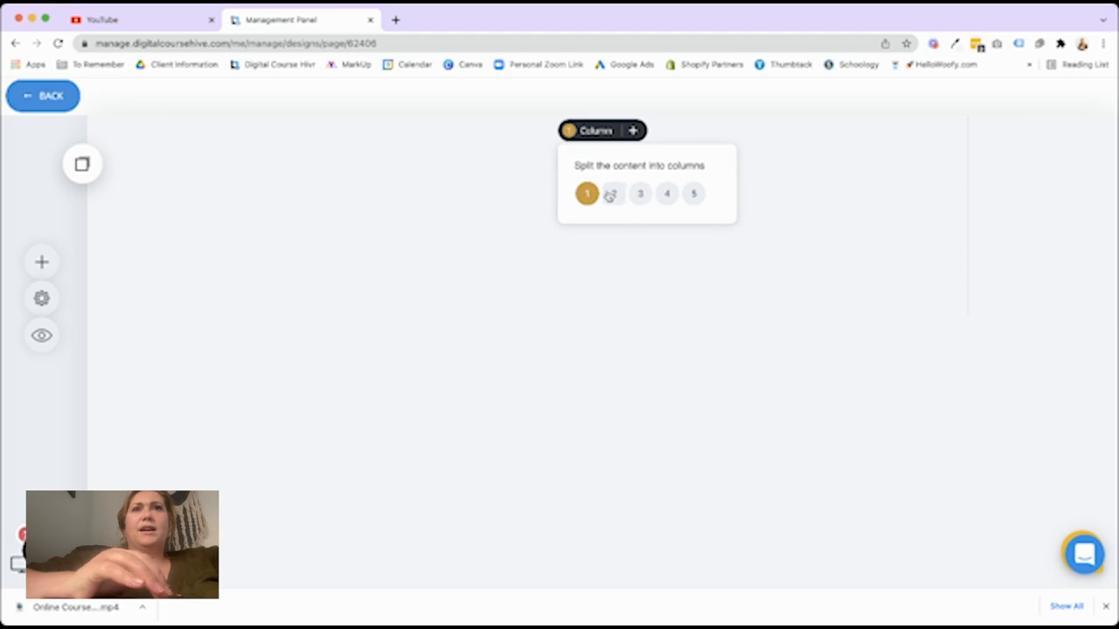
{"action": "left_click", "coordinate": [612, 192]}
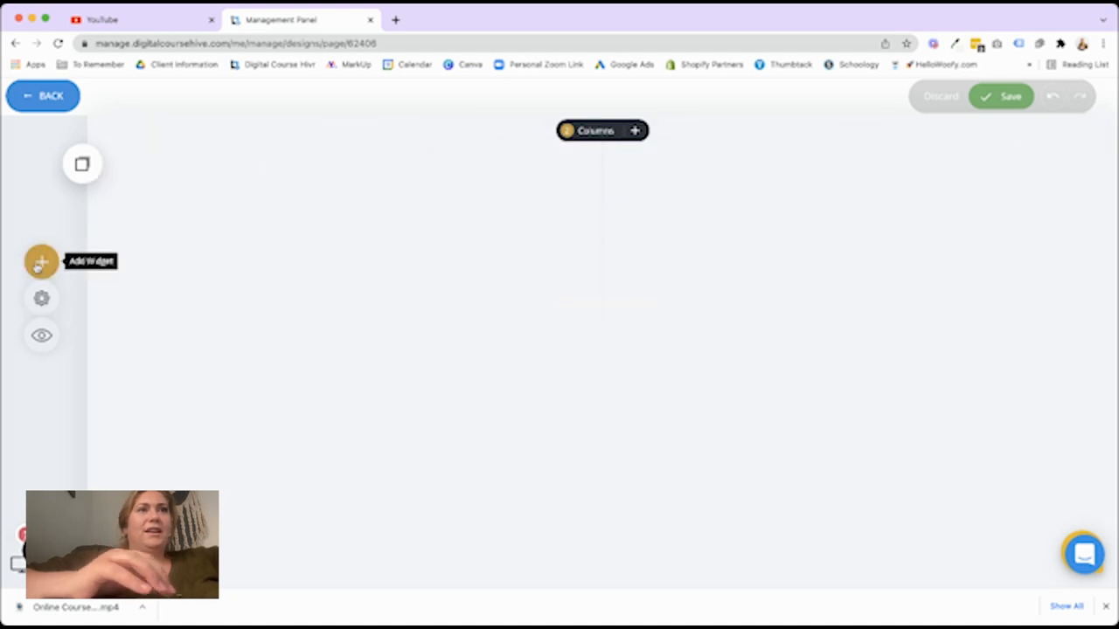
Add a search widget from the widget list and reopen Add Widget
{"action": "left_click", "coordinate": [42, 262]}
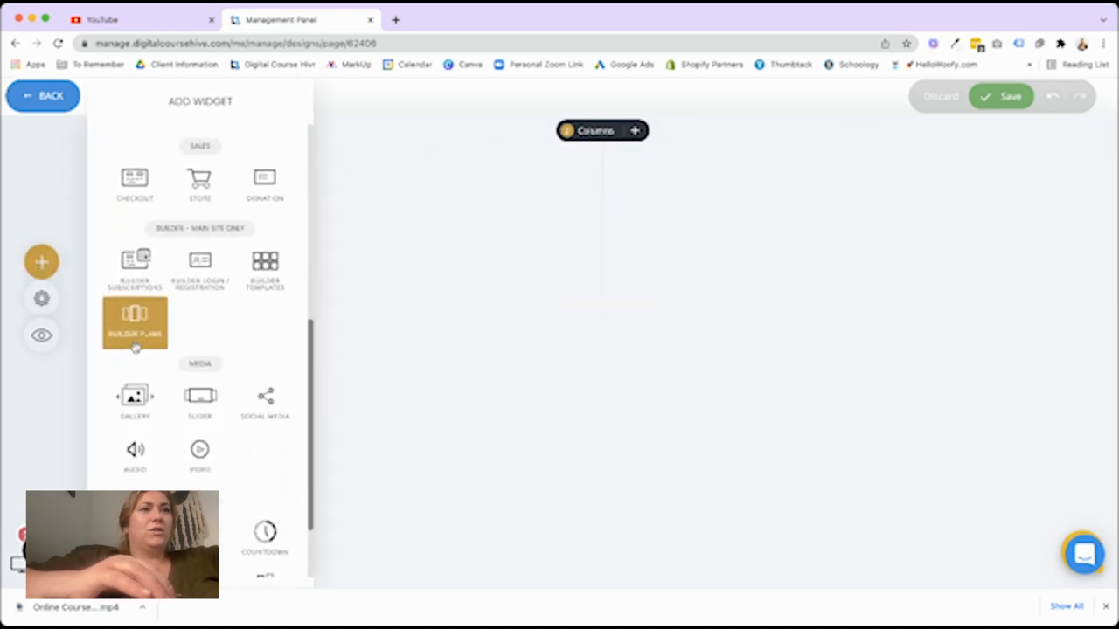
{"action": "scroll", "scroll_direction": "down", "scroll_amount": 3}
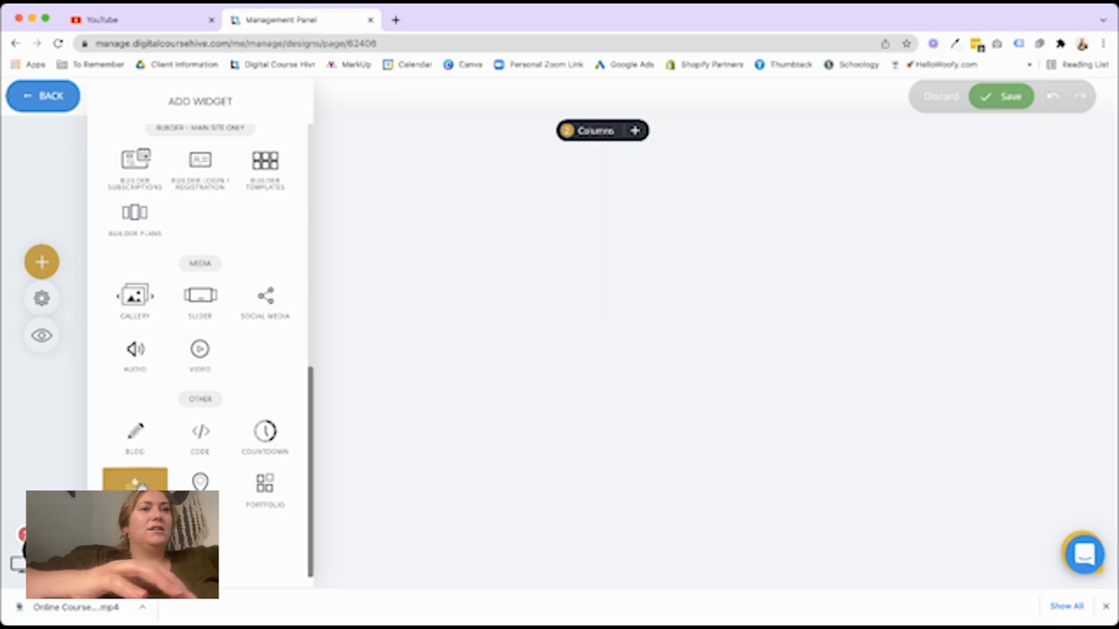
{"action": "left_click", "coordinate": [42, 263]}
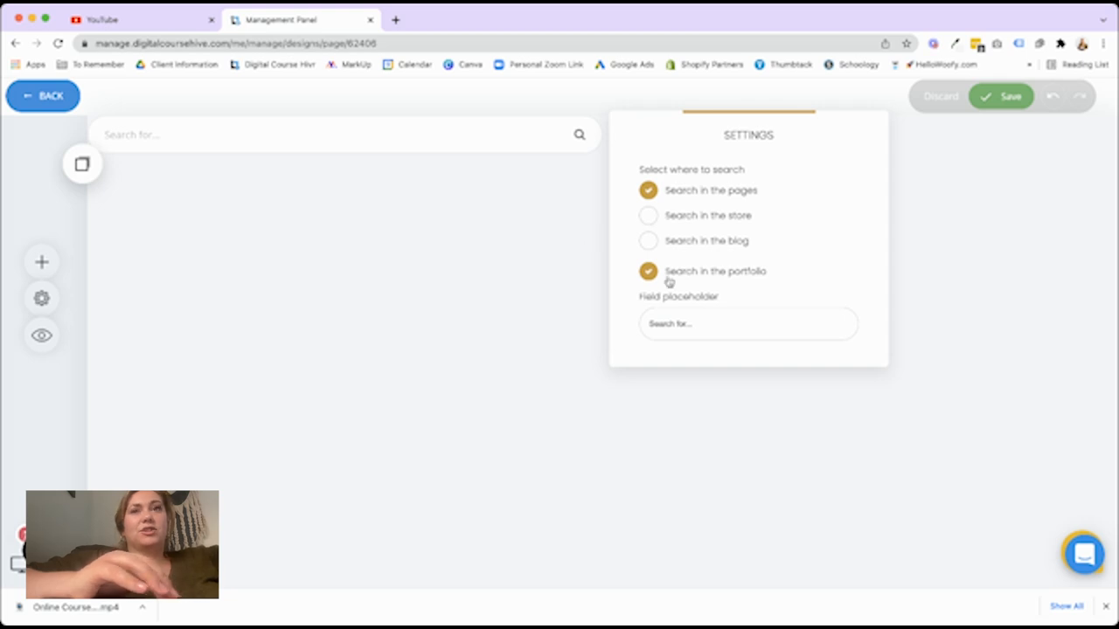
{"action": "left_click", "coordinate": [42, 262]}
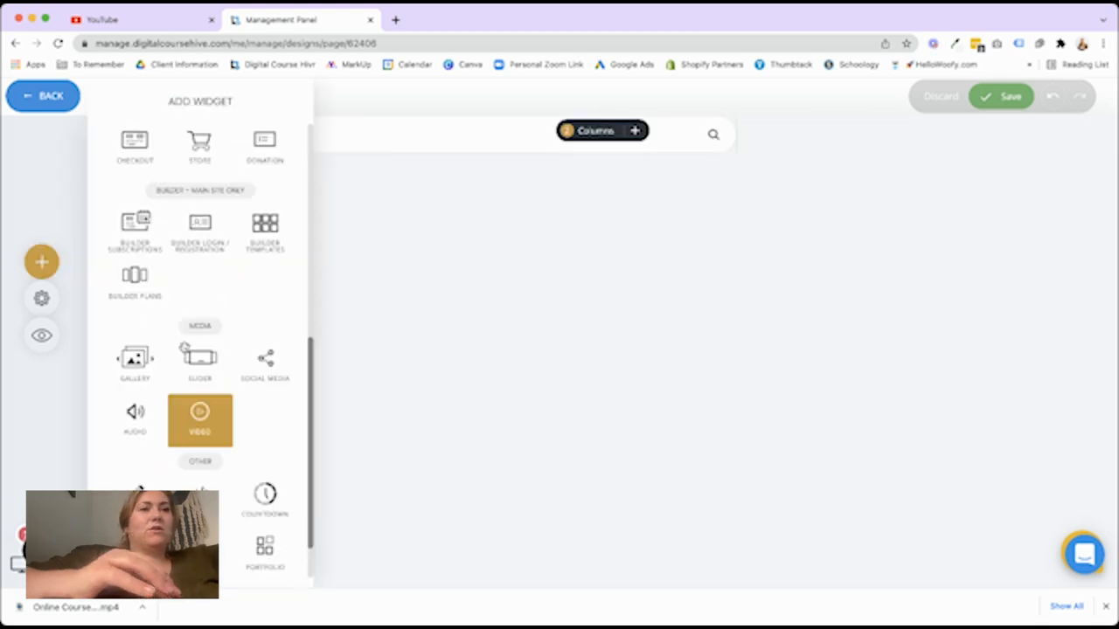
Pick an icon for the Icon widget and link it externally to /member
{"action": "scroll", "scroll_direction": "up", "scroll_amount": 3}
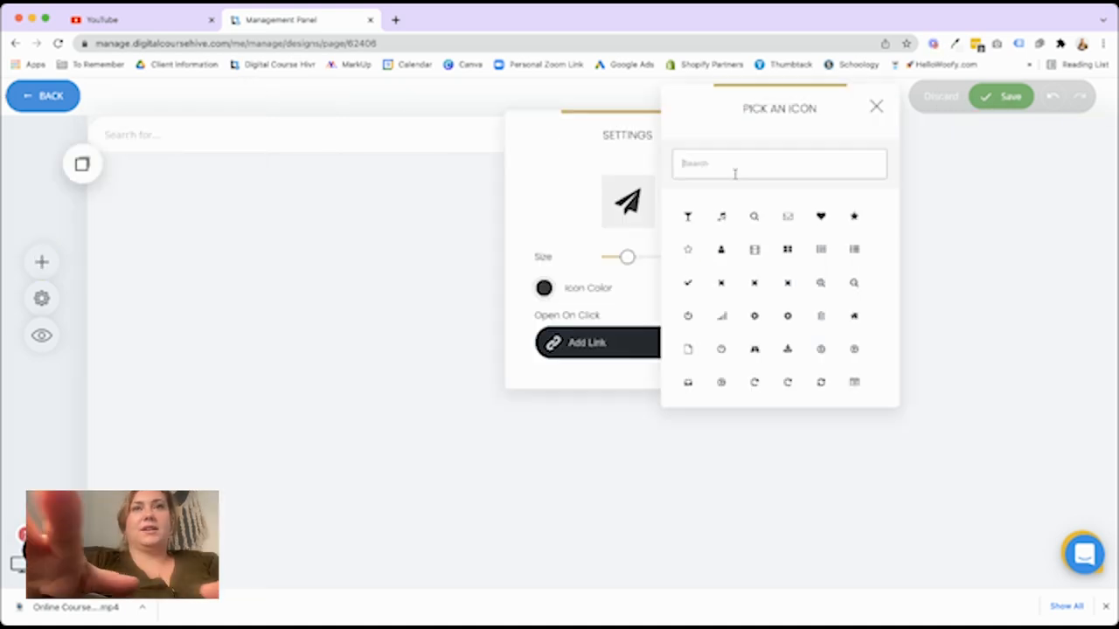
{"action": "left_click", "coordinate": [720, 248]}
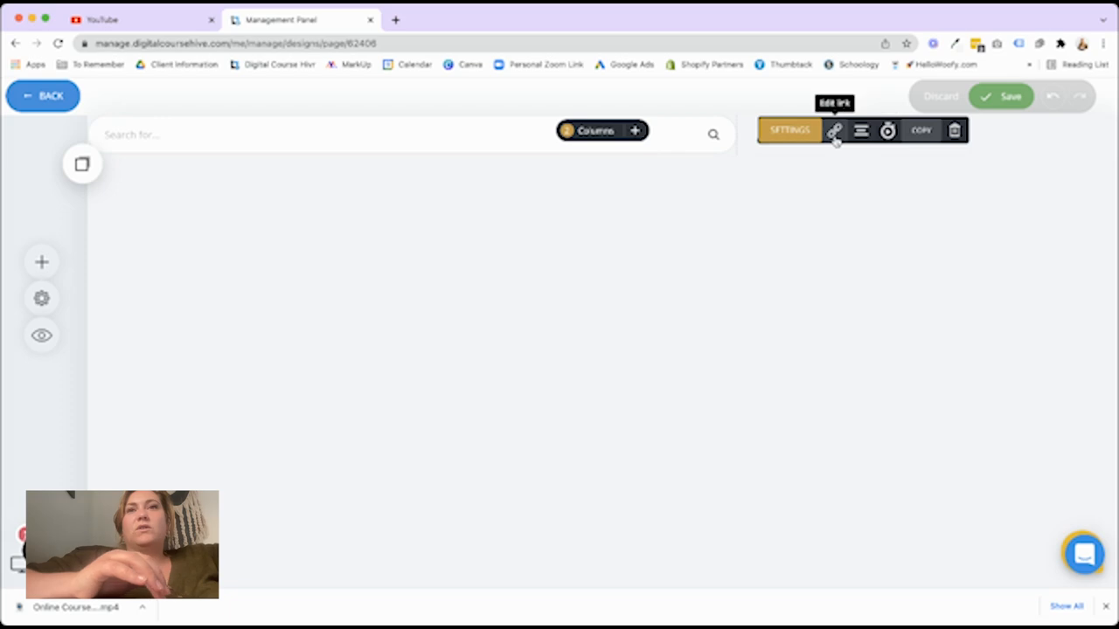
{"action": "left_click", "coordinate": [833, 129]}
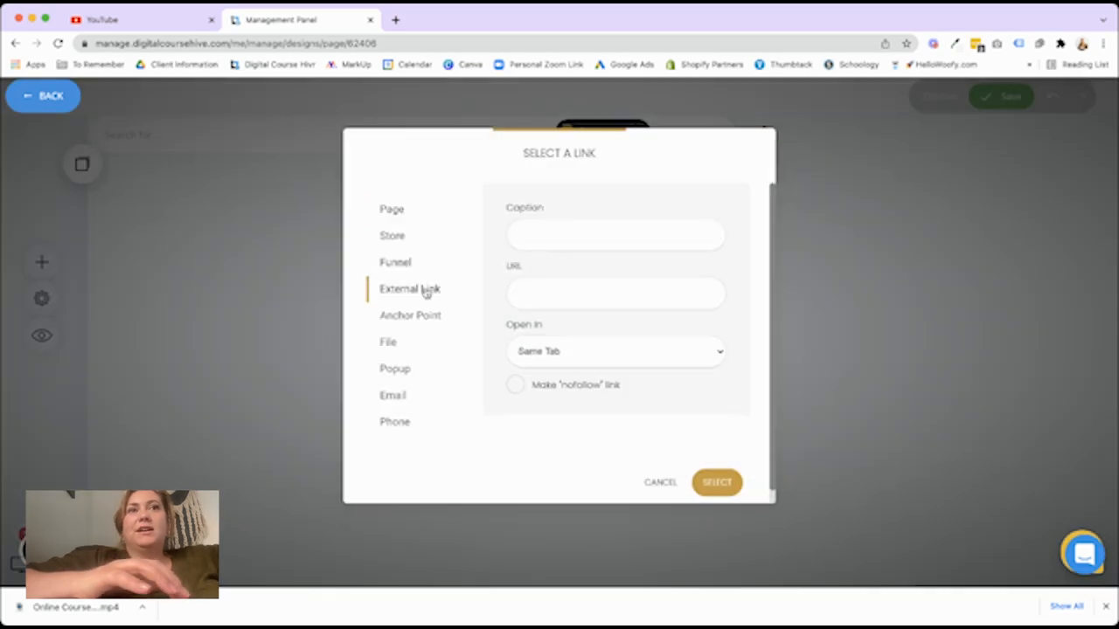
{"action": "type", "text": "/member"}
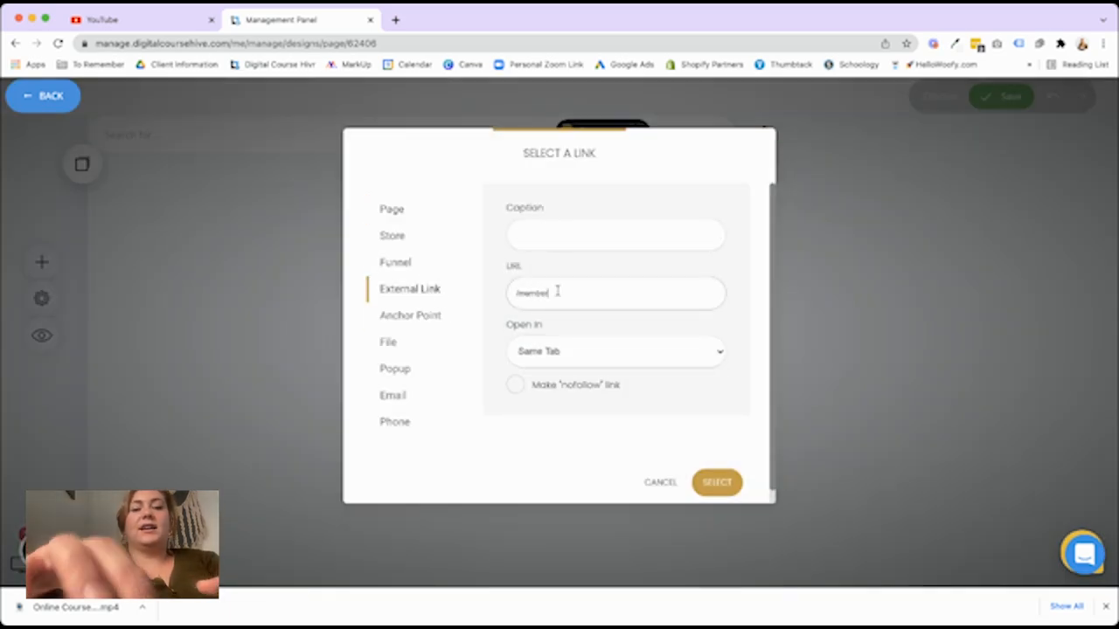
{"action": "left_click", "coordinate": [717, 482]}
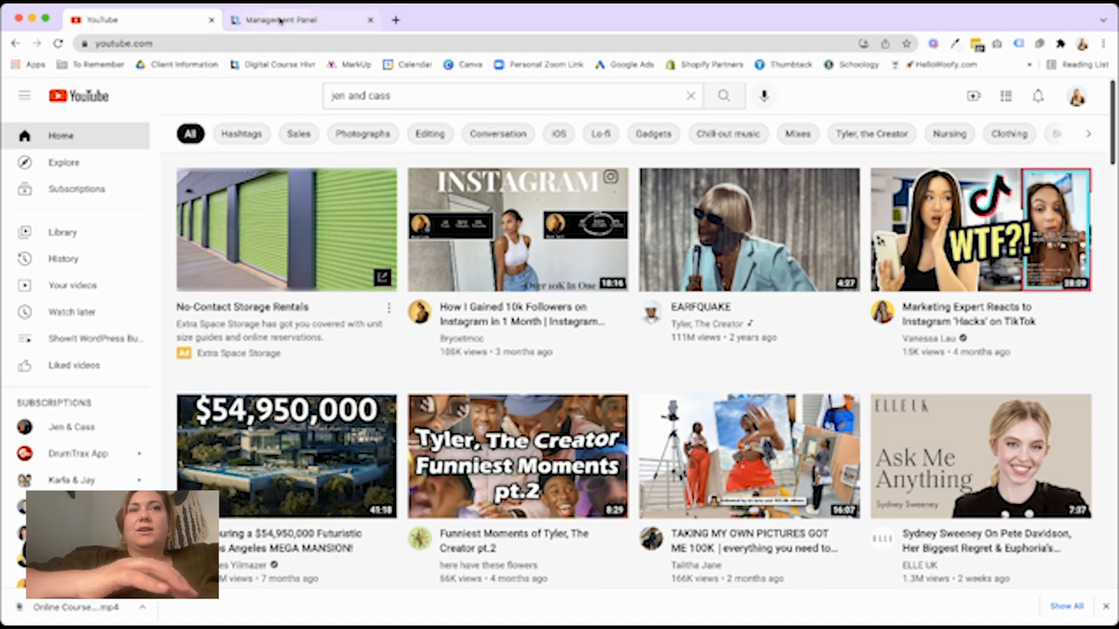
Study the YouTube home grid, then return to the Management Panel builder
{"action": "left_click", "coordinate": [280, 19]}
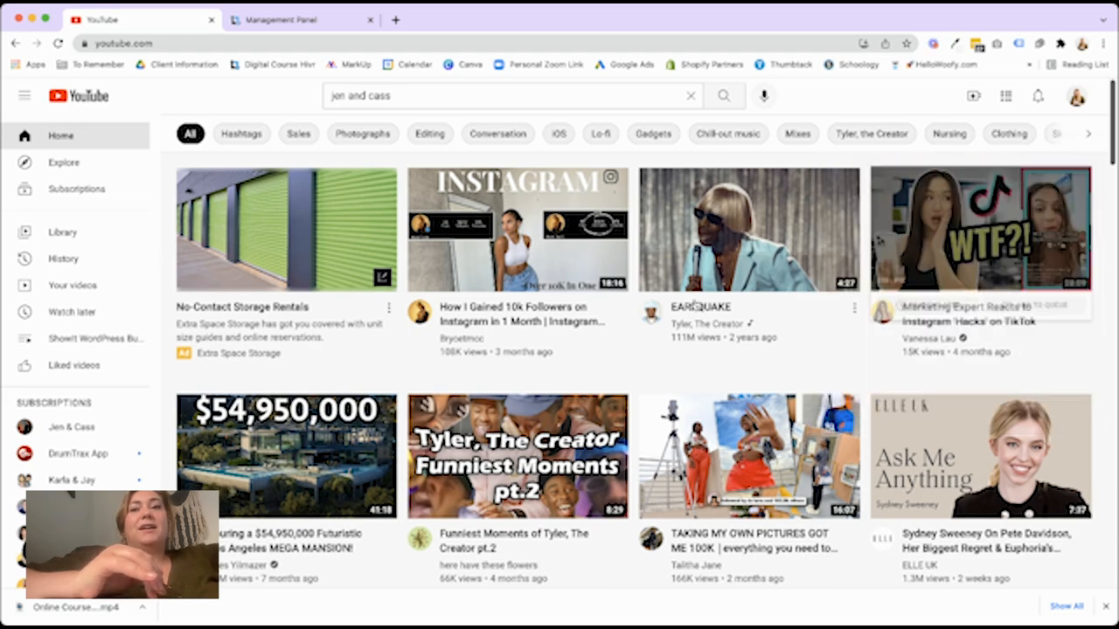
{"action": "left_click", "coordinate": [301, 20]}
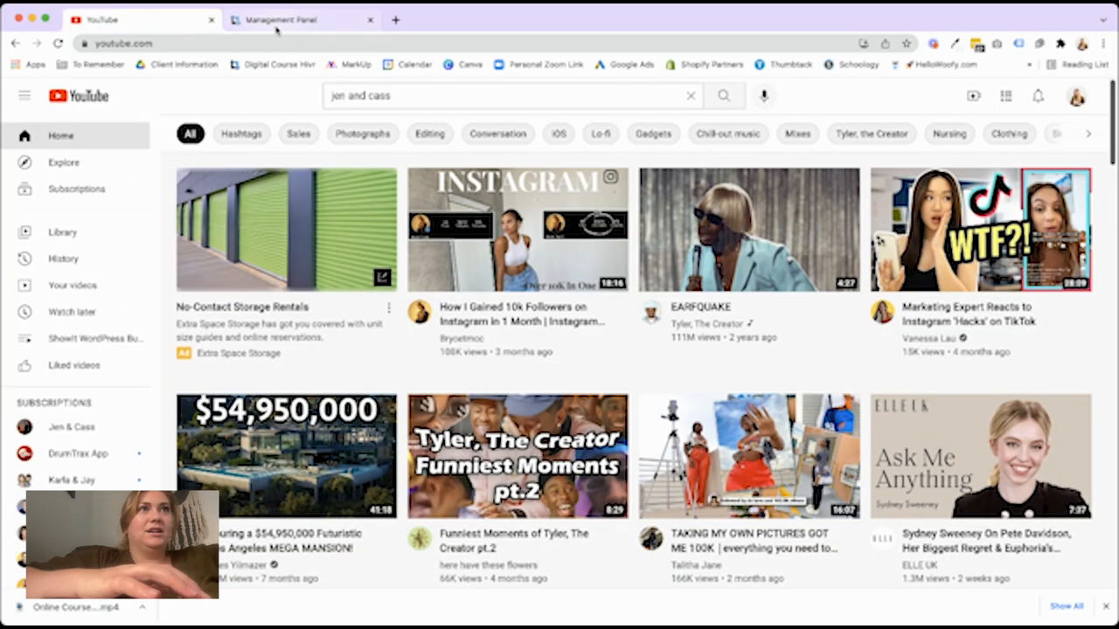
{"action": "left_click", "coordinate": [301, 20]}
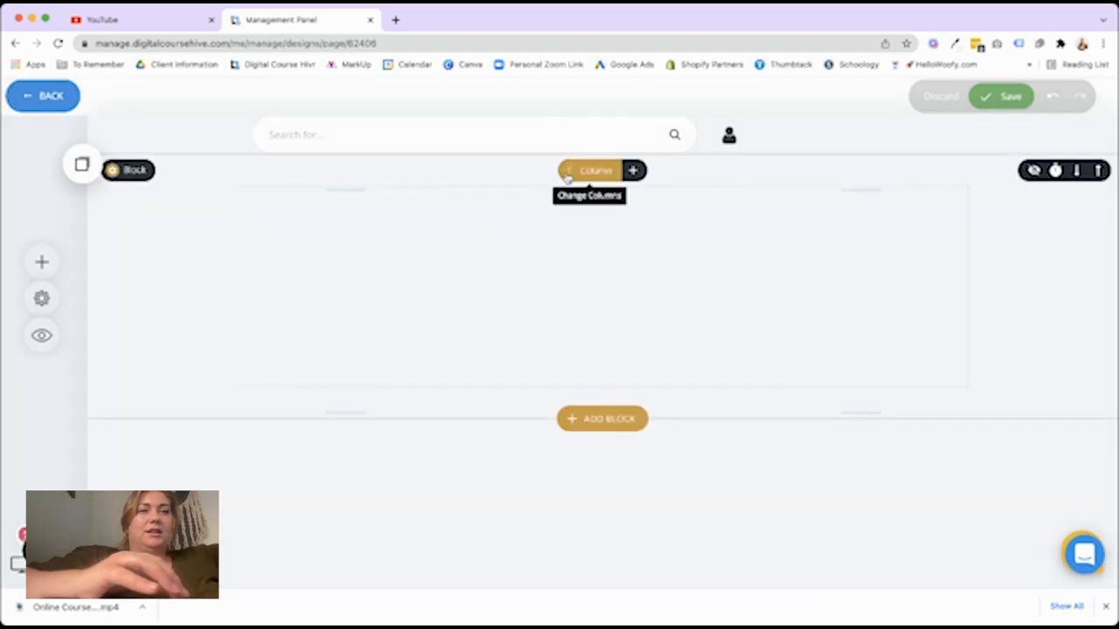
Change the row's column count and drop the saved sales-page image into the columns
{"action": "left_click", "coordinate": [633, 171]}
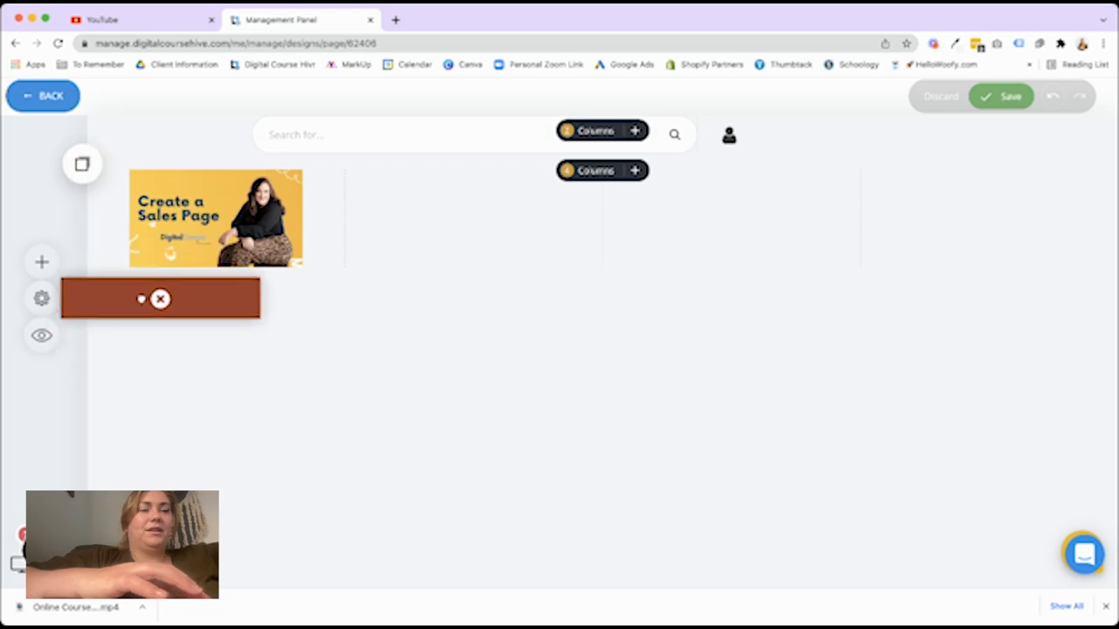
{"action": "left_click", "coordinate": [81, 165]}
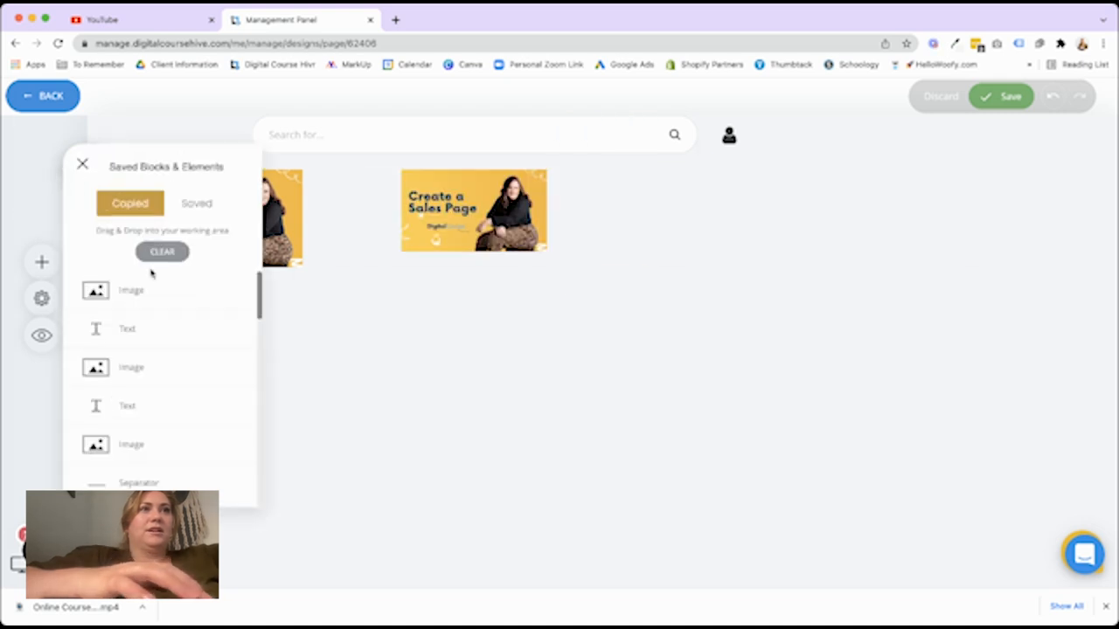
{"action": "left_click", "coordinate": [82, 164]}
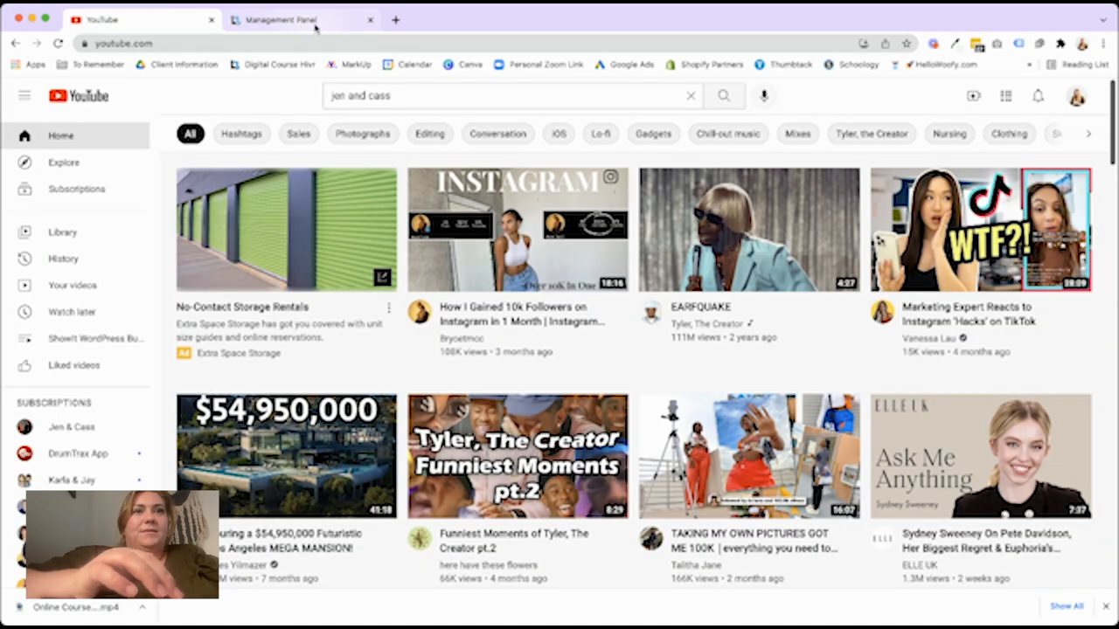
Replace the lorem text with 'Video Title' and 'Video description goes here.'
{"action": "left_click", "coordinate": [280, 20]}
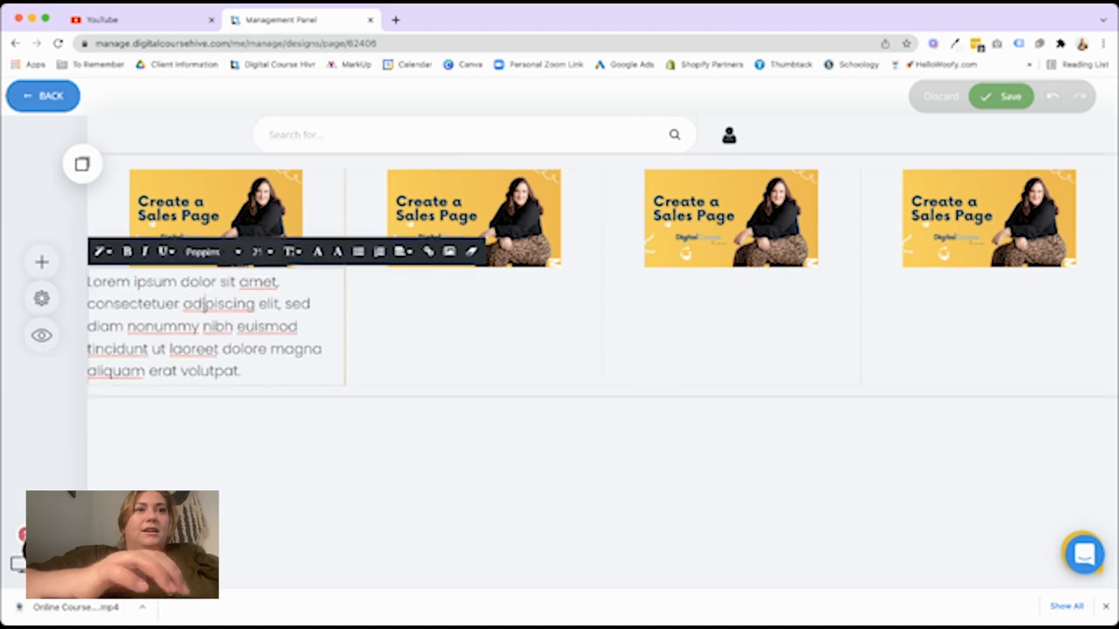
{"action": "type", "text": "Video Title"}
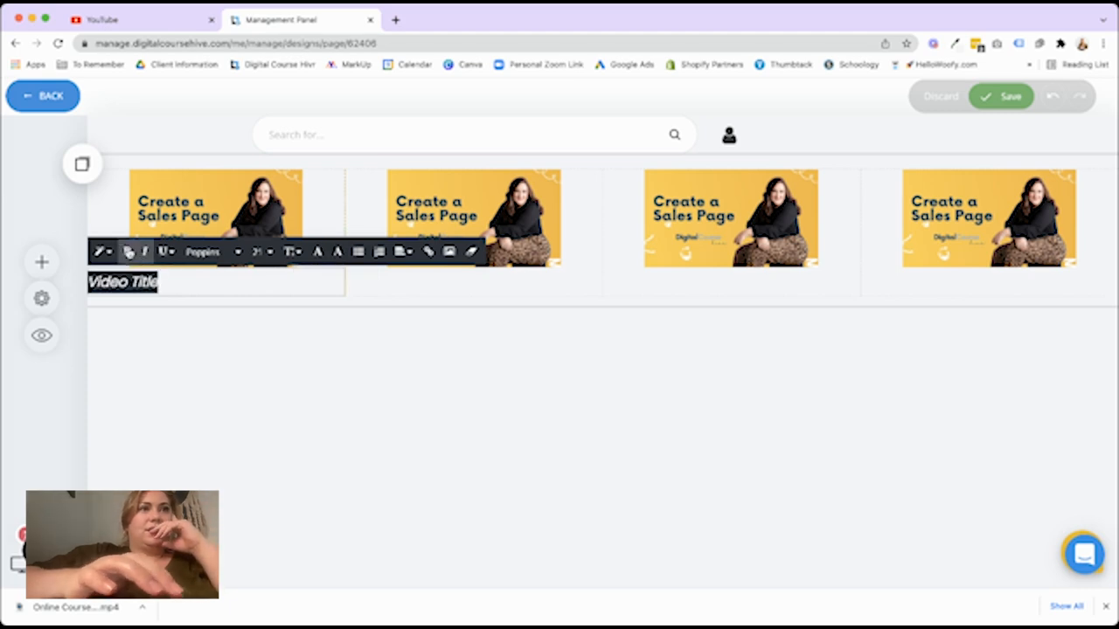
{"action": "left_click", "coordinate": [126, 252]}
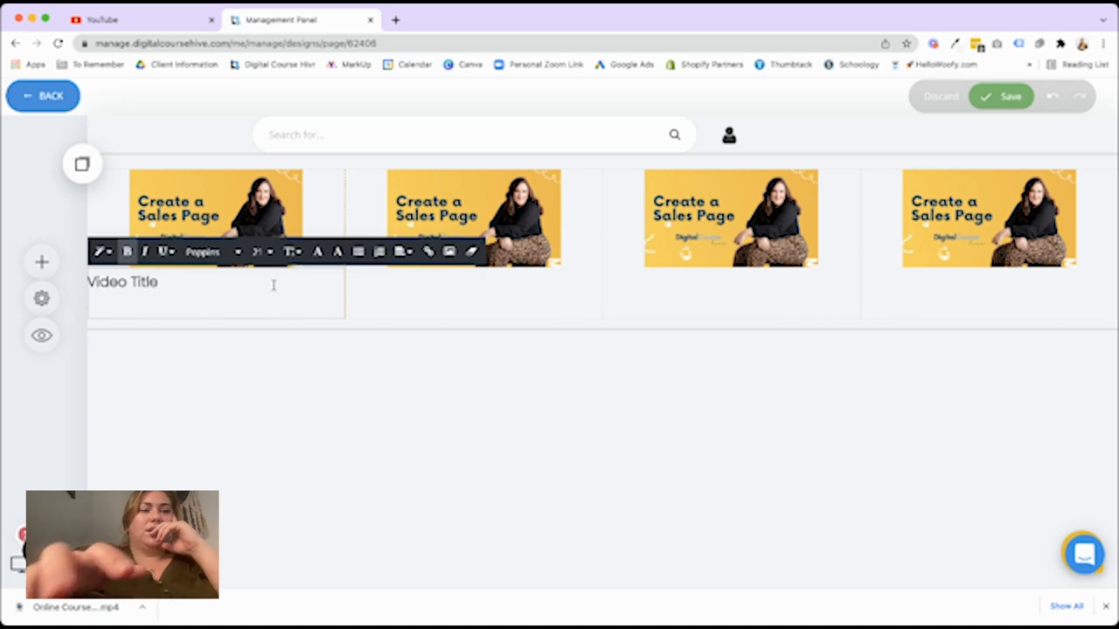
{"action": "type", "text": "Video Desc"}
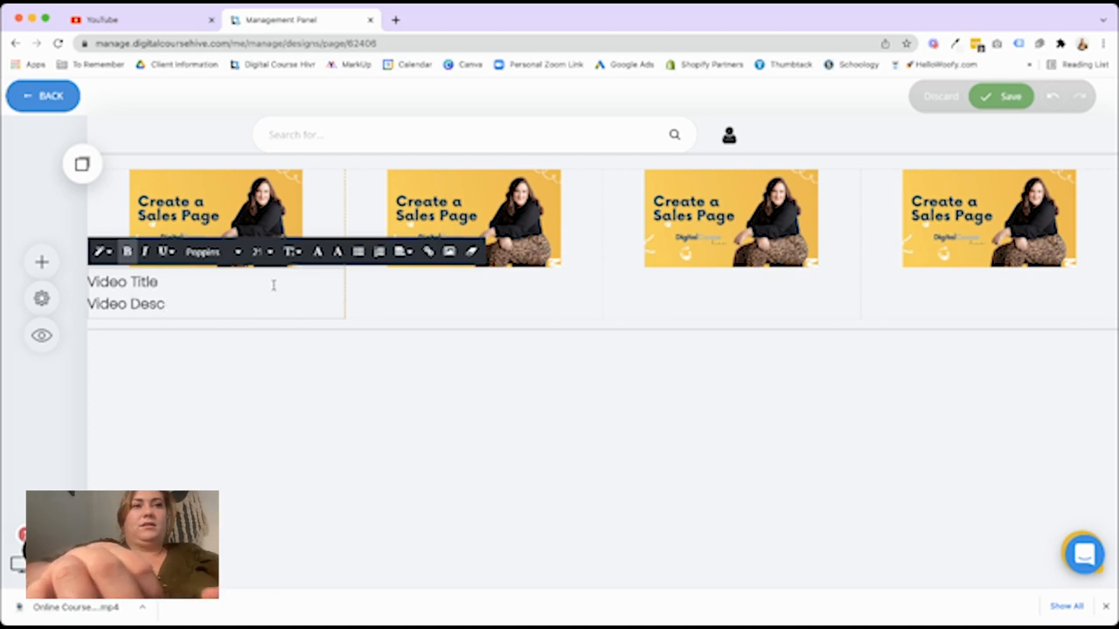
{"action": "type", "text": "ription"}
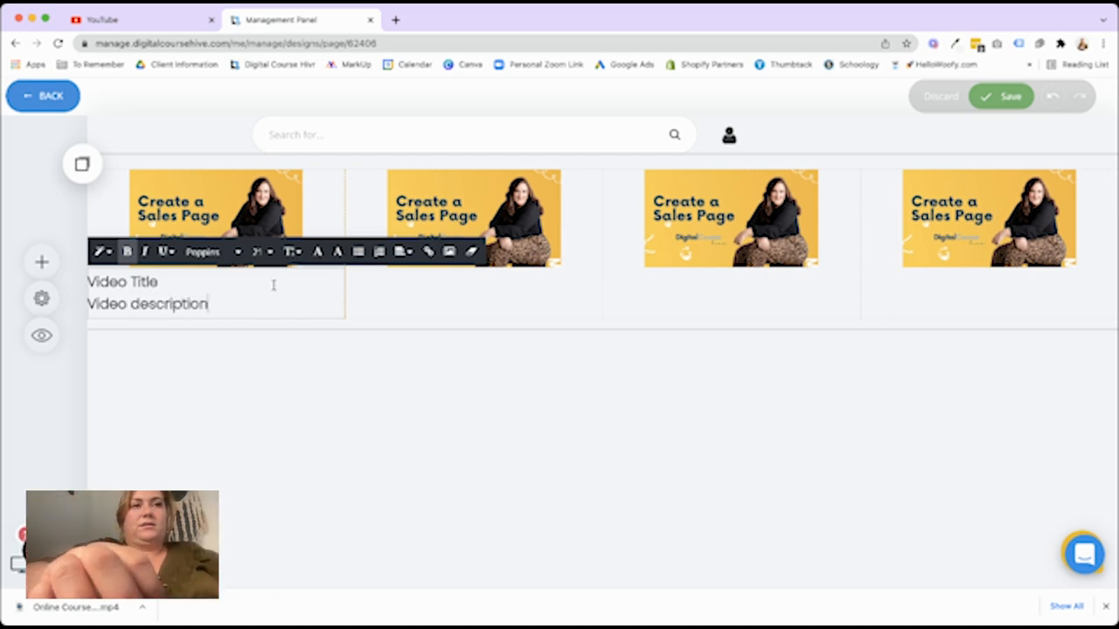
{"action": "type", "text": "goes here."}
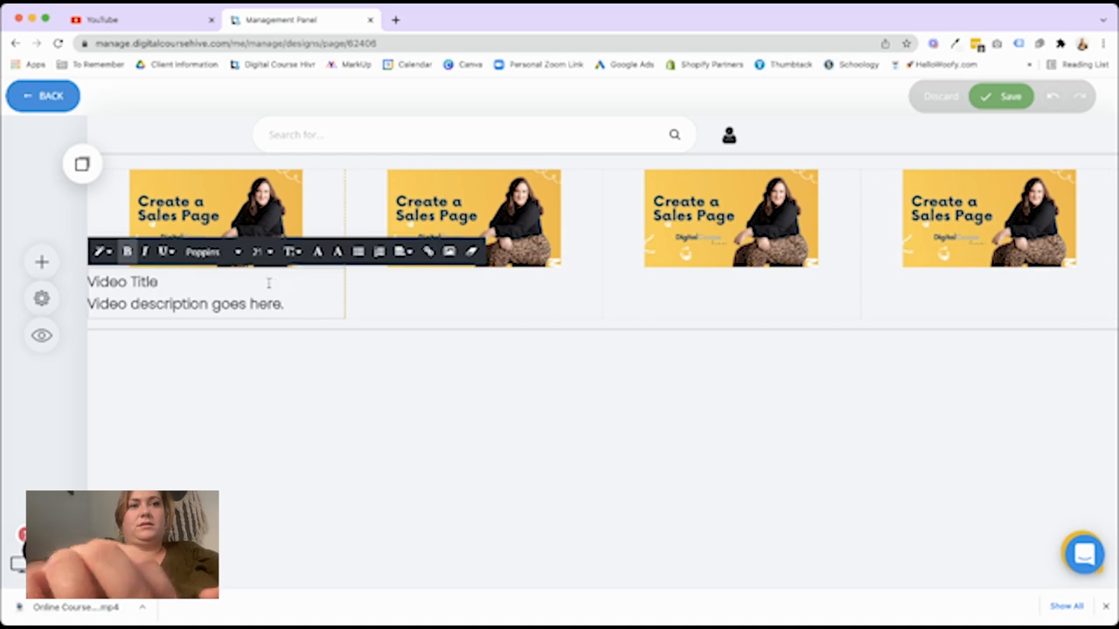
Select both text lines, set their font size to 16 and open the colour options
{"action": "double_click", "coordinate": [184, 304]}
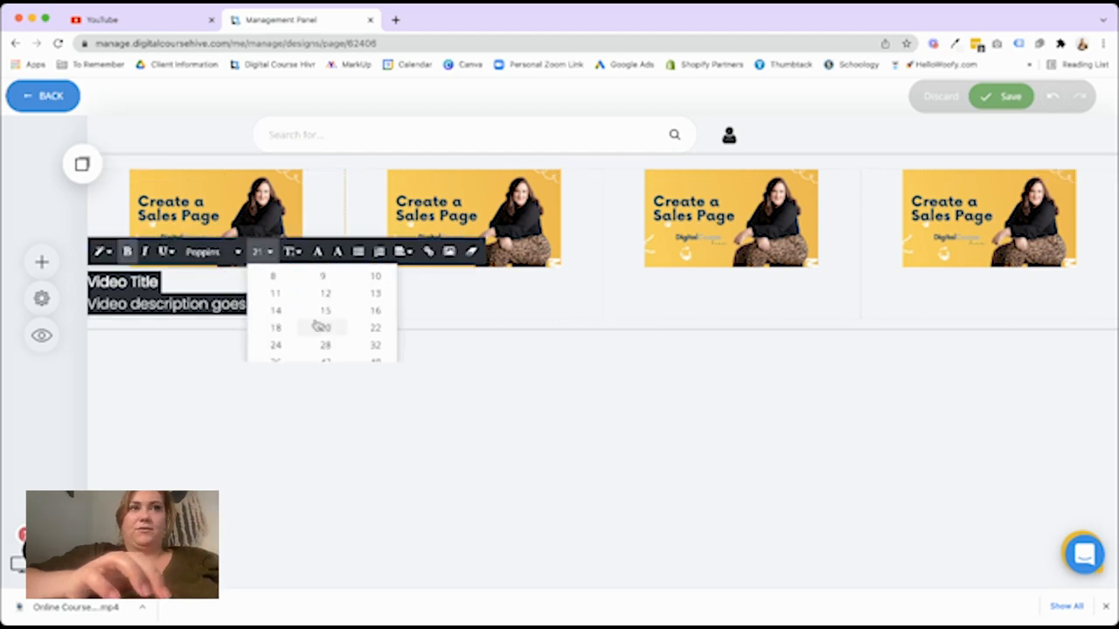
{"action": "left_click", "coordinate": [325, 311]}
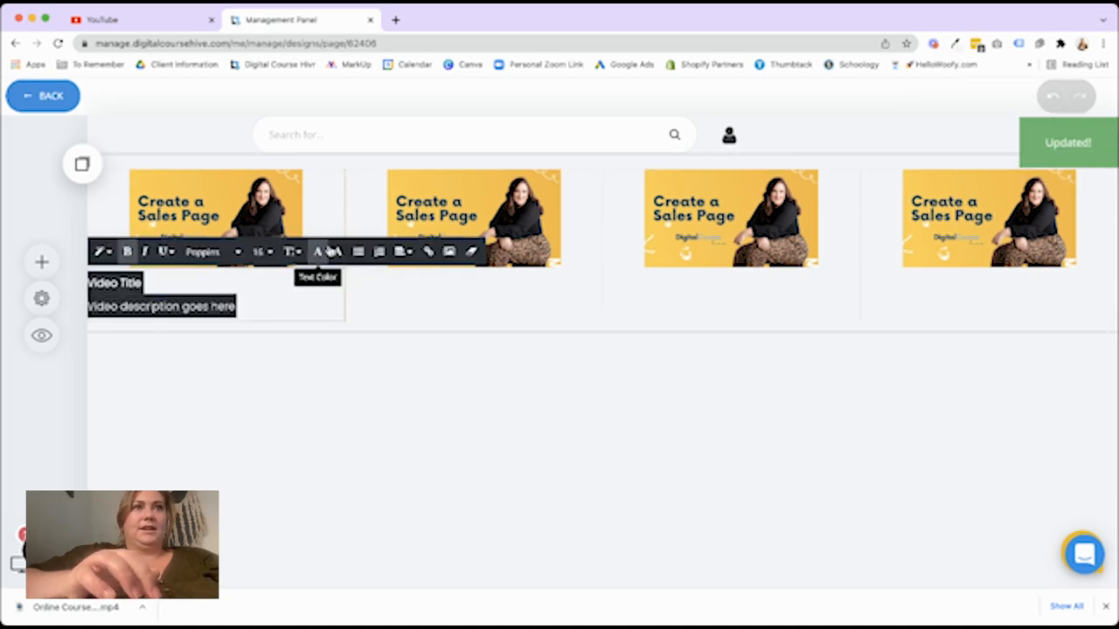
{"action": "left_click", "coordinate": [293, 252]}
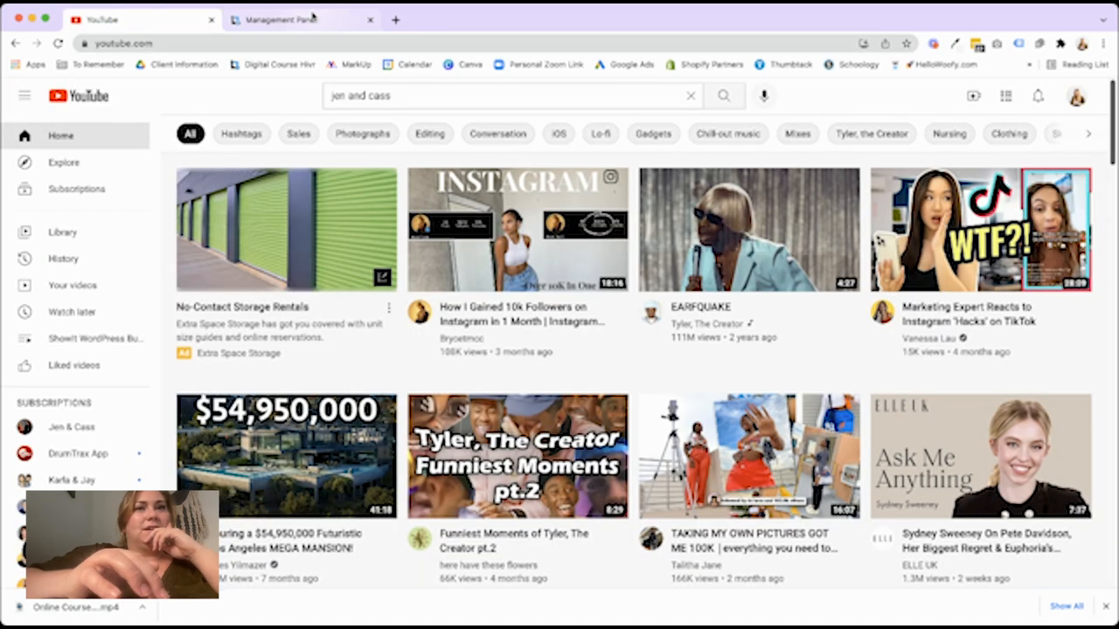
Stretch the second and third thumbnails to fill their columns via Image Settings
{"action": "left_click", "coordinate": [279, 19]}
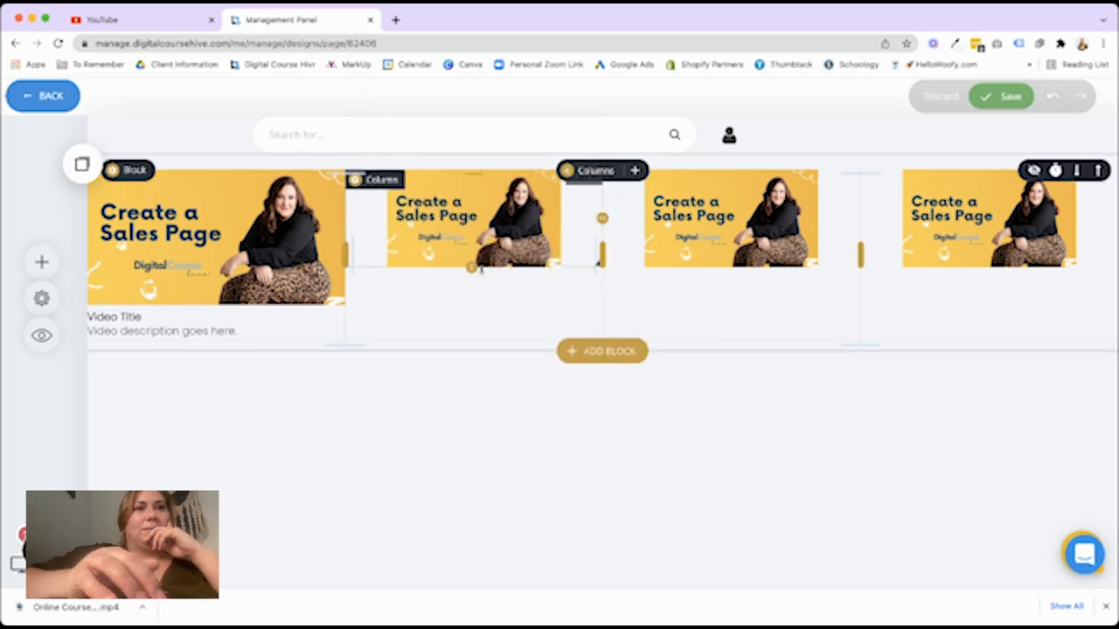
{"action": "left_click", "coordinate": [472, 219]}
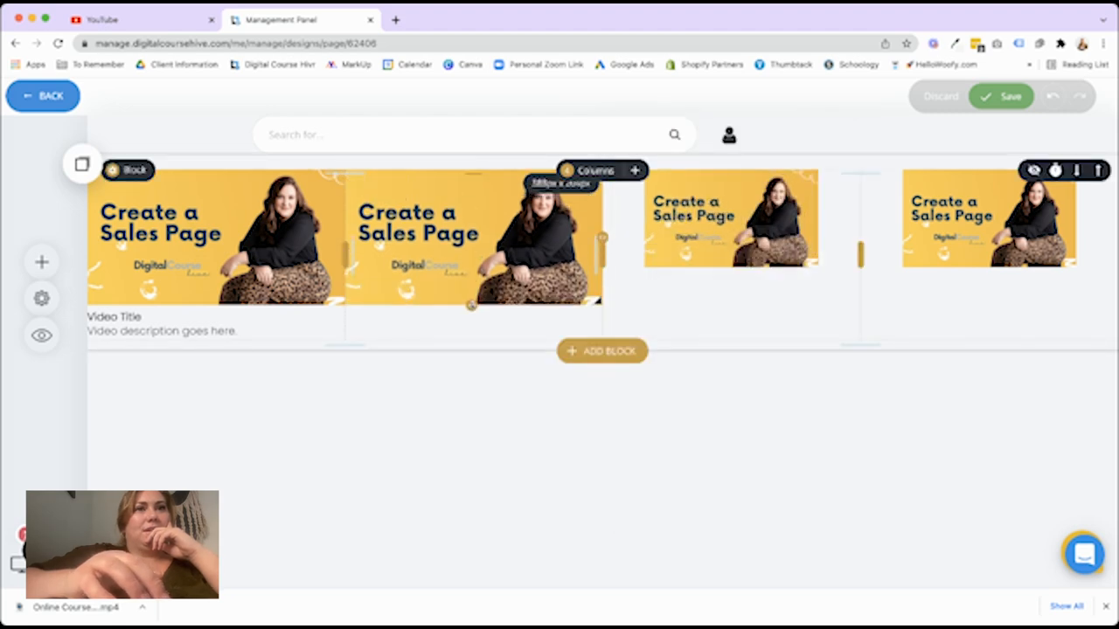
{"action": "left_click", "coordinate": [731, 218]}
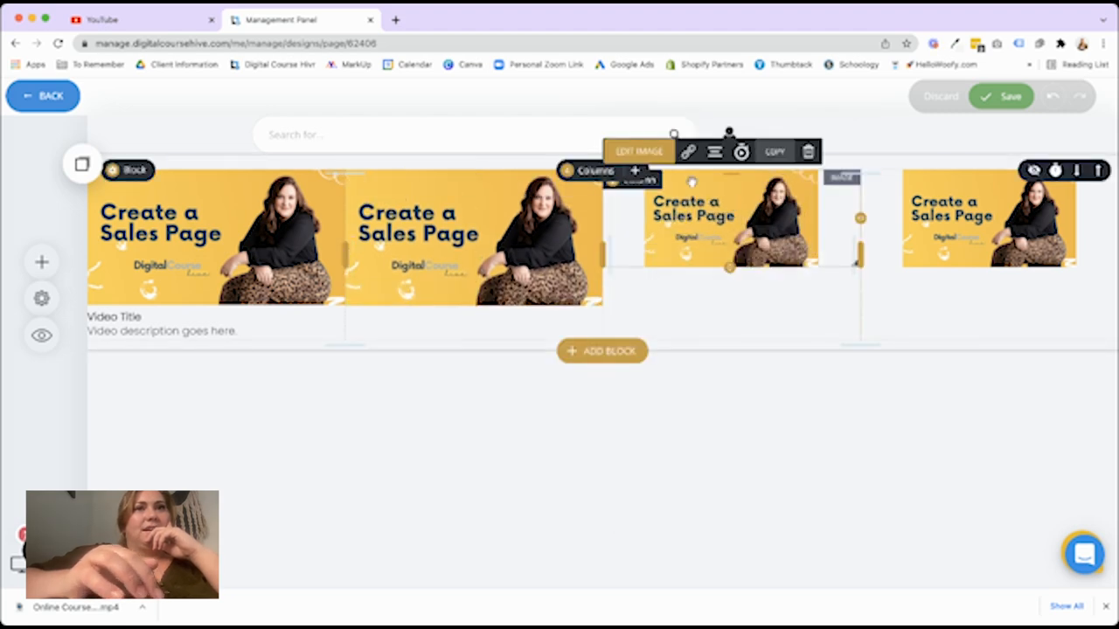
{"action": "left_click", "coordinate": [638, 151]}
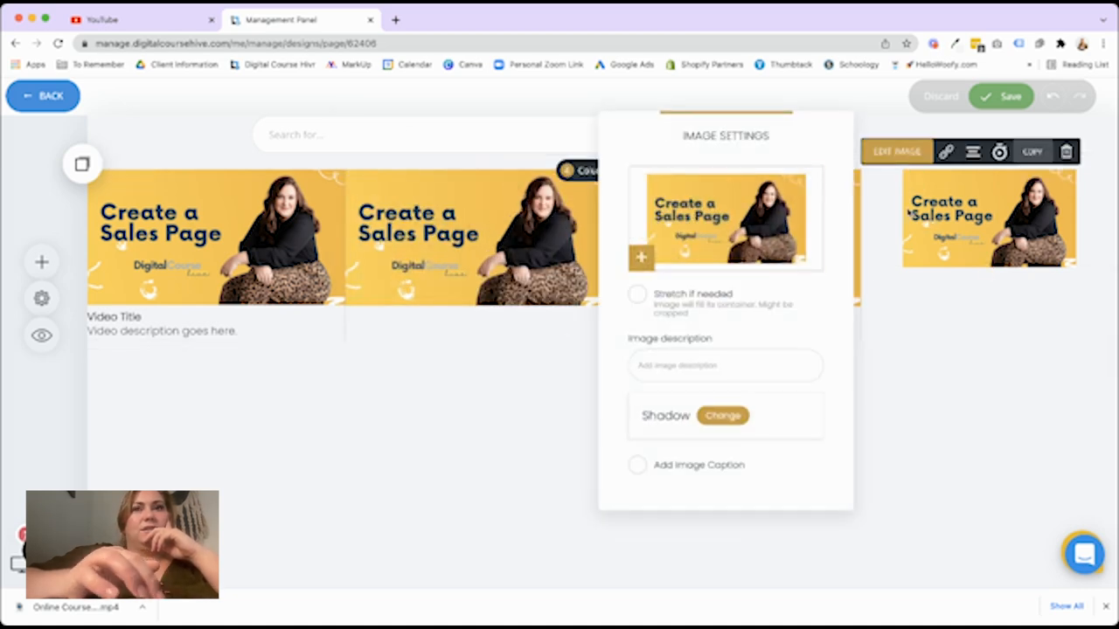
{"action": "left_click", "coordinate": [637, 294]}
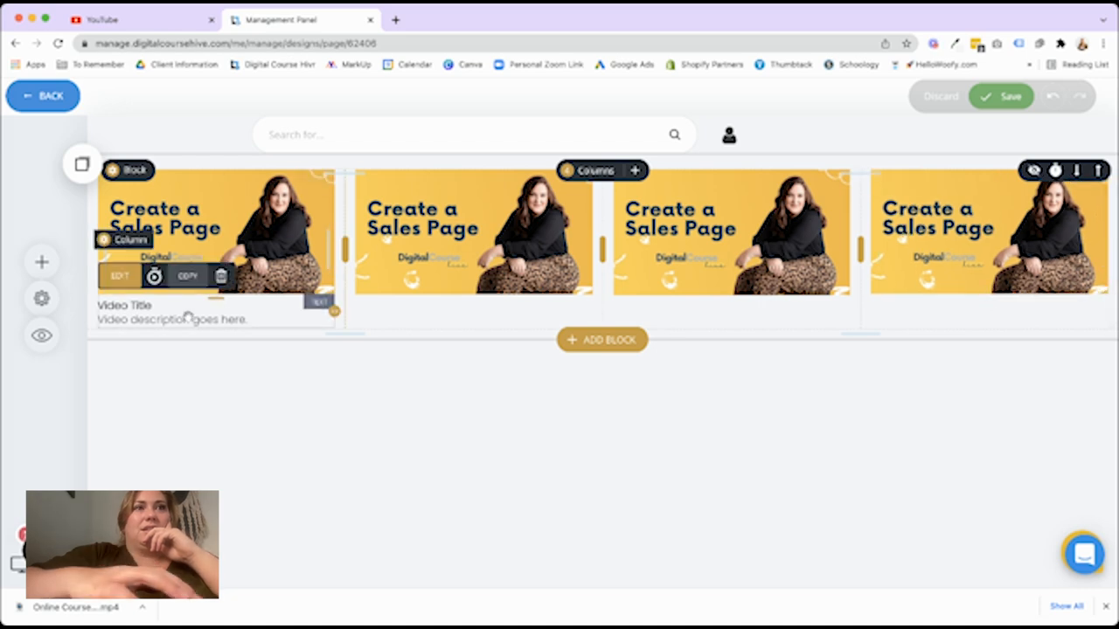
Check the YouTube reference layout and return to the Management Panel page builder
{"action": "left_click", "coordinate": [140, 20]}
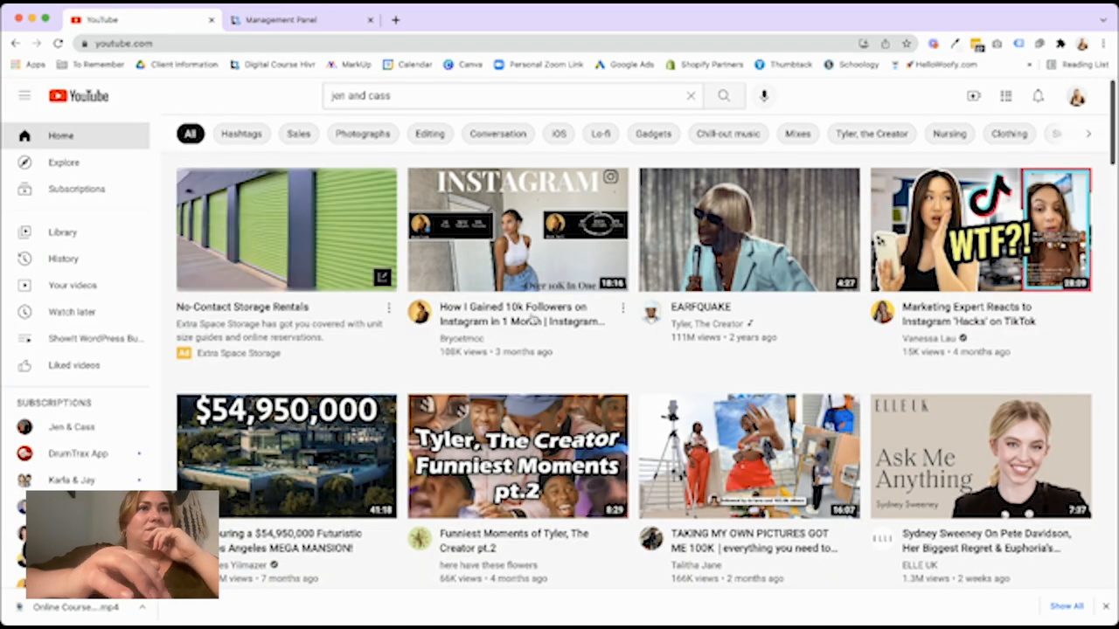
{"action": "left_click", "coordinate": [301, 19]}
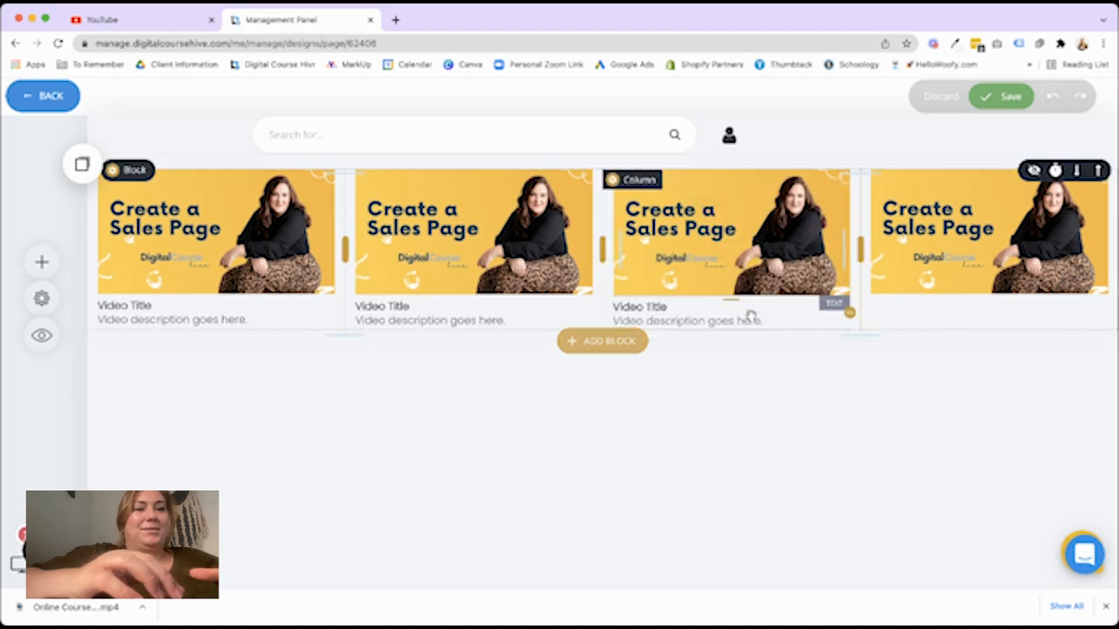
Drop the copied Container from Saved Blocks & Elements to add a third row of video cards
{"action": "left_click", "coordinate": [42, 263]}
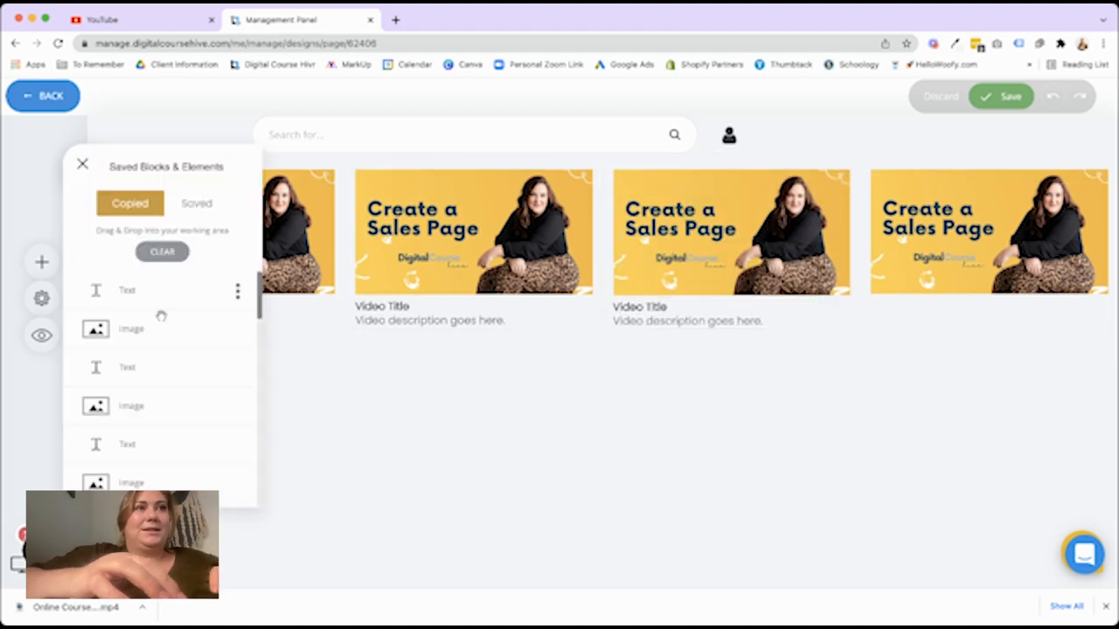
{"action": "left_click", "coordinate": [82, 164]}
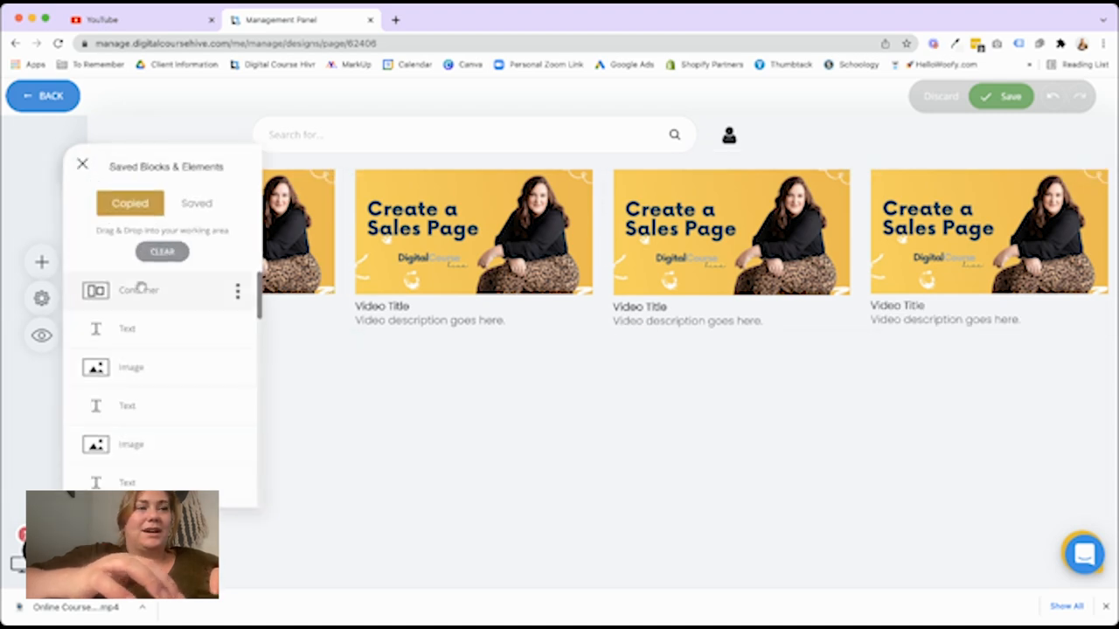
{"action": "left_click", "coordinate": [83, 164]}
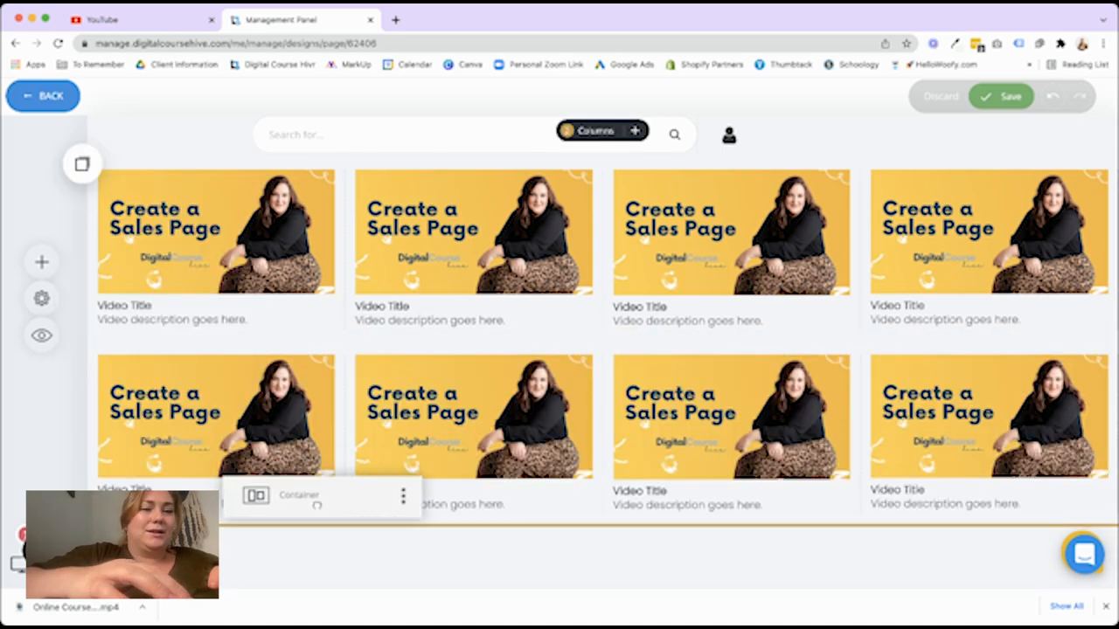
{"action": "scroll", "scroll_direction": "down", "scroll_amount": 3}
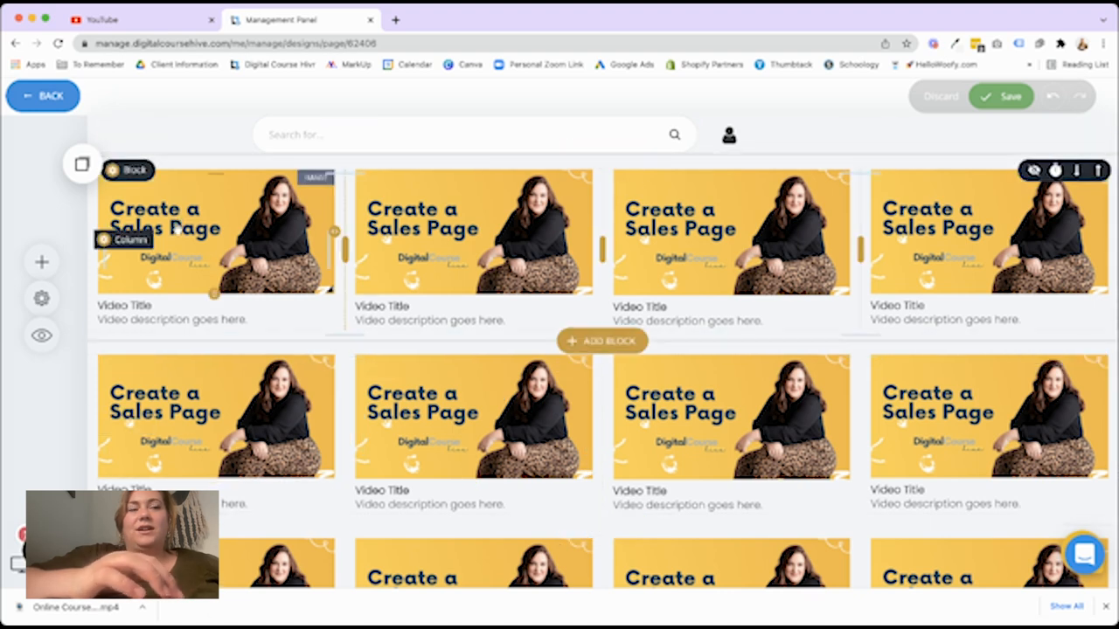
Review the first thumbnail's Link Settings, then view the YouTube home page category chips
{"action": "left_click", "coordinate": [182, 150]}
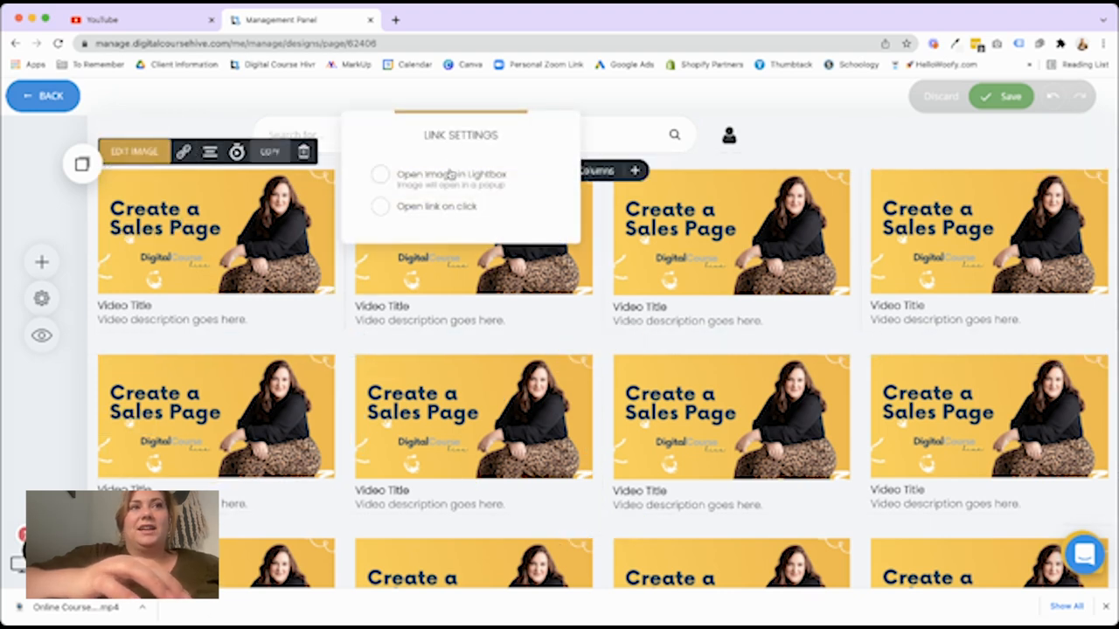
{"action": "left_click", "coordinate": [381, 207]}
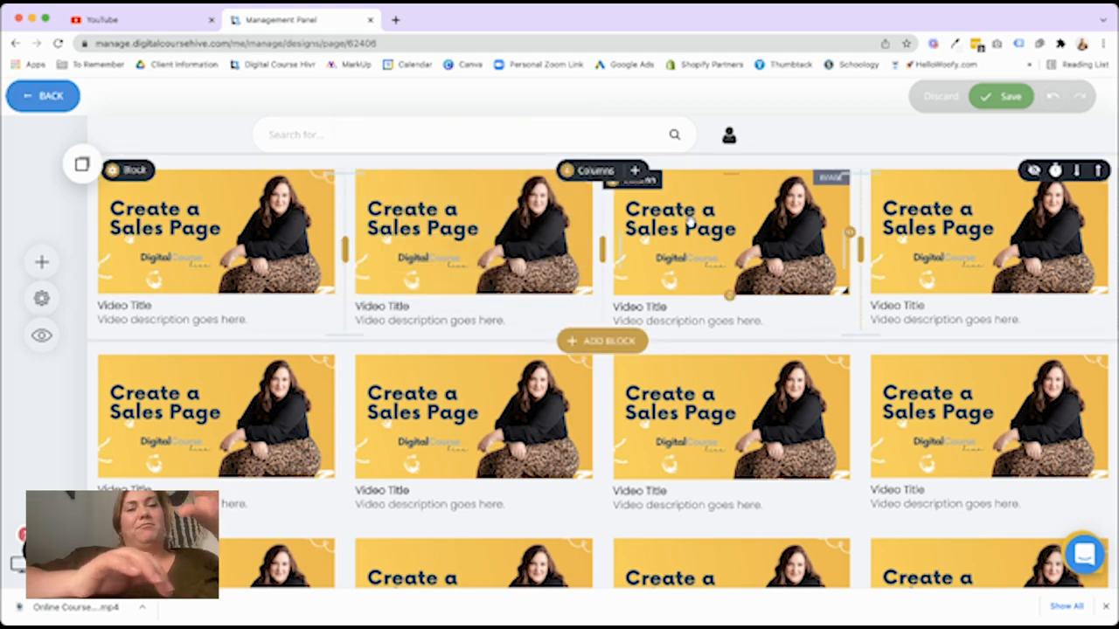
{"action": "scroll", "scroll_direction": "down", "scroll_amount": 3}
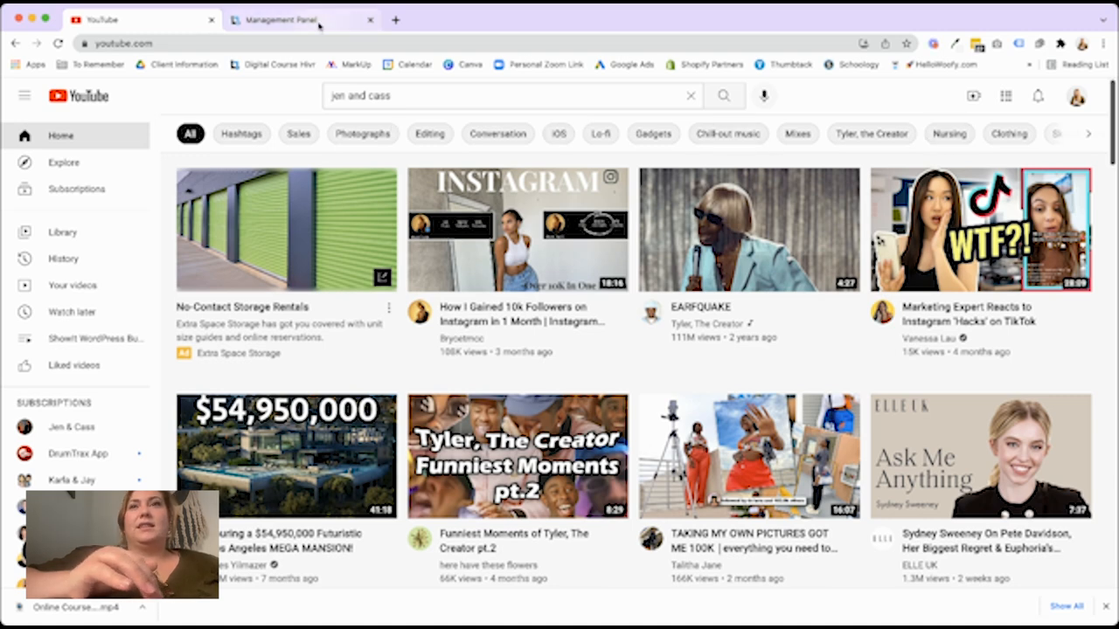
Add a Columns block above the grid and insert a Button element into its empty column
{"action": "left_click", "coordinate": [280, 19]}
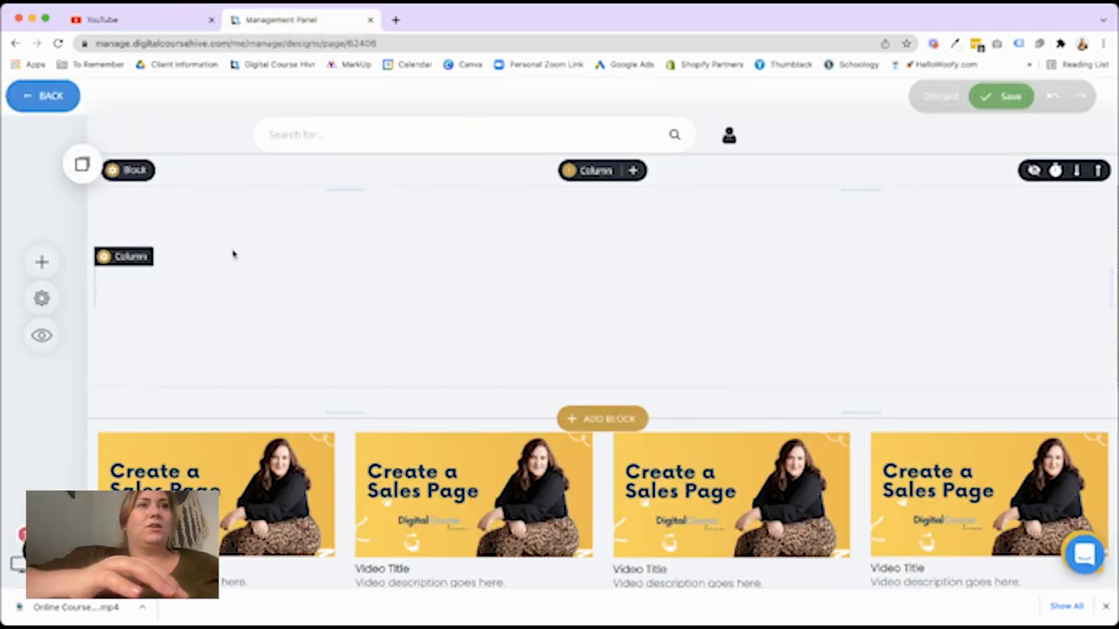
{"action": "left_click", "coordinate": [633, 169]}
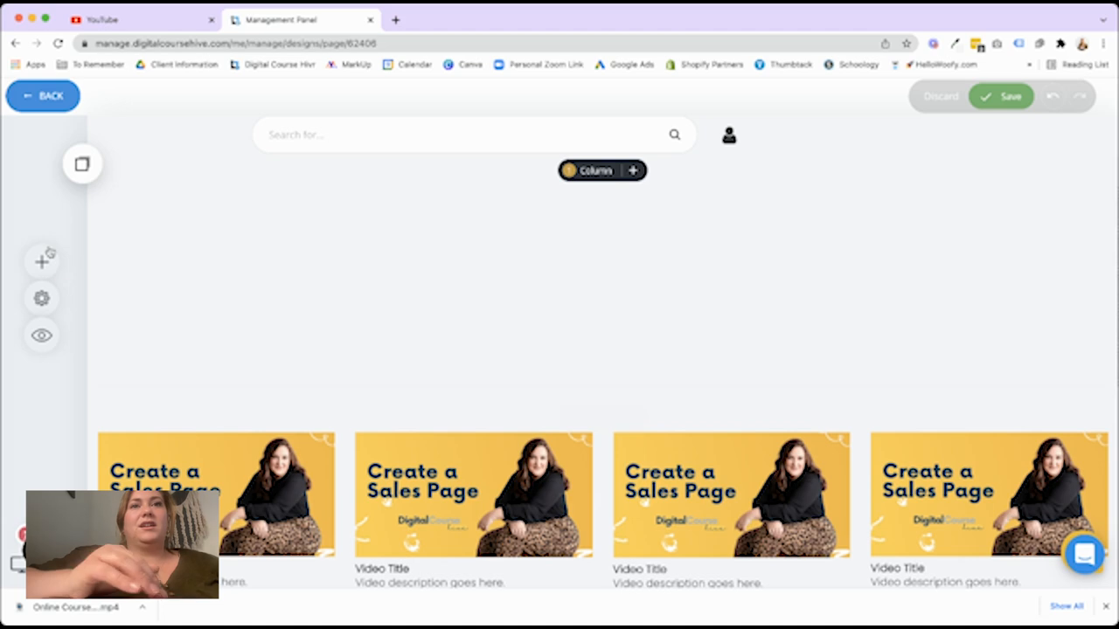
{"action": "left_click", "coordinate": [42, 261]}
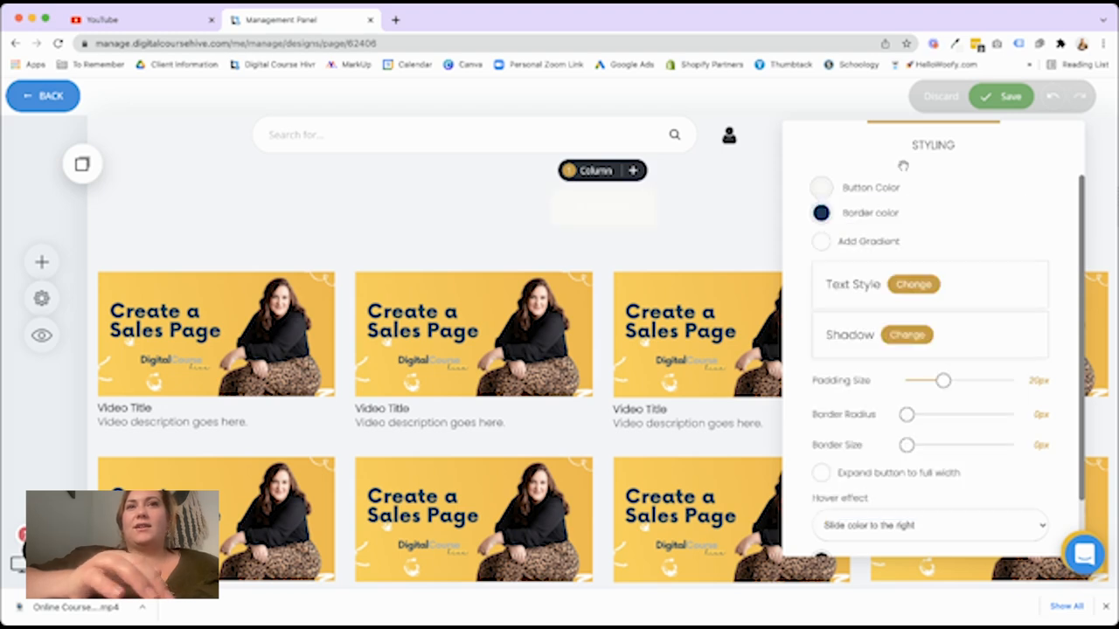
Style the button with 80px border radius, 1px border and 13px padding
{"action": "left_click", "coordinate": [820, 213]}
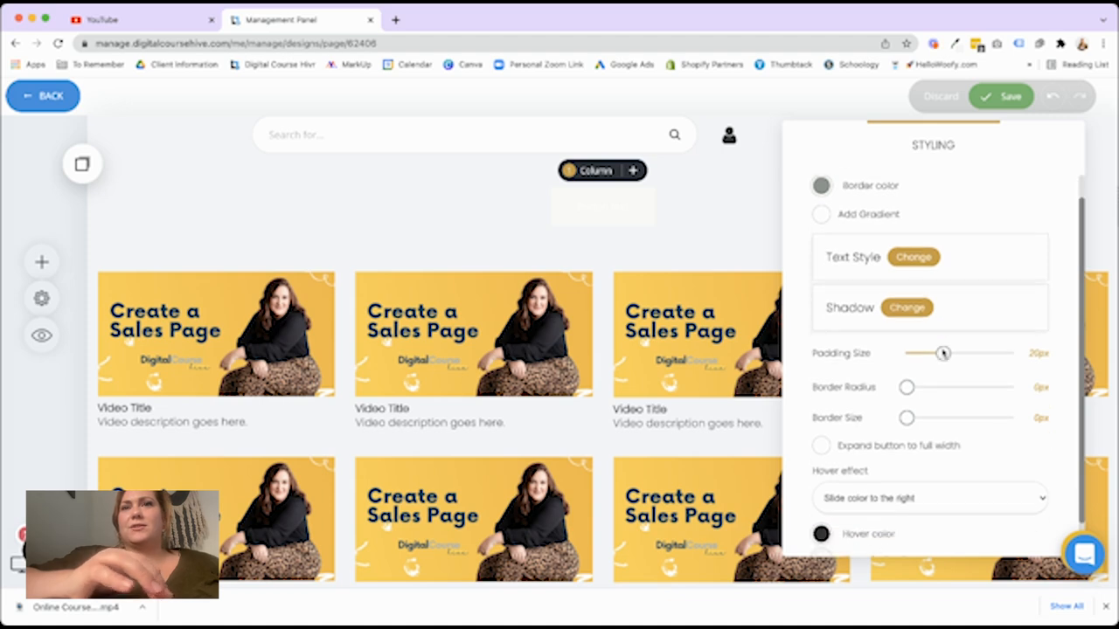
{"action": "left_click_drag", "start_coordinate": [906, 388], "coordinate": [912, 388]}
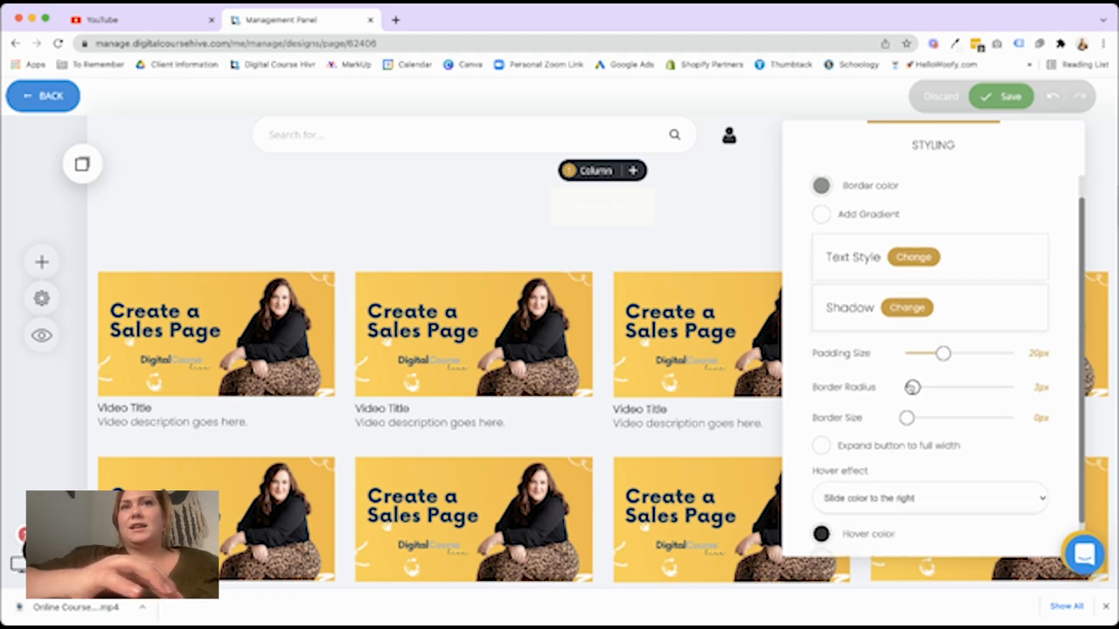
{"action": "left_click_drag", "start_coordinate": [913, 388], "coordinate": [916, 388]}
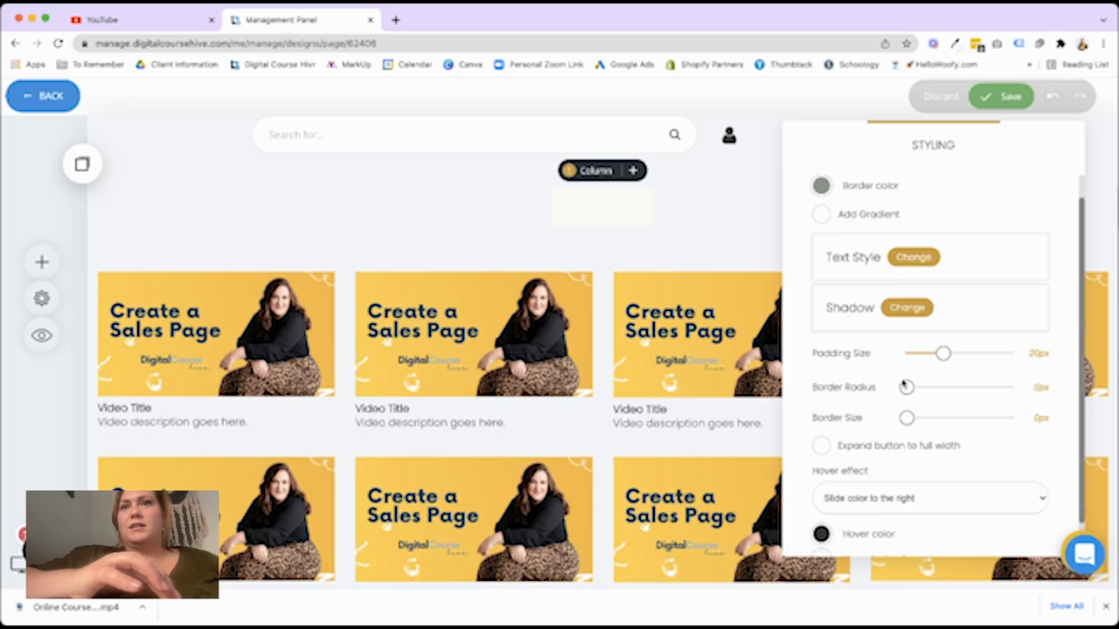
{"action": "left_click_drag", "start_coordinate": [905, 388], "coordinate": [1014, 388]}
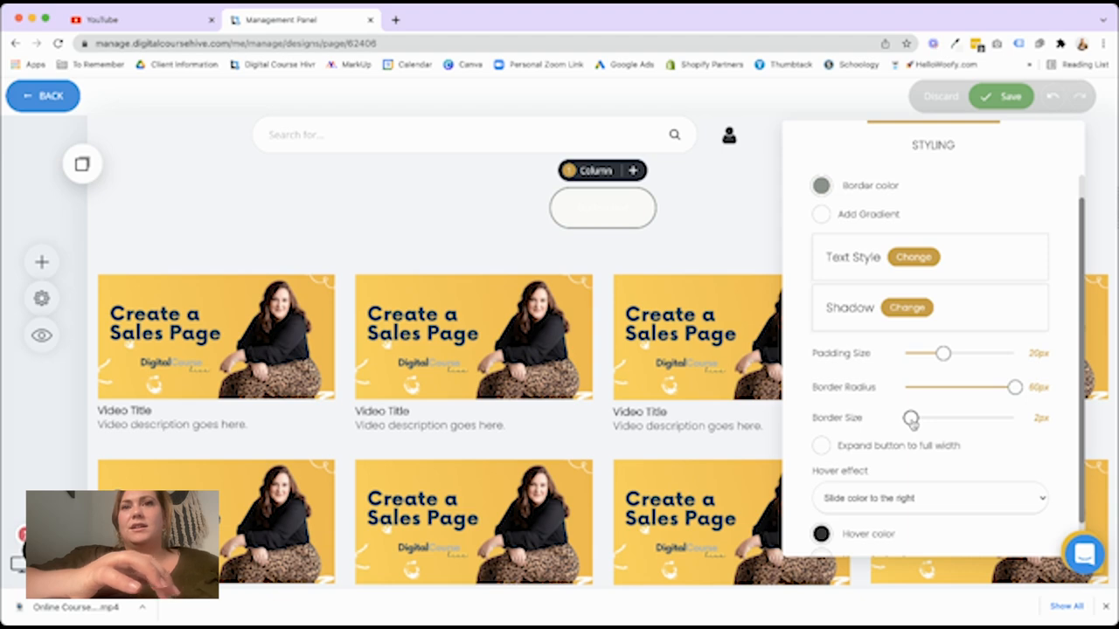
{"action": "left_click_drag", "start_coordinate": [1014, 387], "coordinate": [951, 386]}
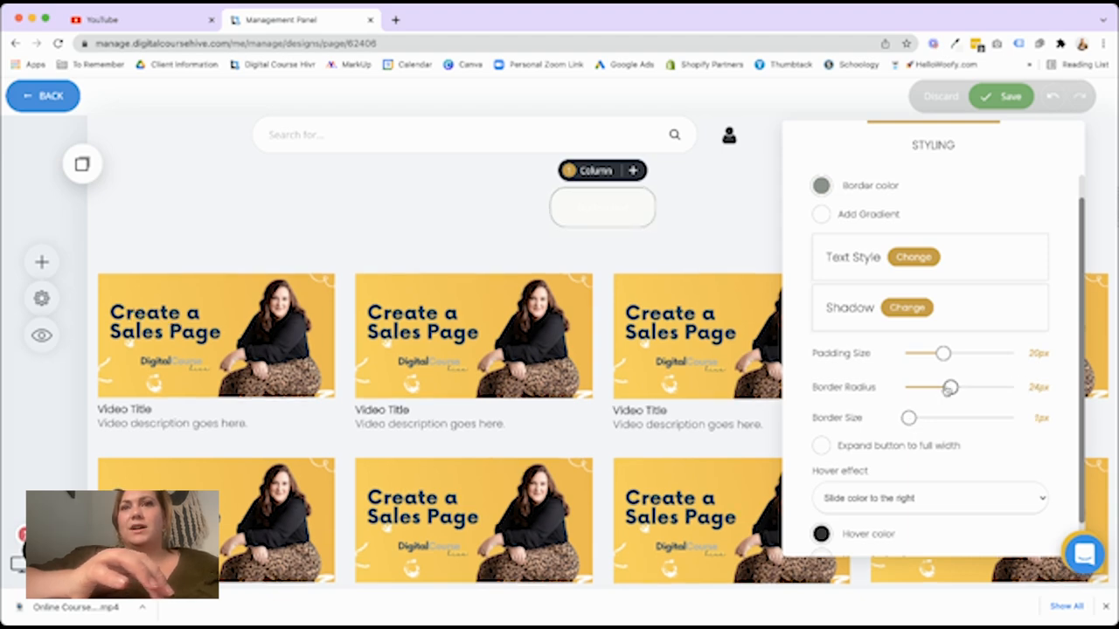
{"action": "left_click_drag", "start_coordinate": [951, 388], "coordinate": [1014, 388]}
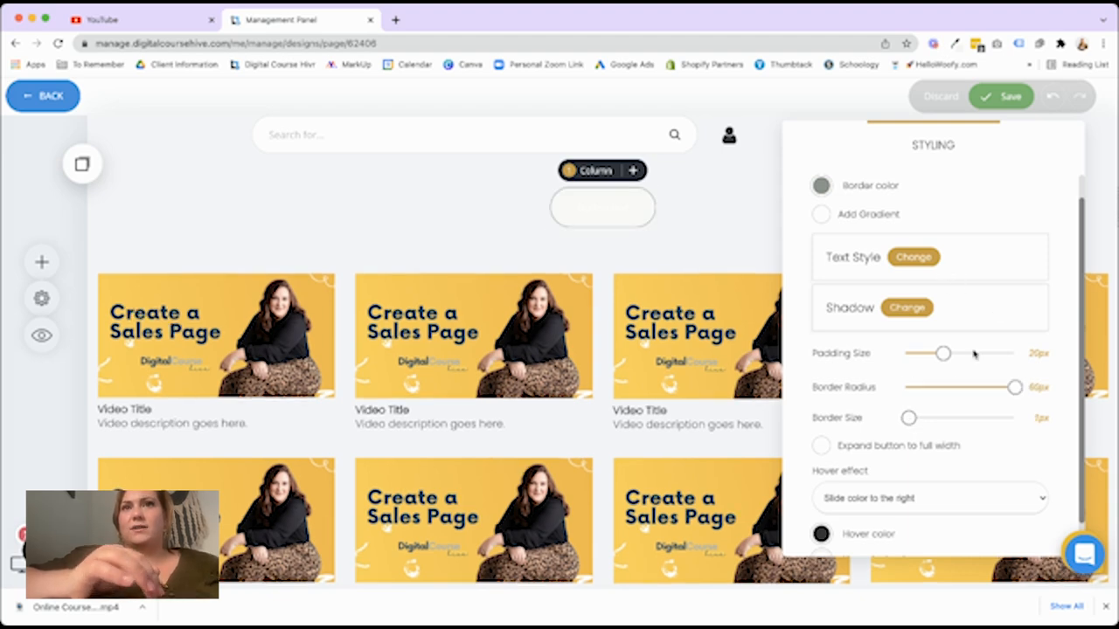
{"action": "left_click_drag", "start_coordinate": [942, 353], "coordinate": [930, 353]}
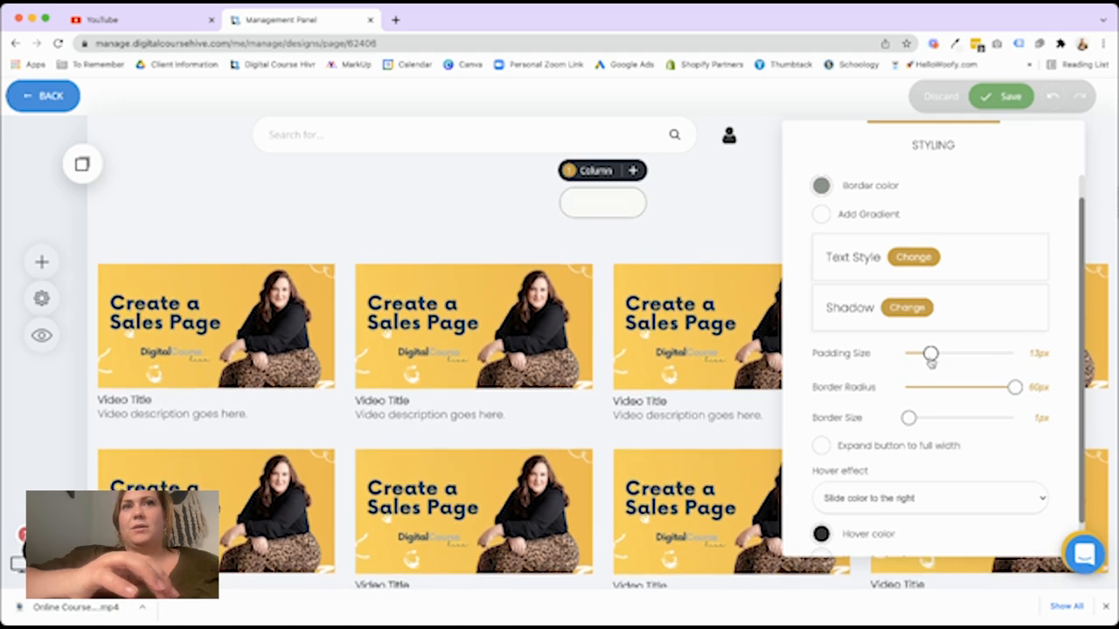
{"action": "left_click", "coordinate": [913, 256]}
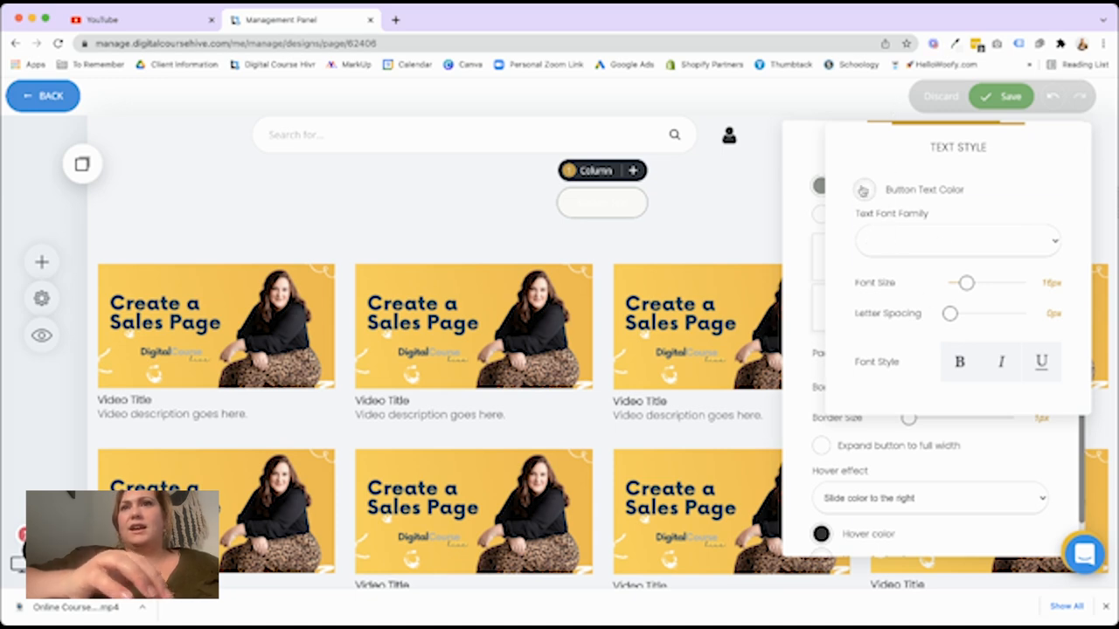
Make the button text dark and change its label to 'Category'
{"action": "left_click", "coordinate": [863, 188]}
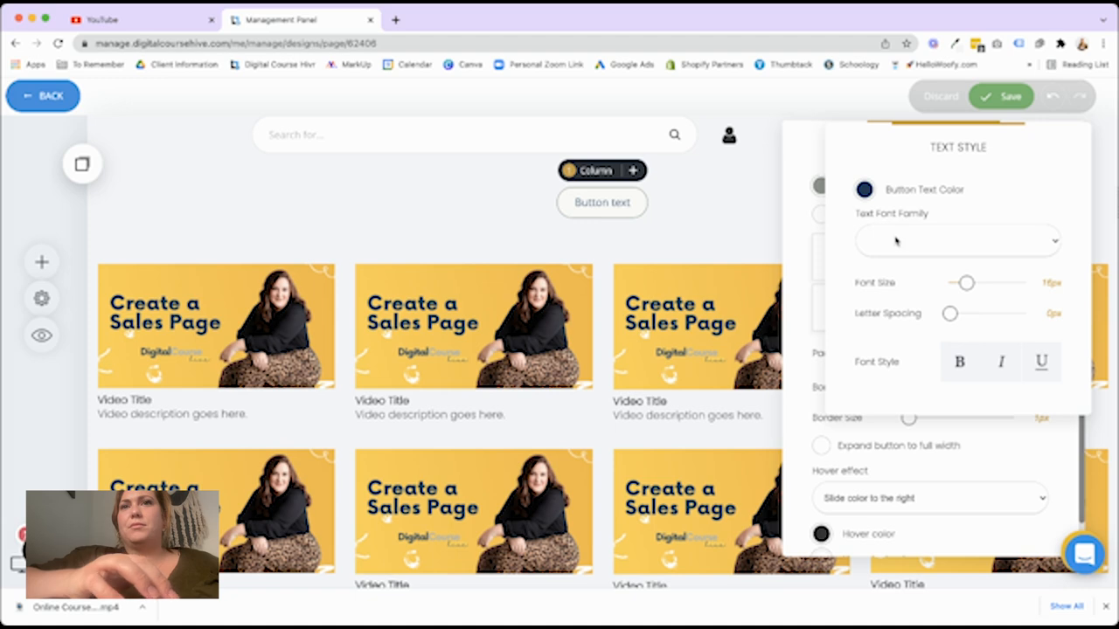
{"action": "mouse_move", "coordinate": [807, 175]}
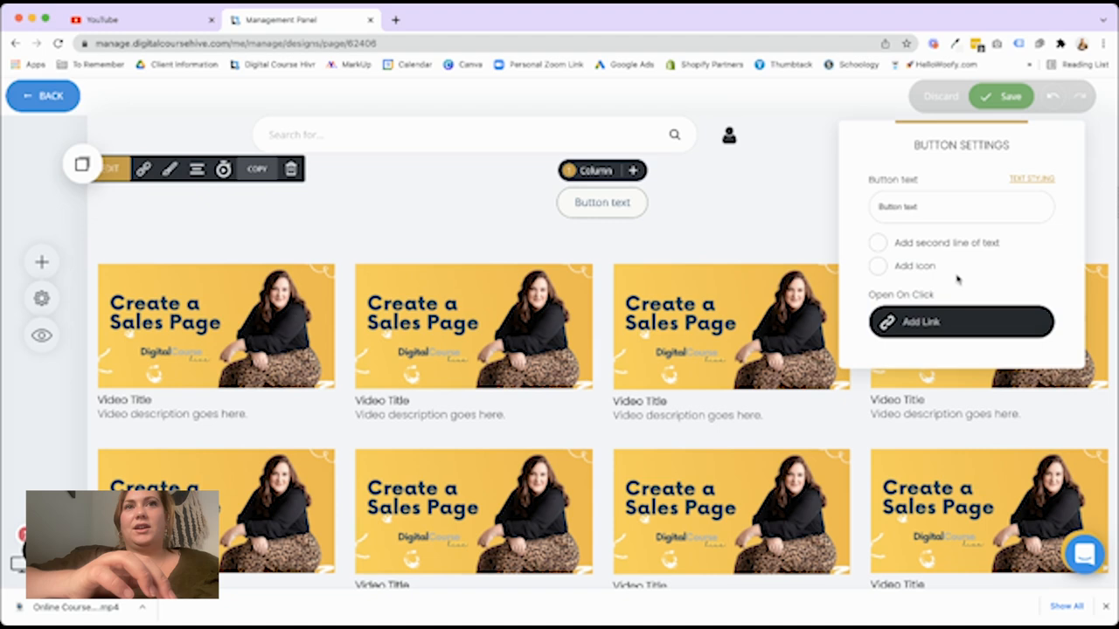
{"action": "type", "text": "Category"}
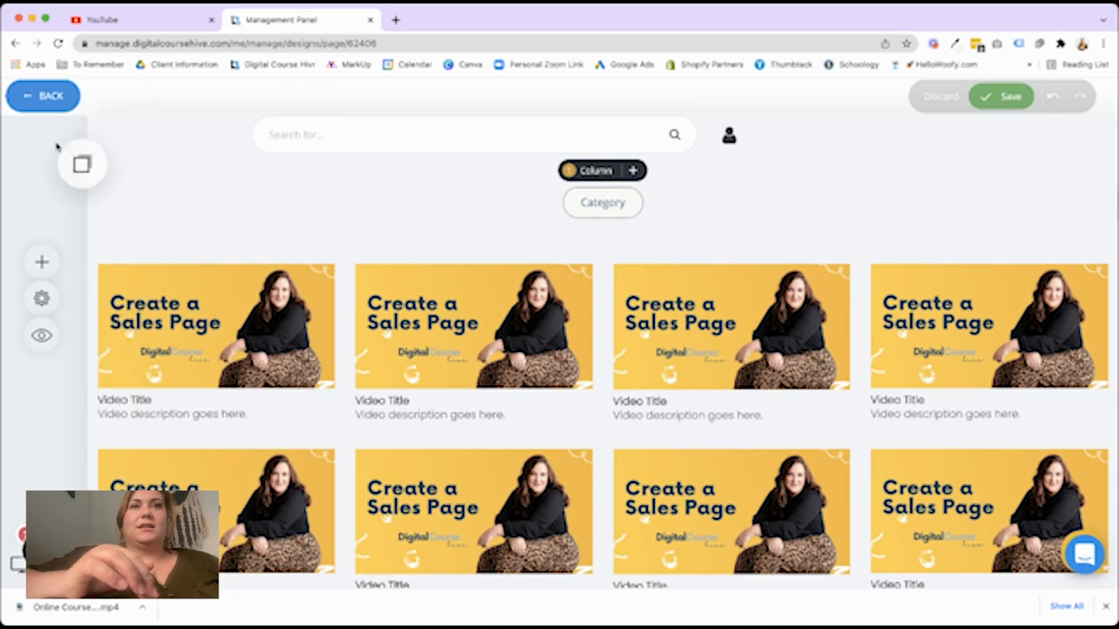
Fill the row with copied Category buttons from Saved Blocks & Elements, five across
{"action": "left_click", "coordinate": [83, 164]}
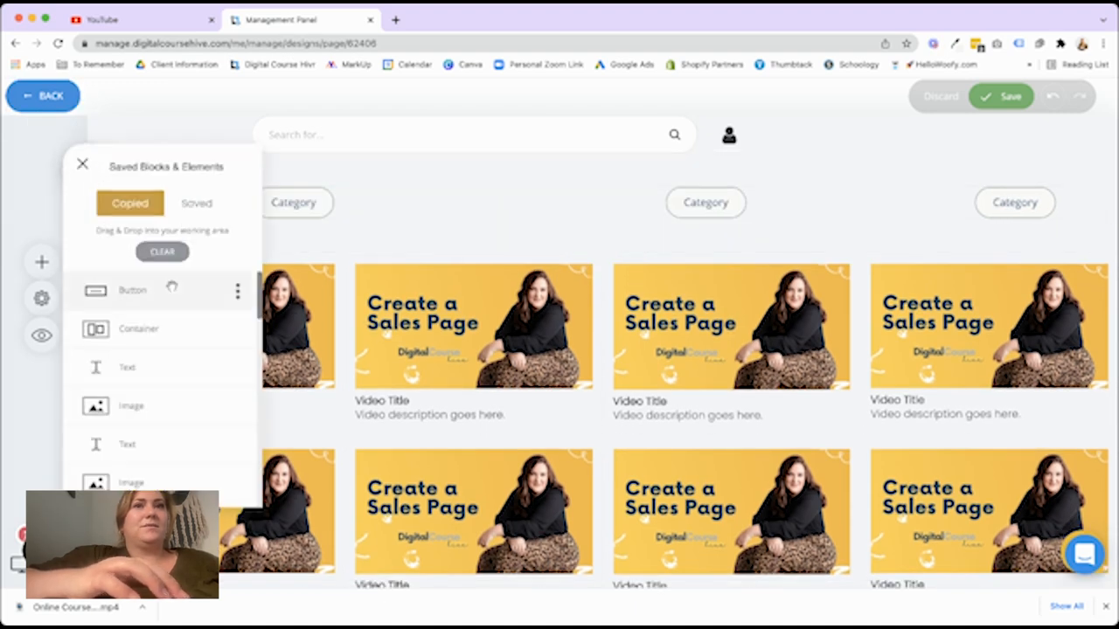
{"action": "left_click", "coordinate": [82, 164]}
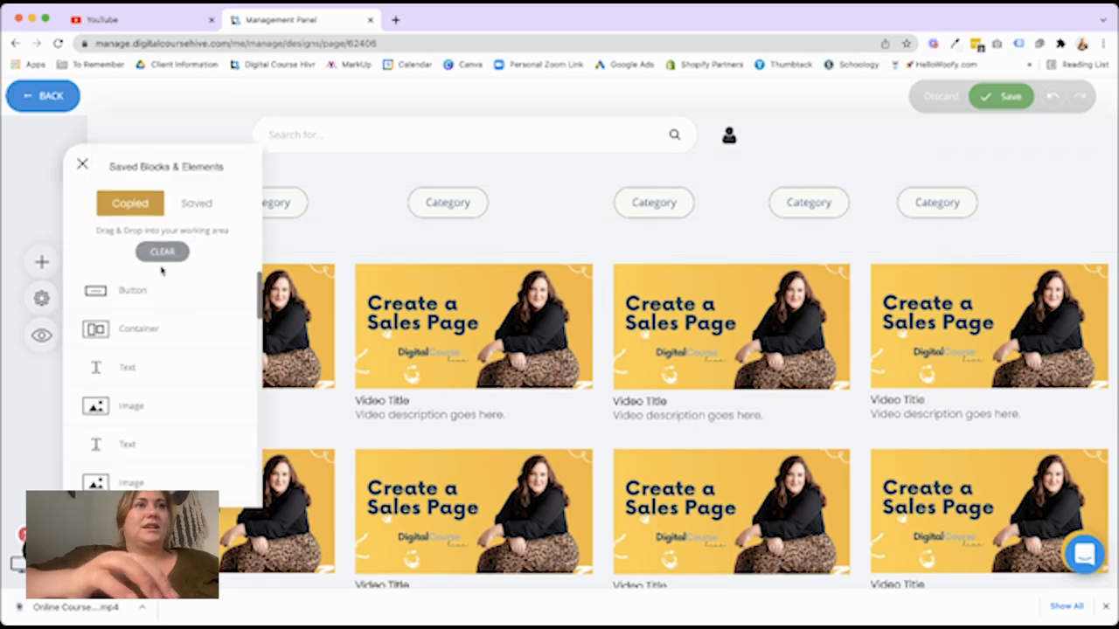
{"action": "left_click", "coordinate": [131, 19]}
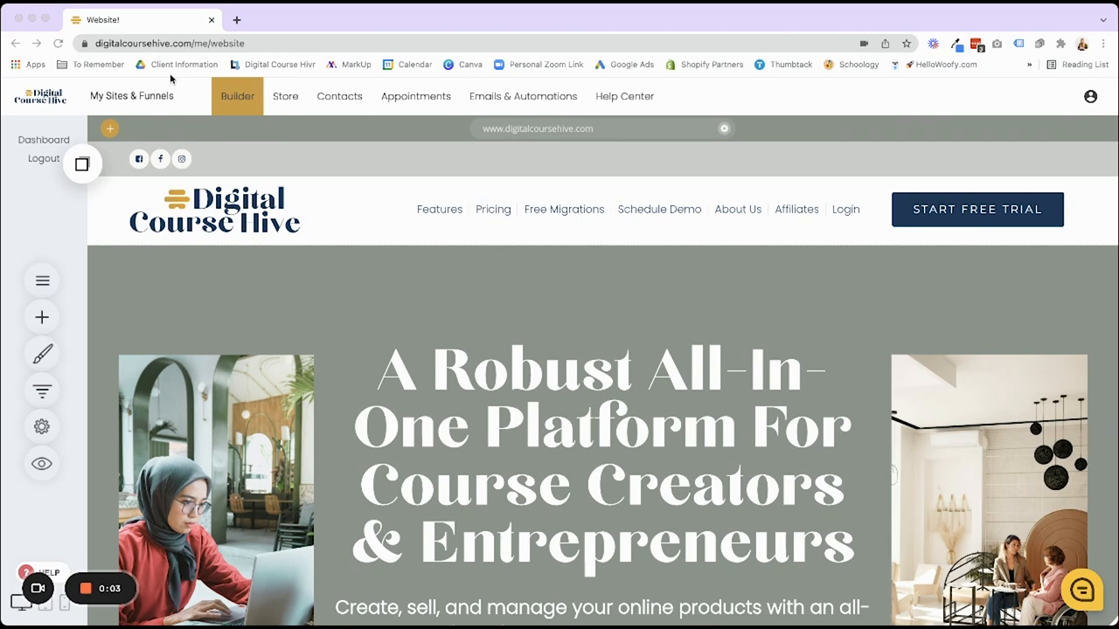
{"action": "mouse_move", "coordinate": [55, 311]}
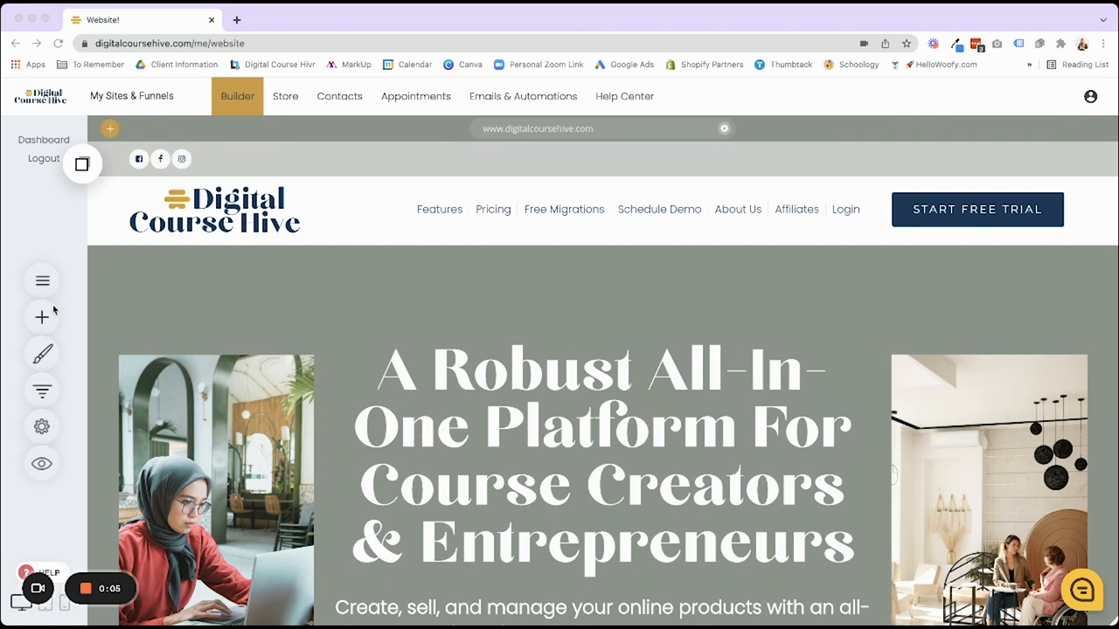
From Pages & Popups, start adding a new Page to reach the template gallery
{"action": "left_click", "coordinate": [42, 280]}
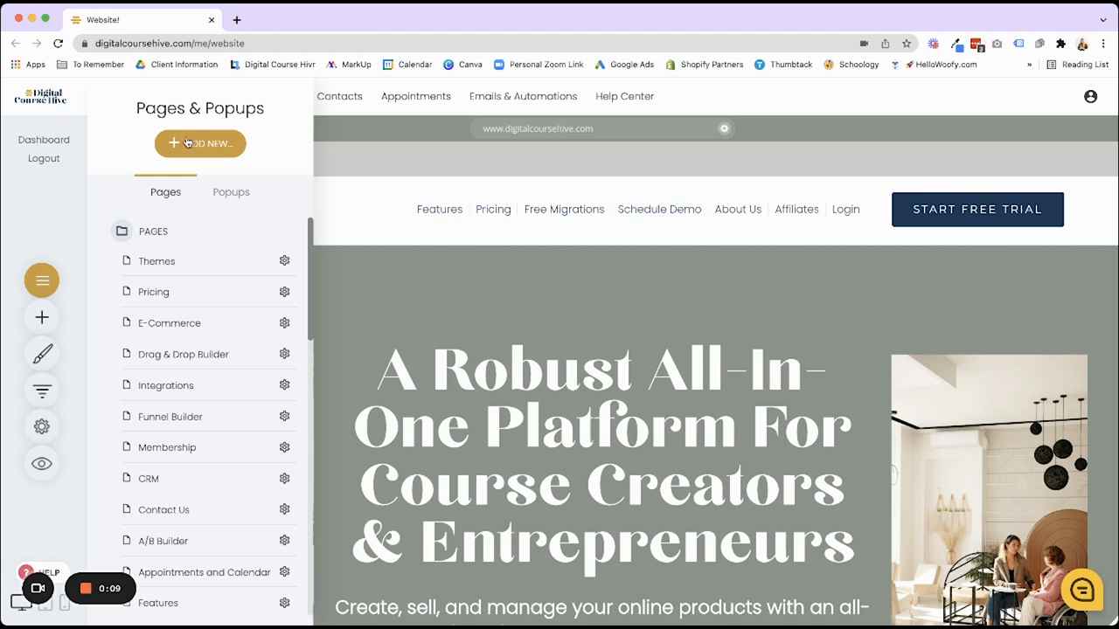
{"action": "left_click", "coordinate": [200, 144]}
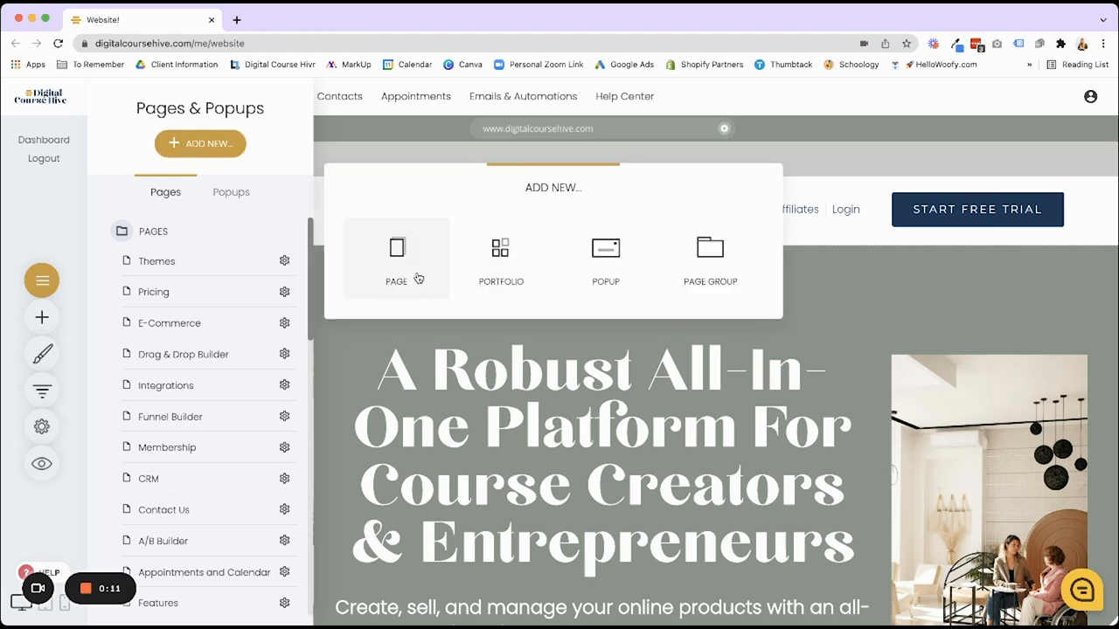
{"action": "left_click", "coordinate": [395, 259]}
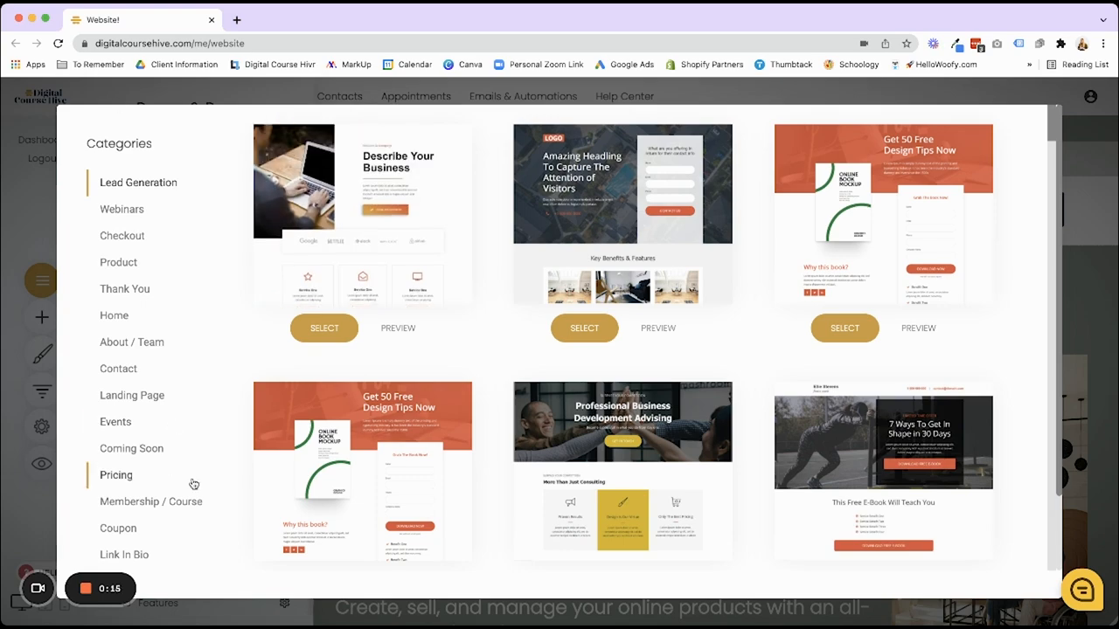
Show the Membership / Course templates and locate the video library grid template
{"action": "left_click", "coordinate": [151, 500]}
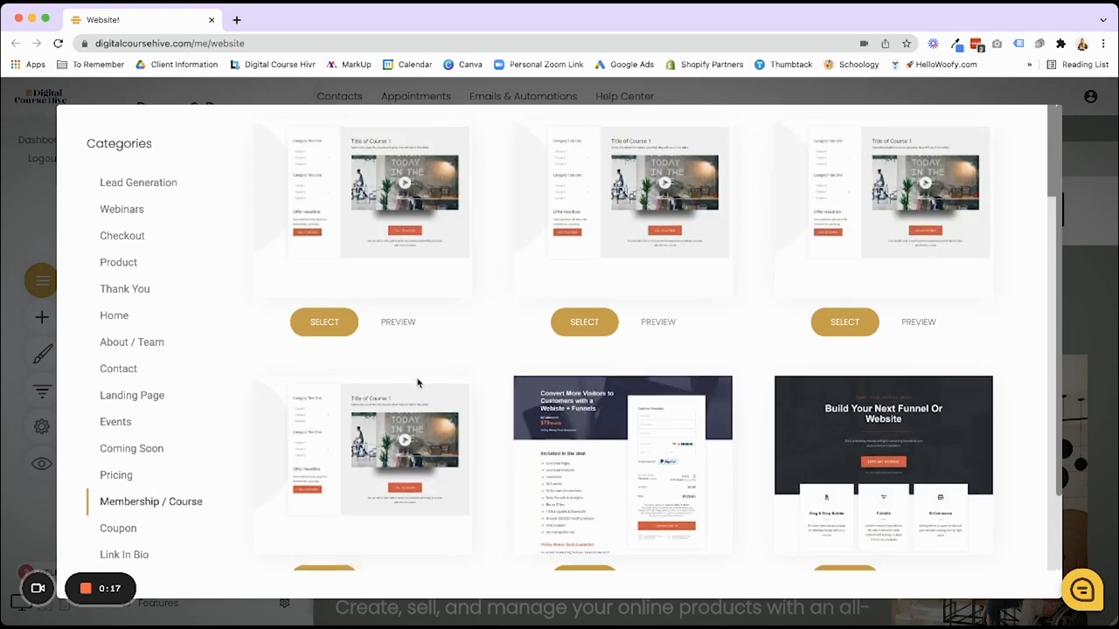
{"action": "scroll", "scroll_direction": "down", "scroll_amount": 3}
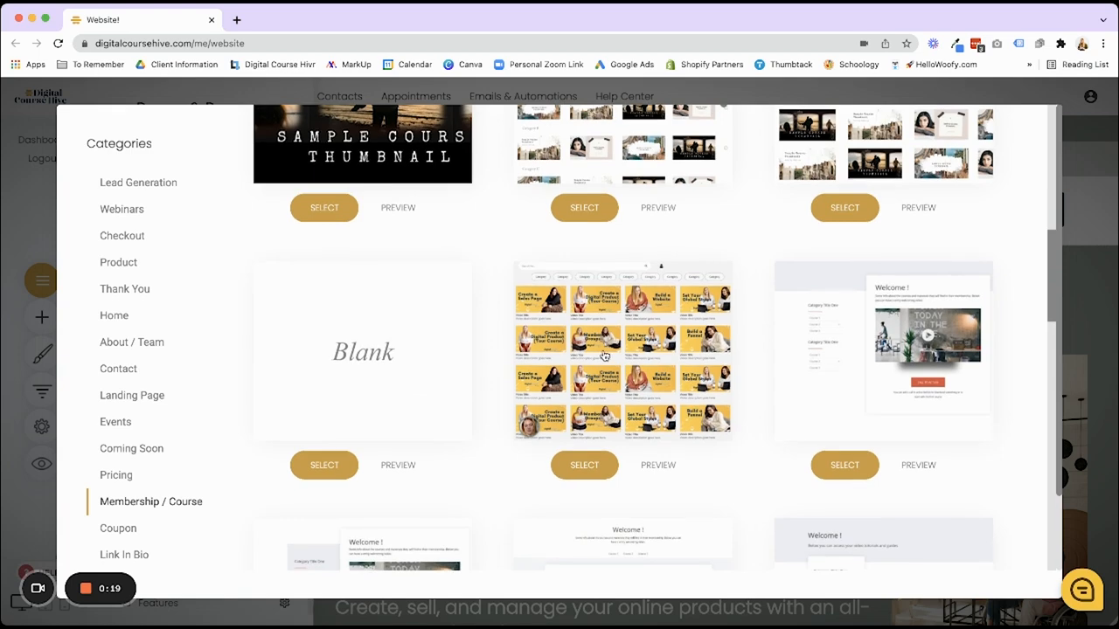
{"action": "mouse_move", "coordinate": [468, 409]}
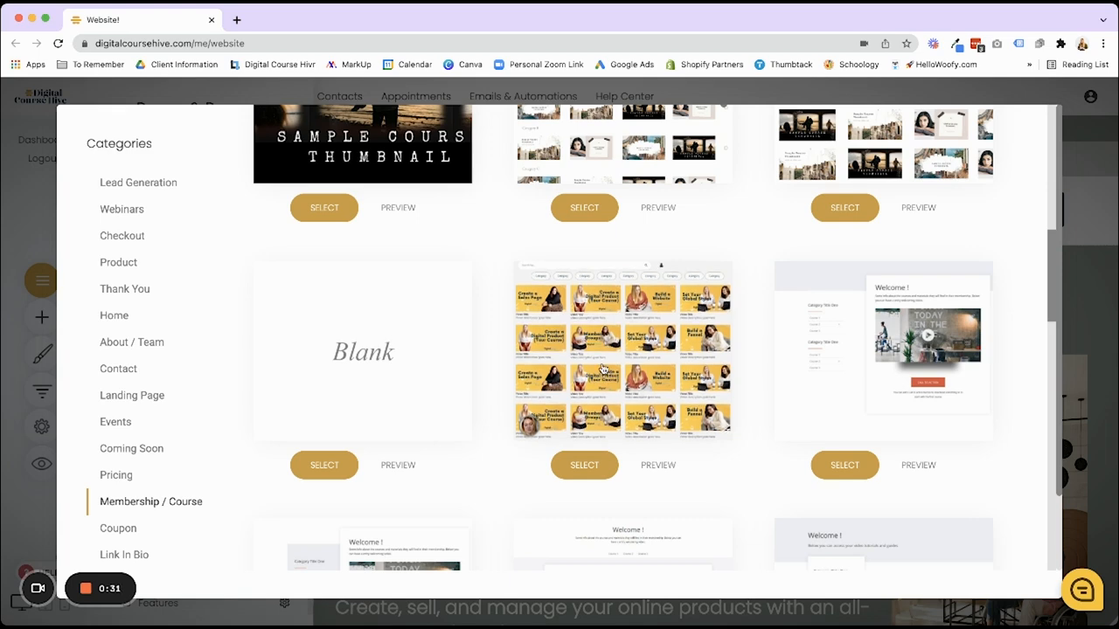
{"action": "mouse_move", "coordinate": [553, 336]}
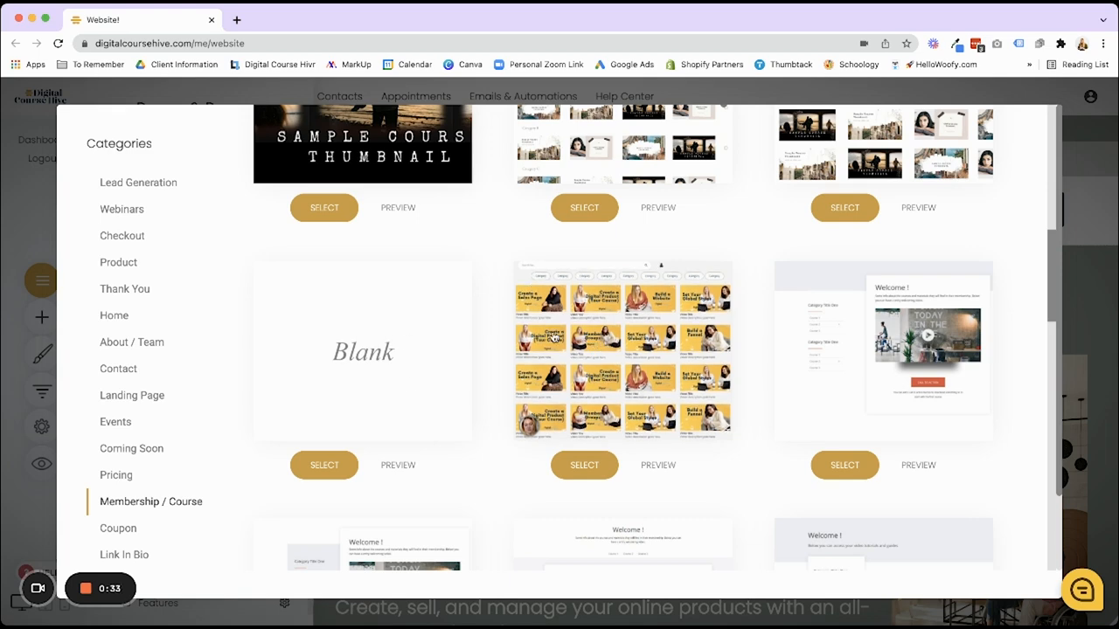